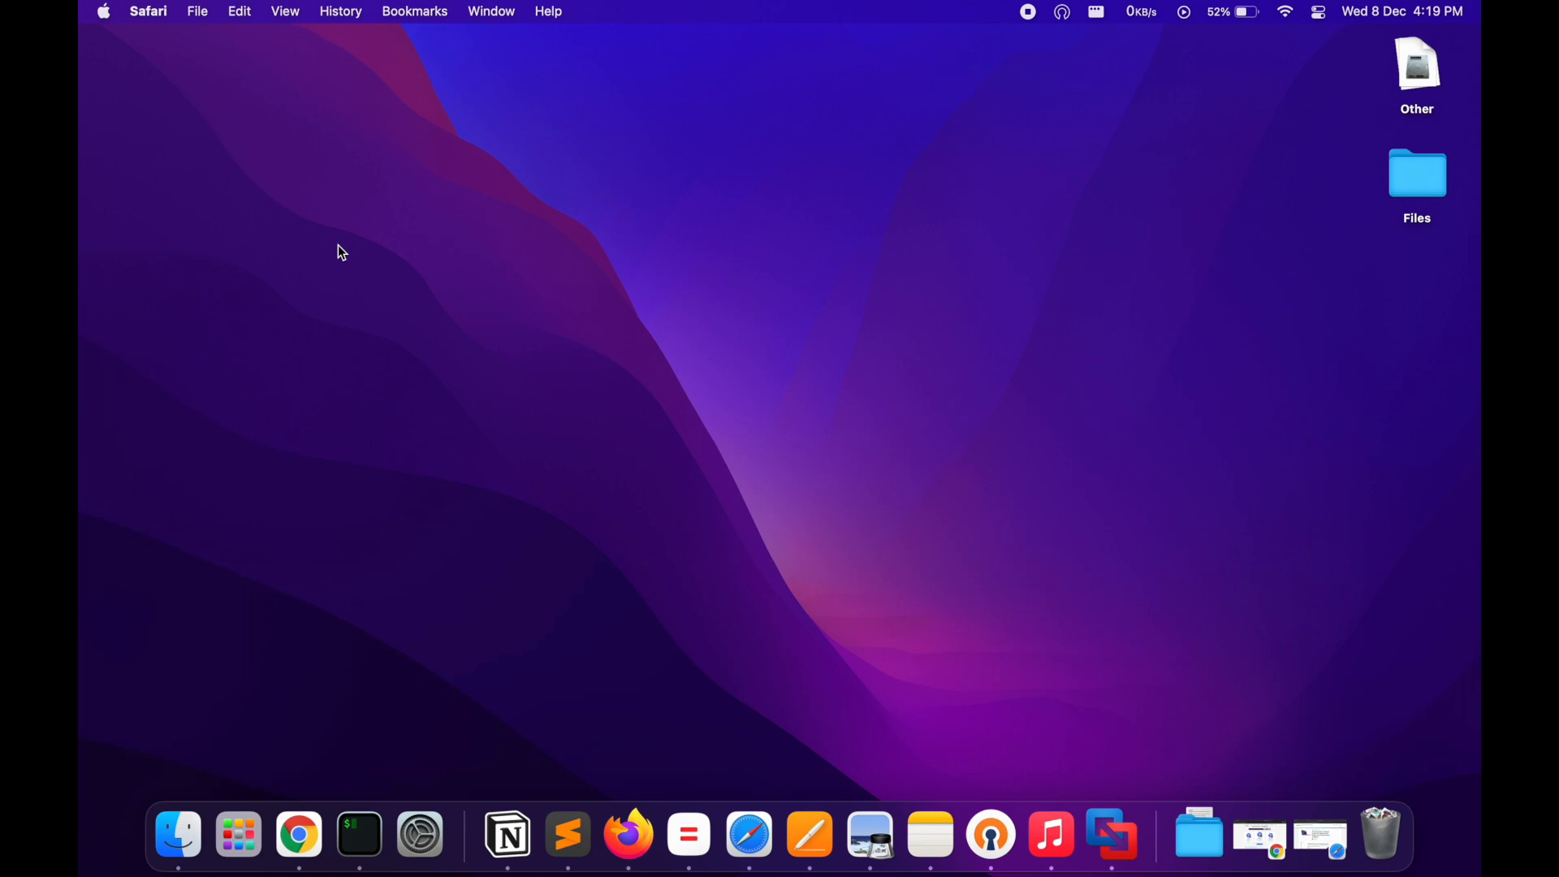
mouse_move(666, 457)
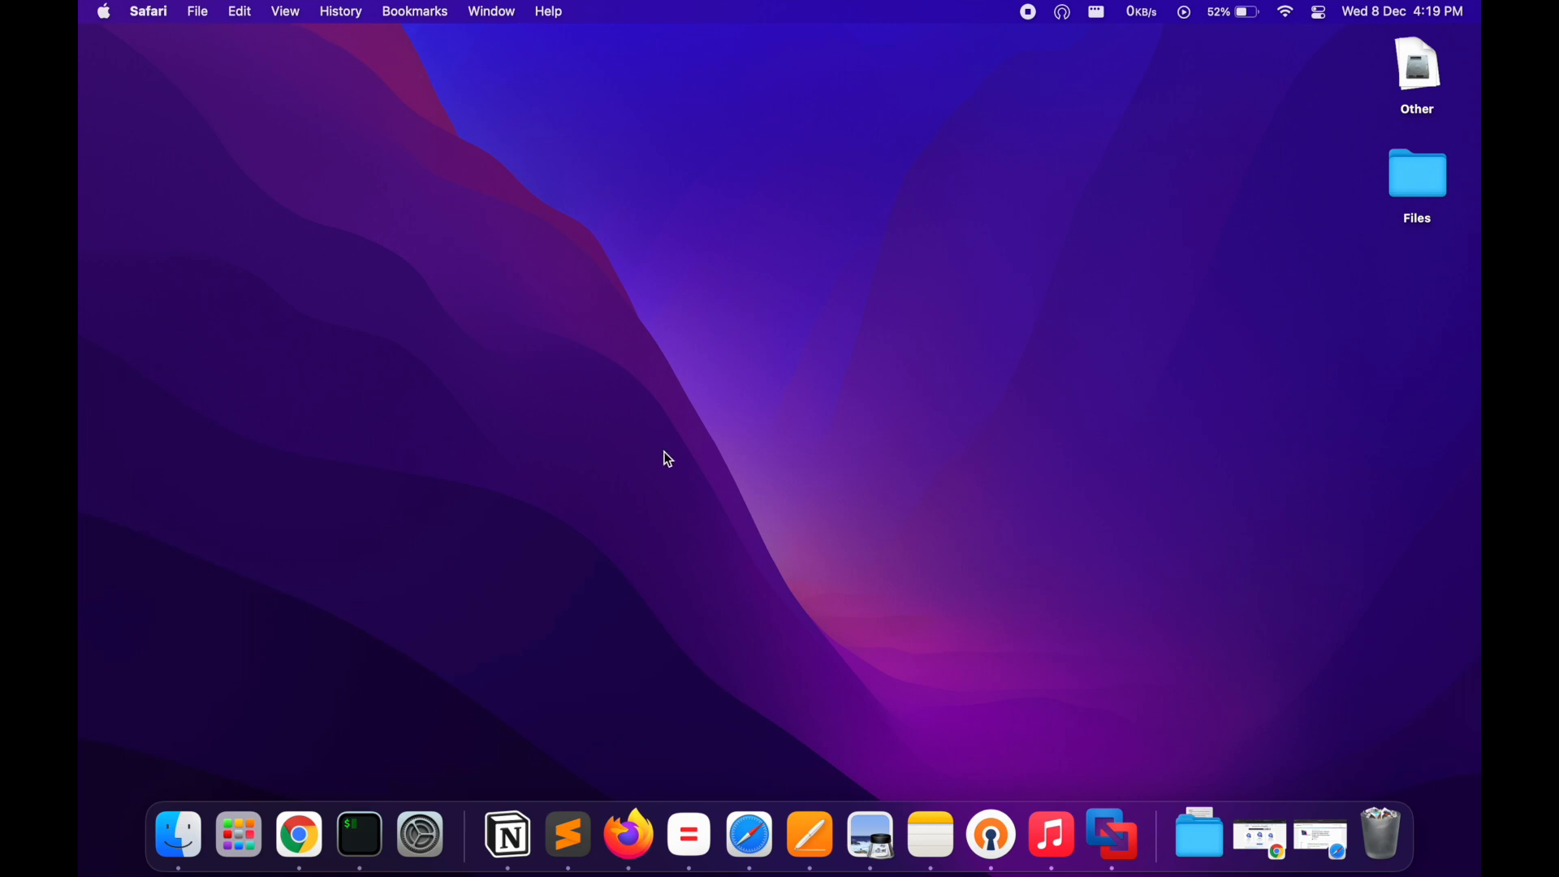
mouse_move(1390, 783)
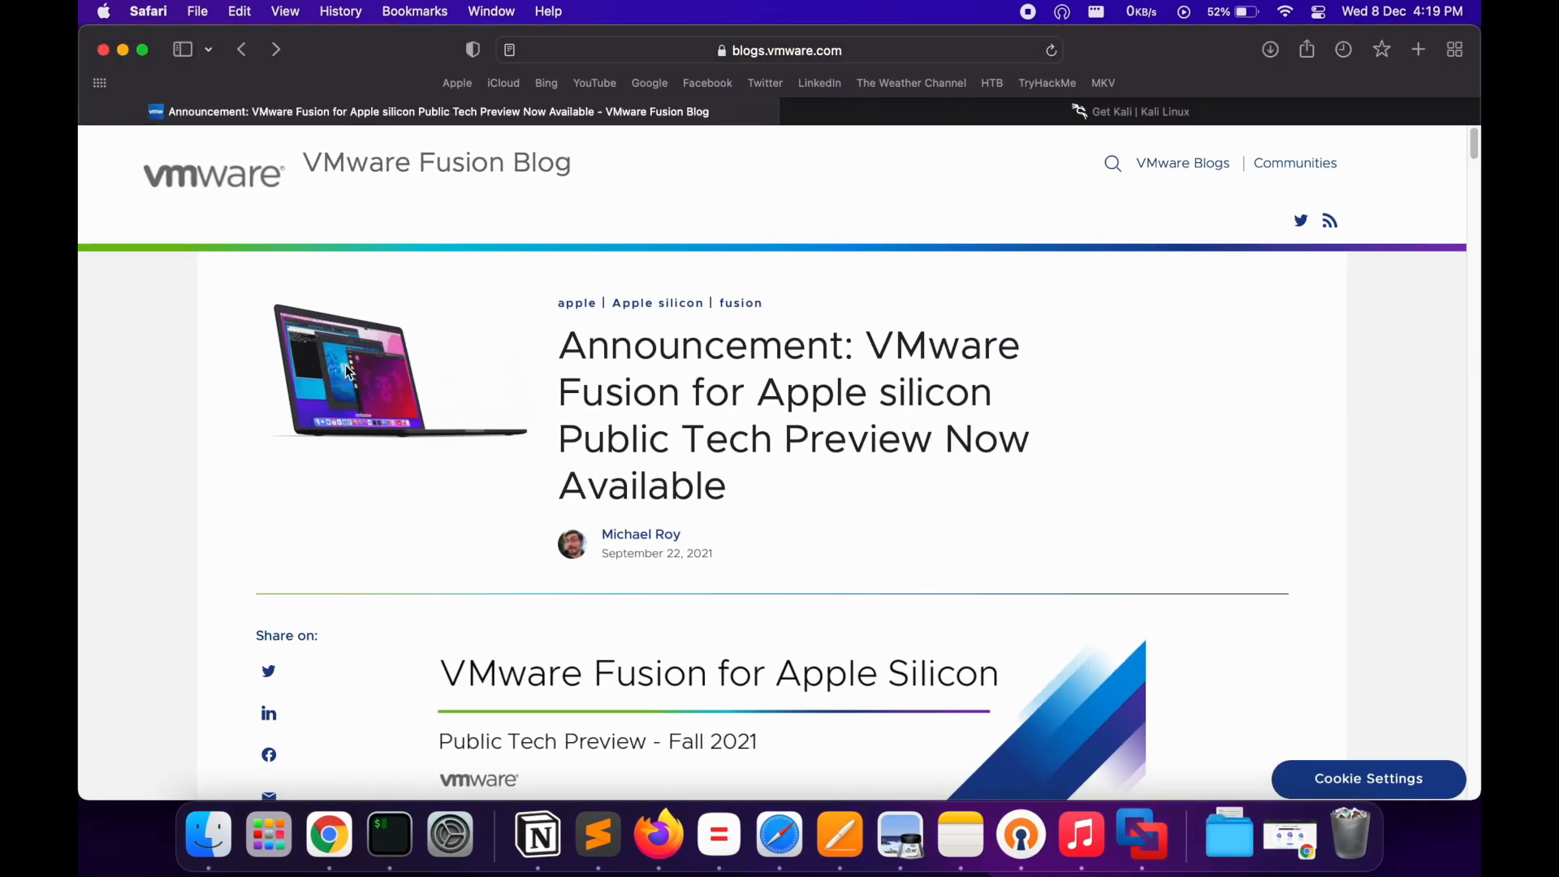
Step: Read the blog announcement and follow its 'Download Fusion for Apple Silicon Now' link
scroll(down, 3)
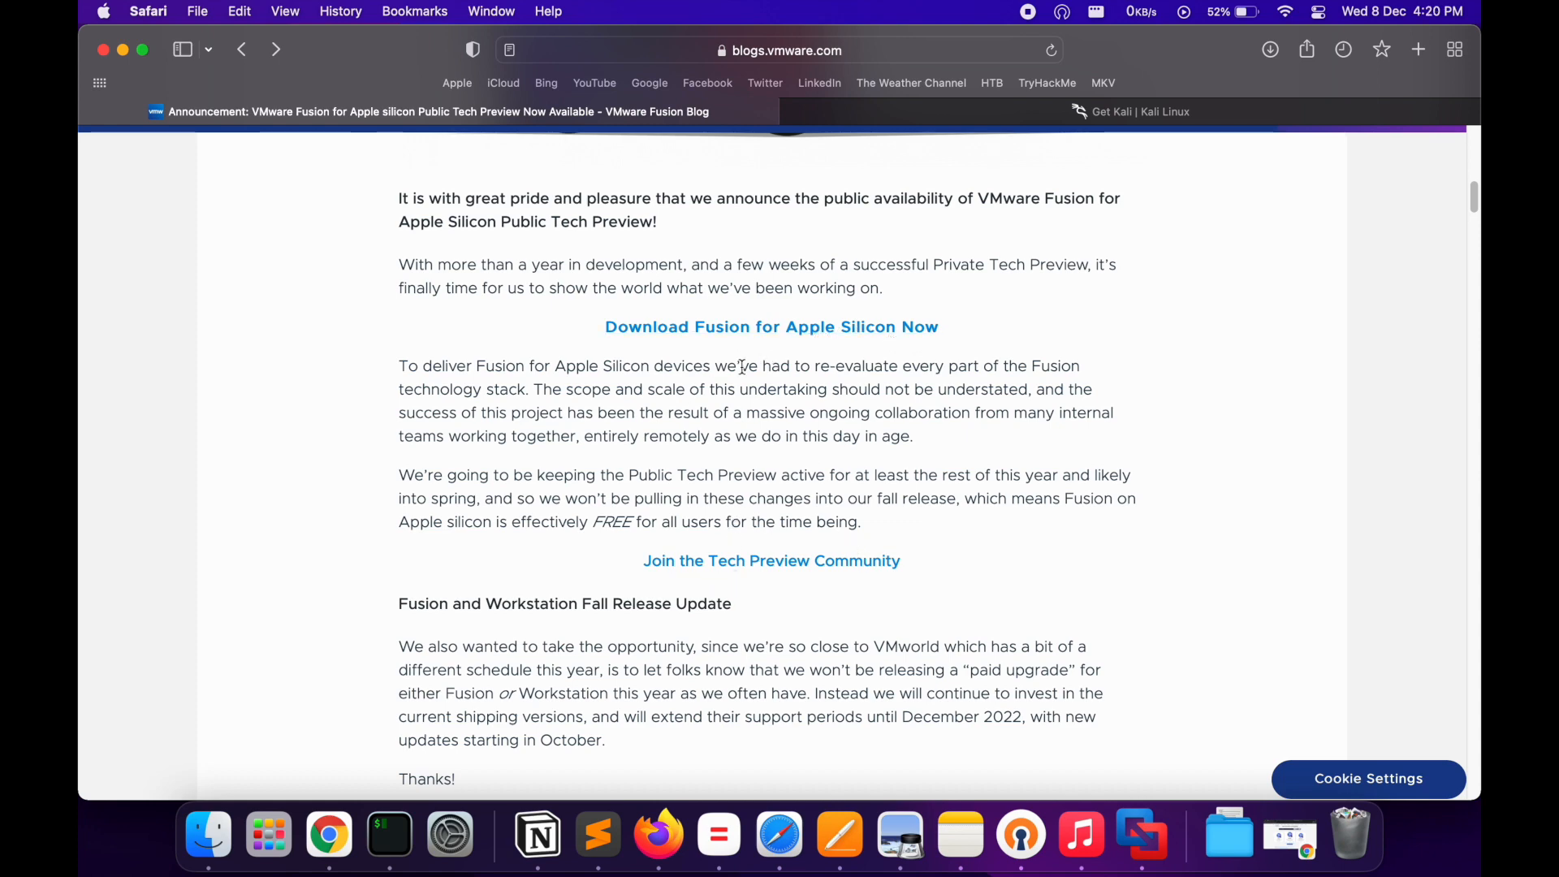
scroll(up, 3)
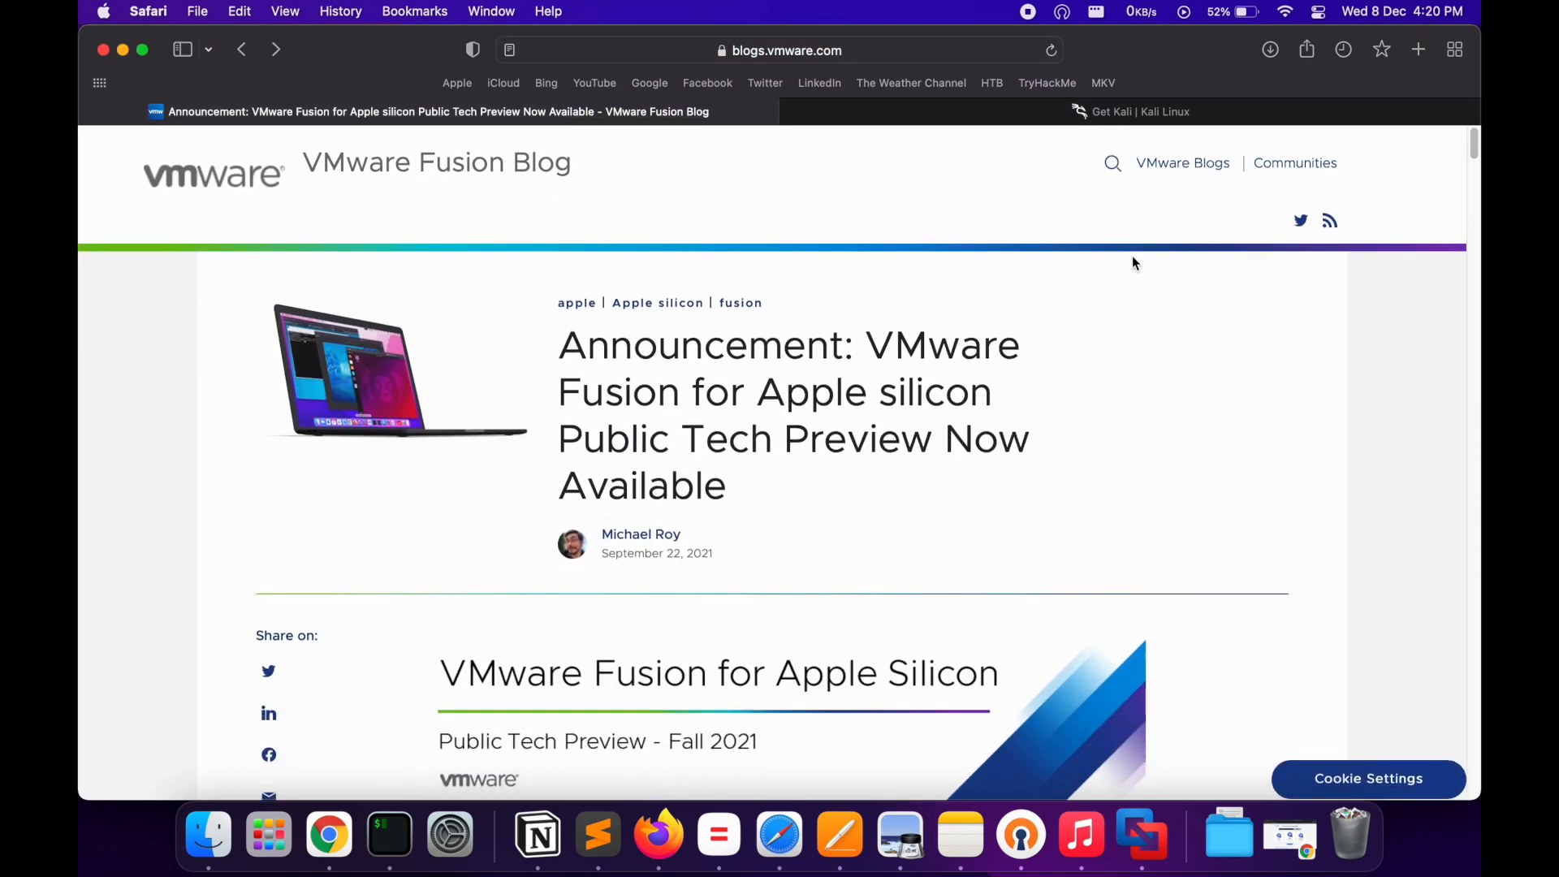
scroll(down, 3)
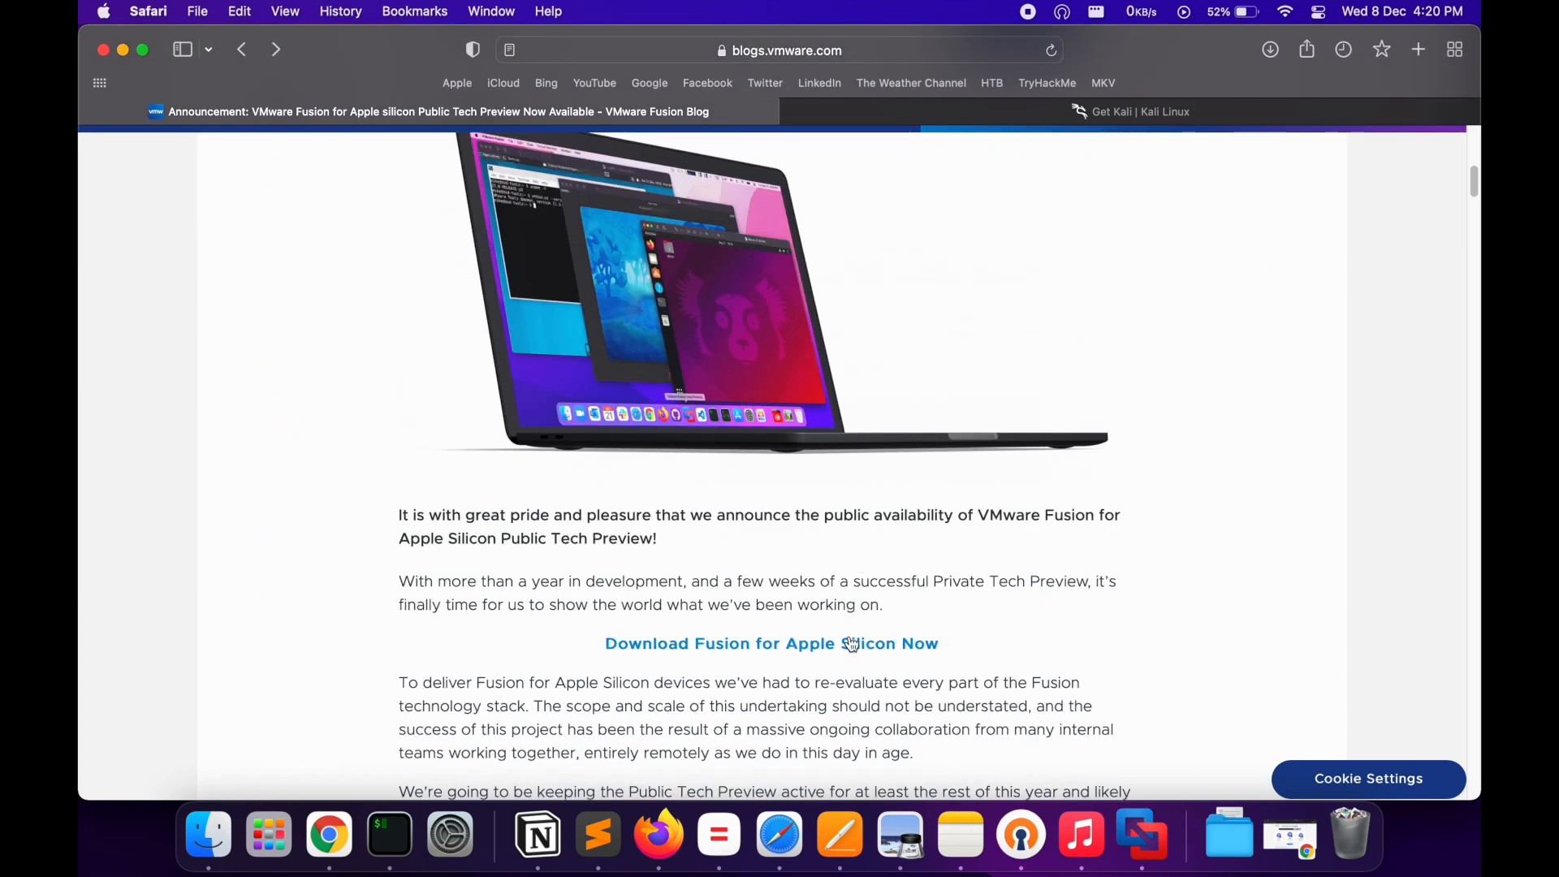
click(769, 643)
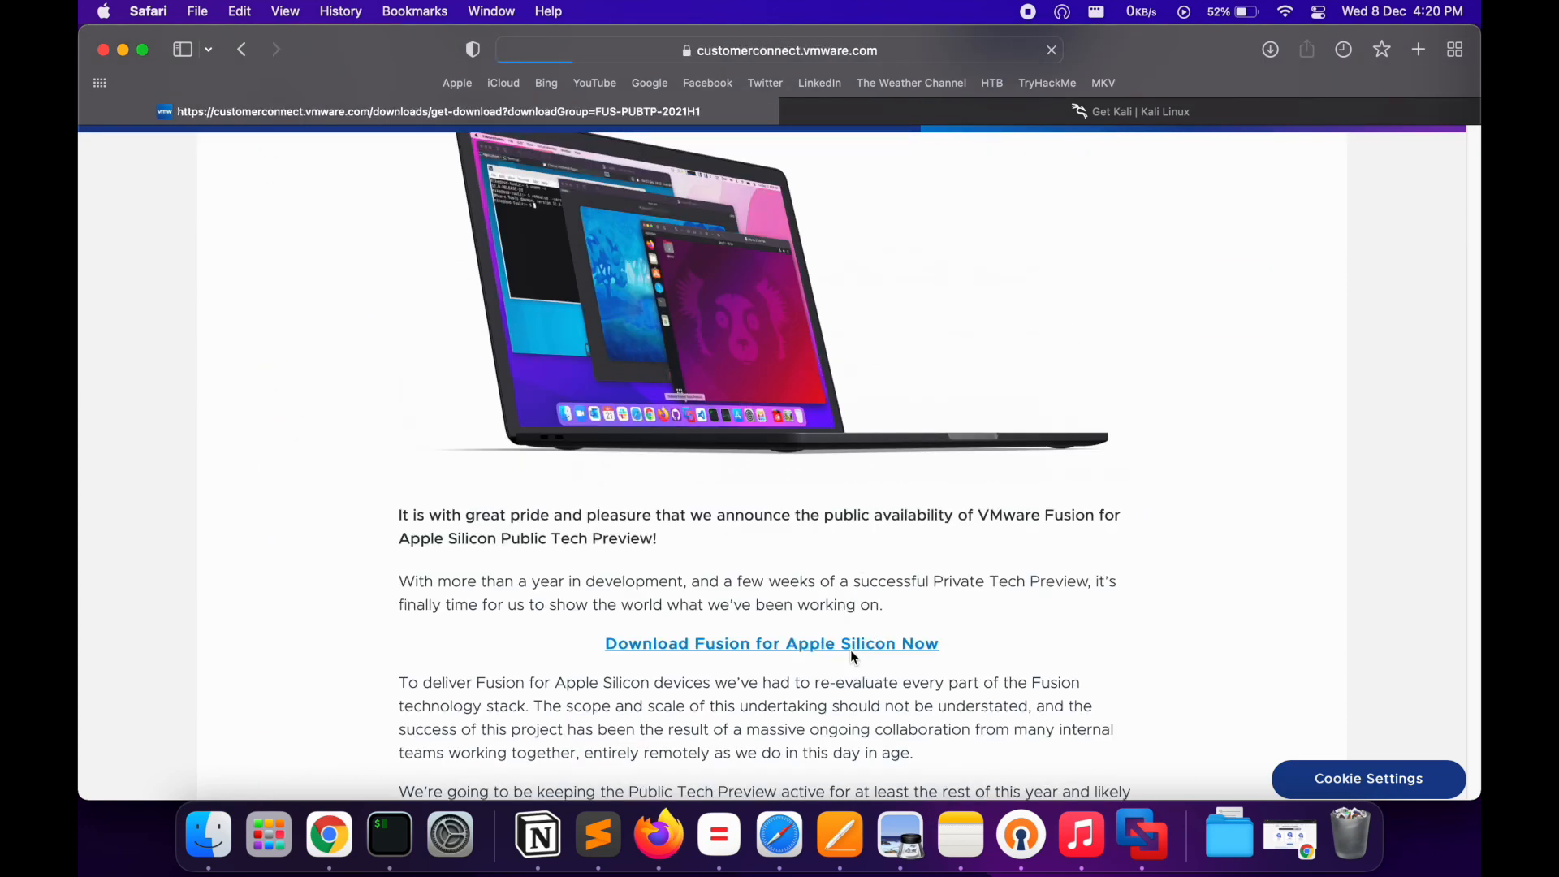
Step: Request the arm64 .dmg of the VMware Fusion Public Tech Preview 21H1 via DOWNLOAD NOW
click(770, 643)
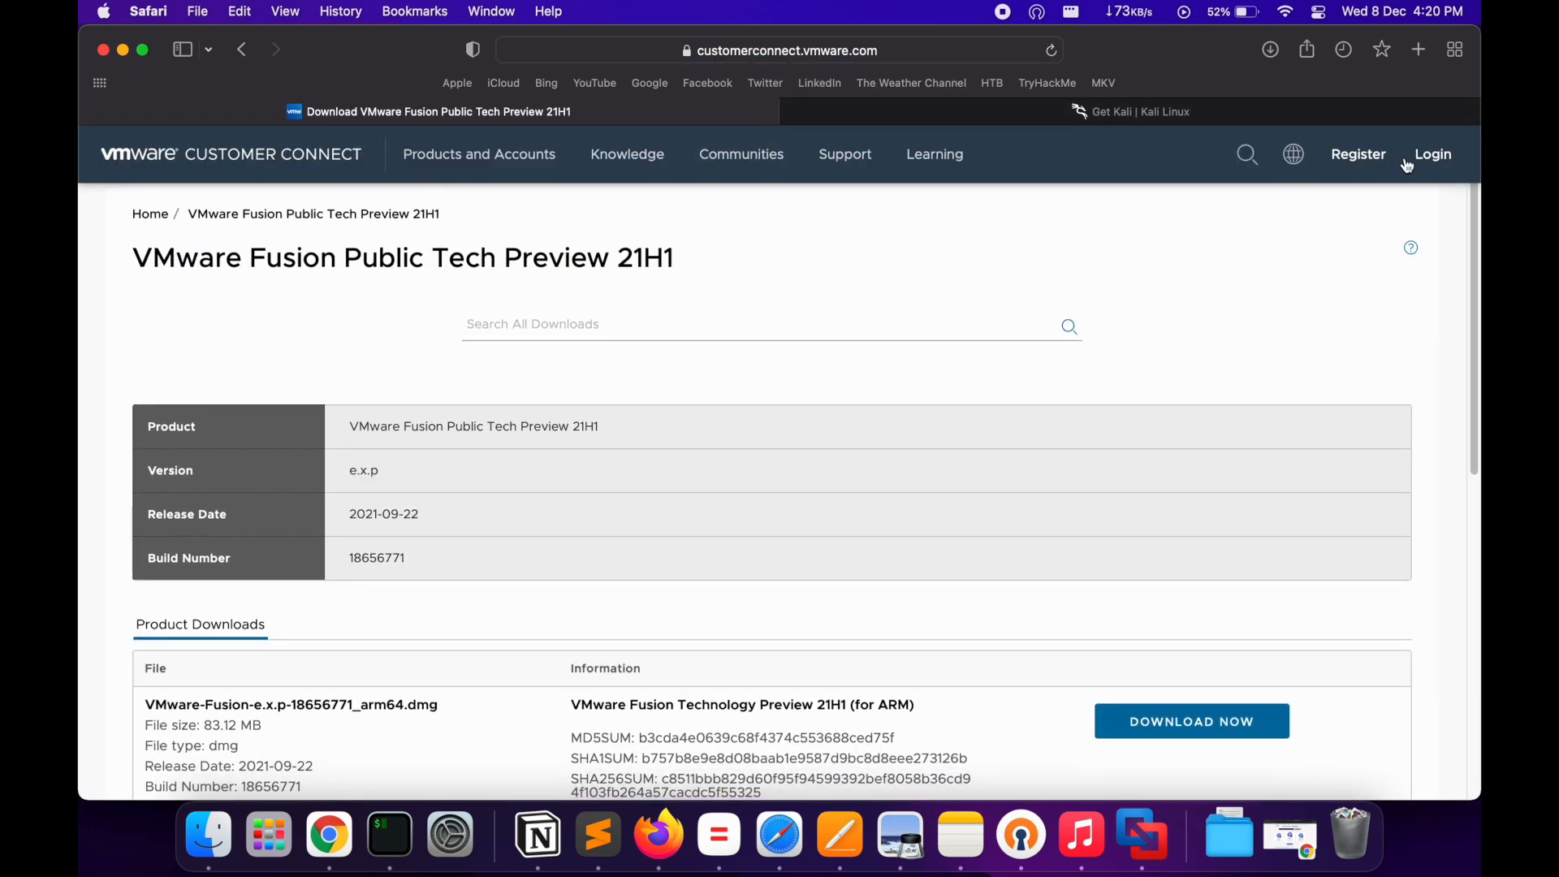
scroll(down, 3)
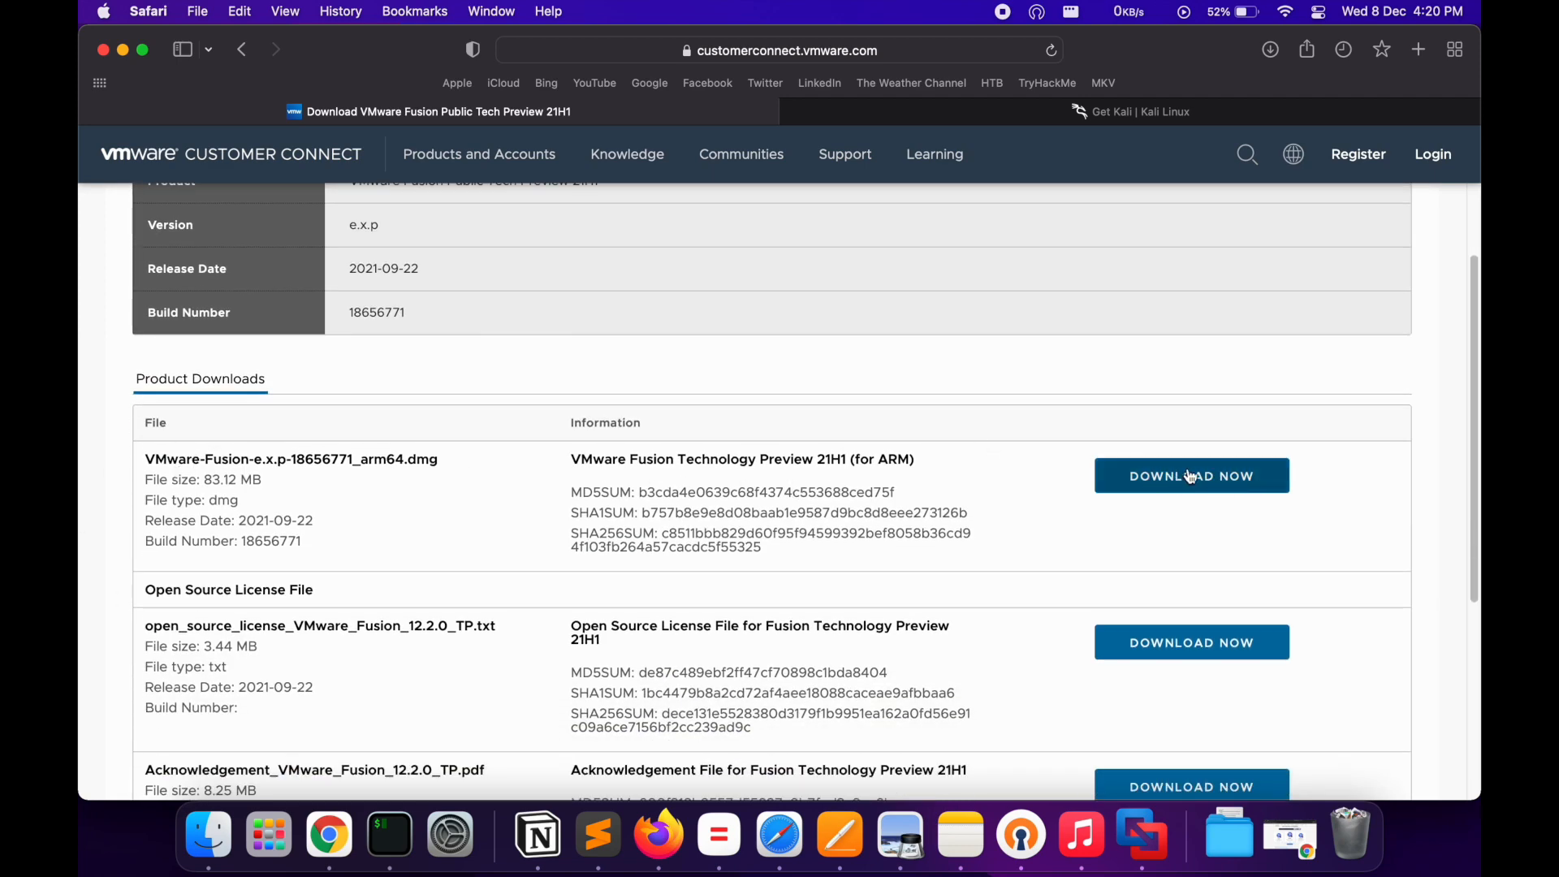
click(780, 50)
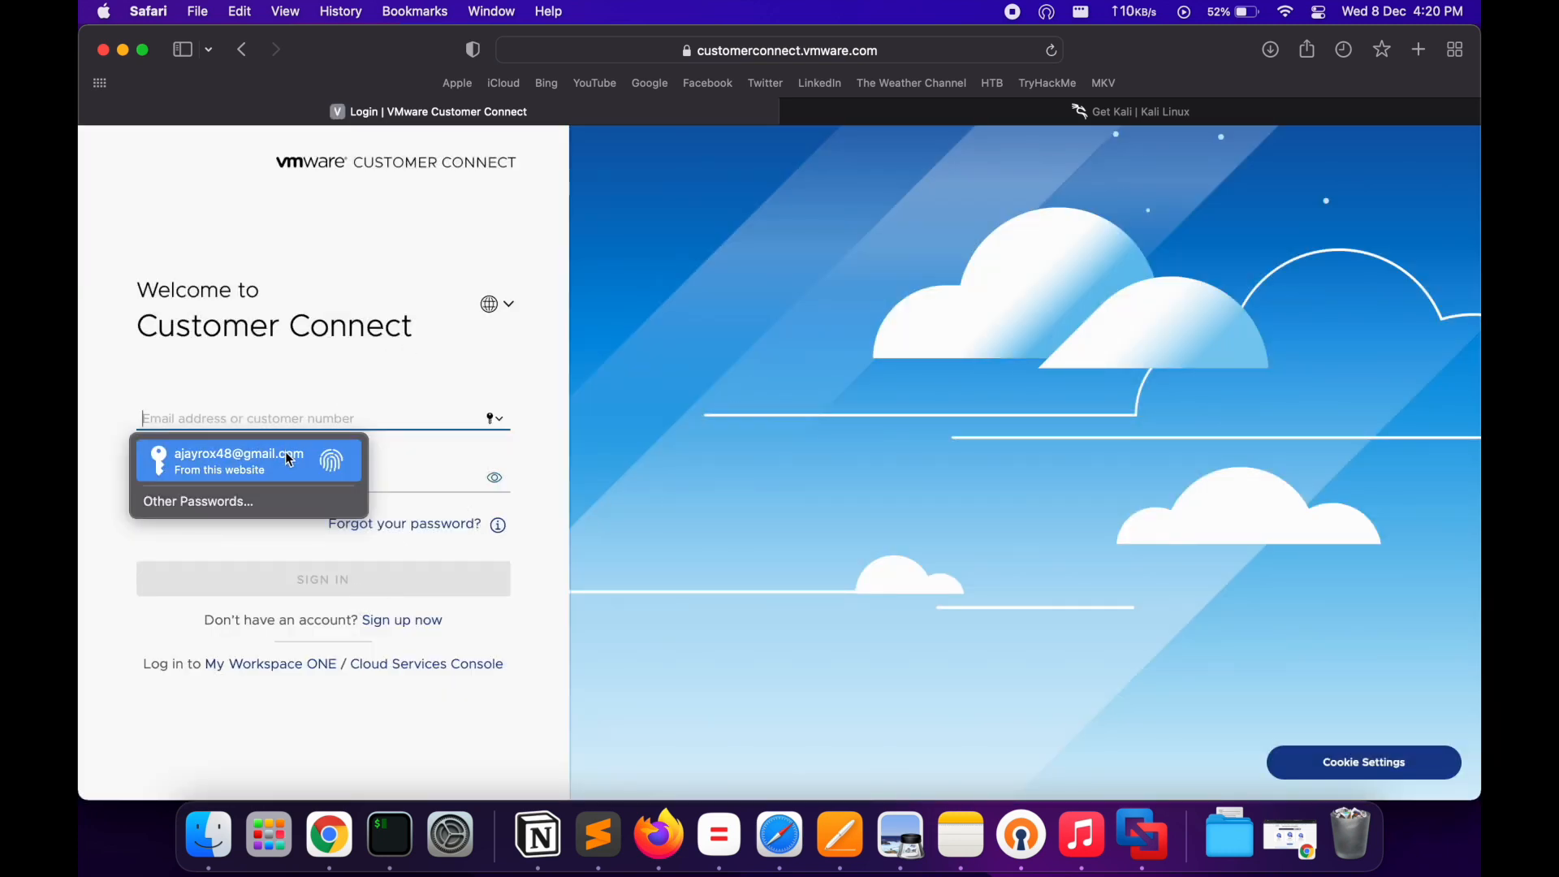
Step: Sign in to Customer Connect with saved credentials and accept the EULA to start the download
click(238, 459)
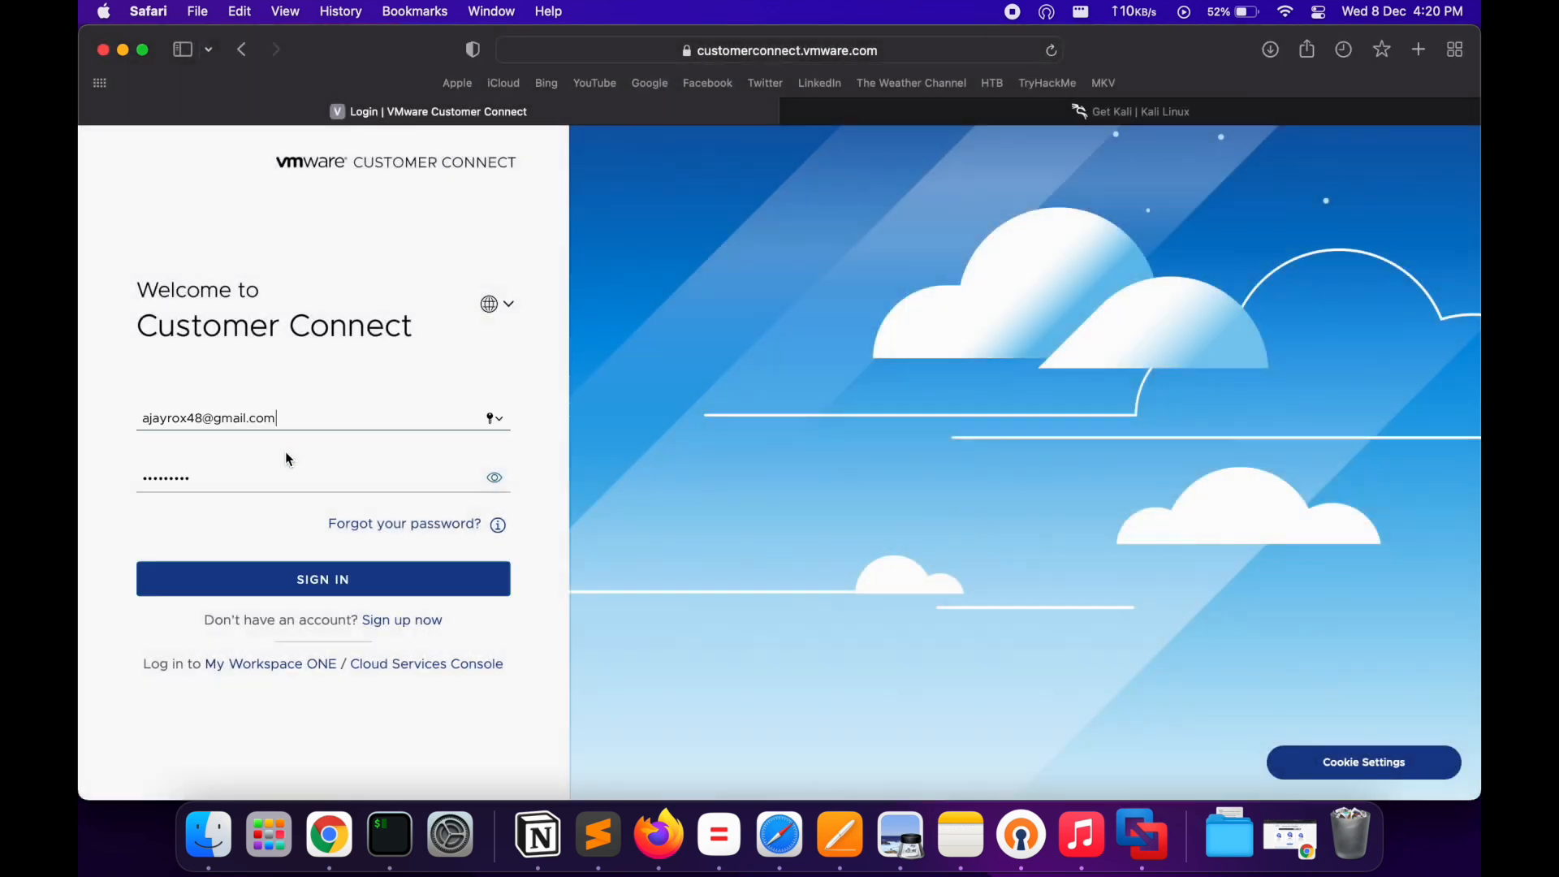
click(322, 578)
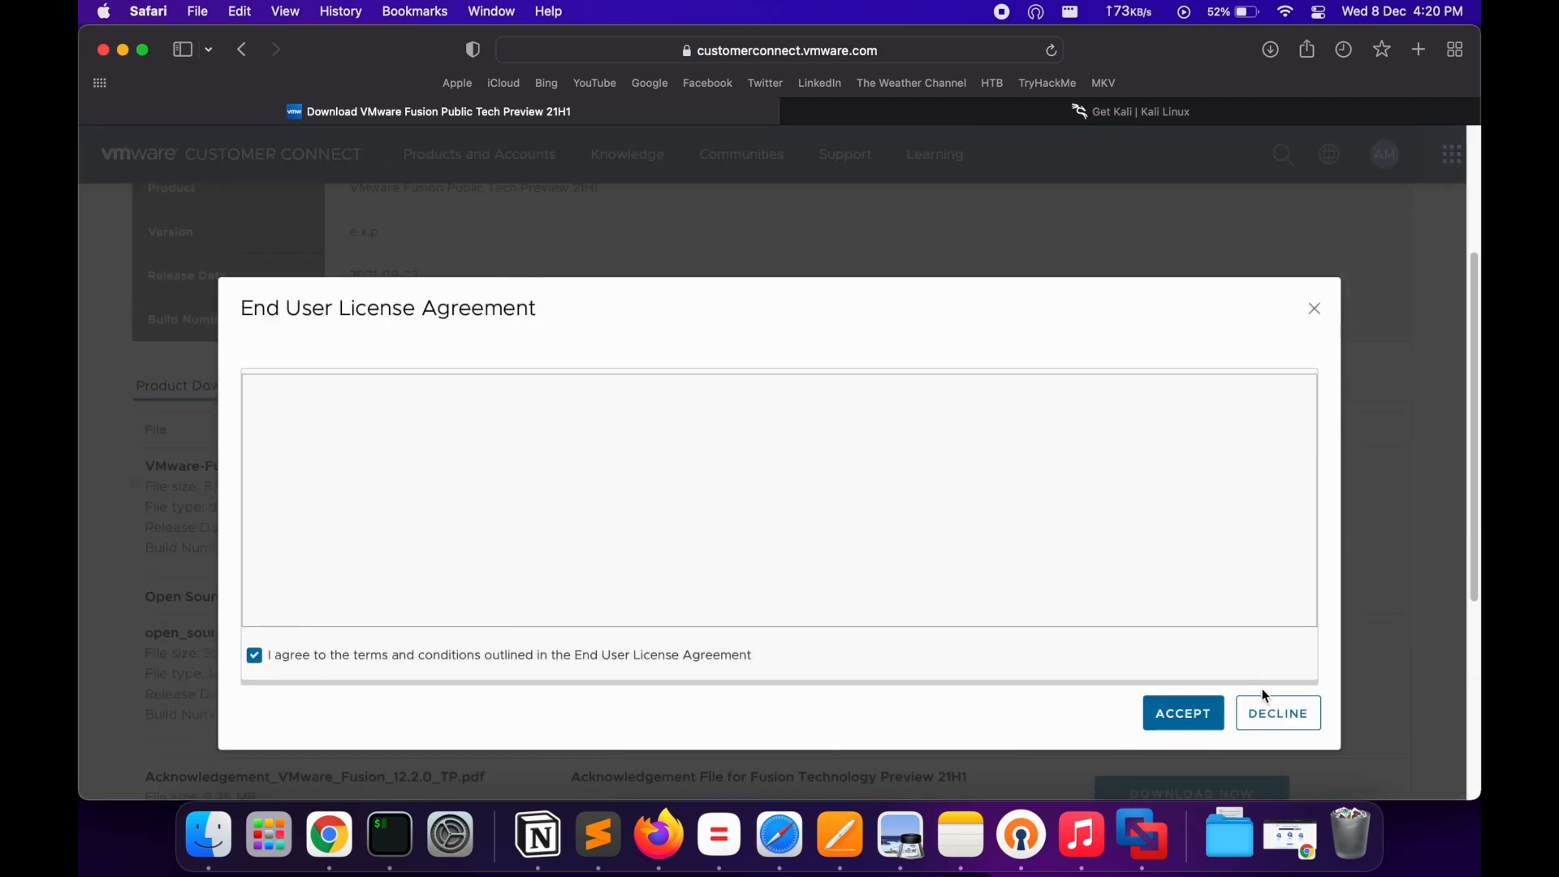
click(1180, 713)
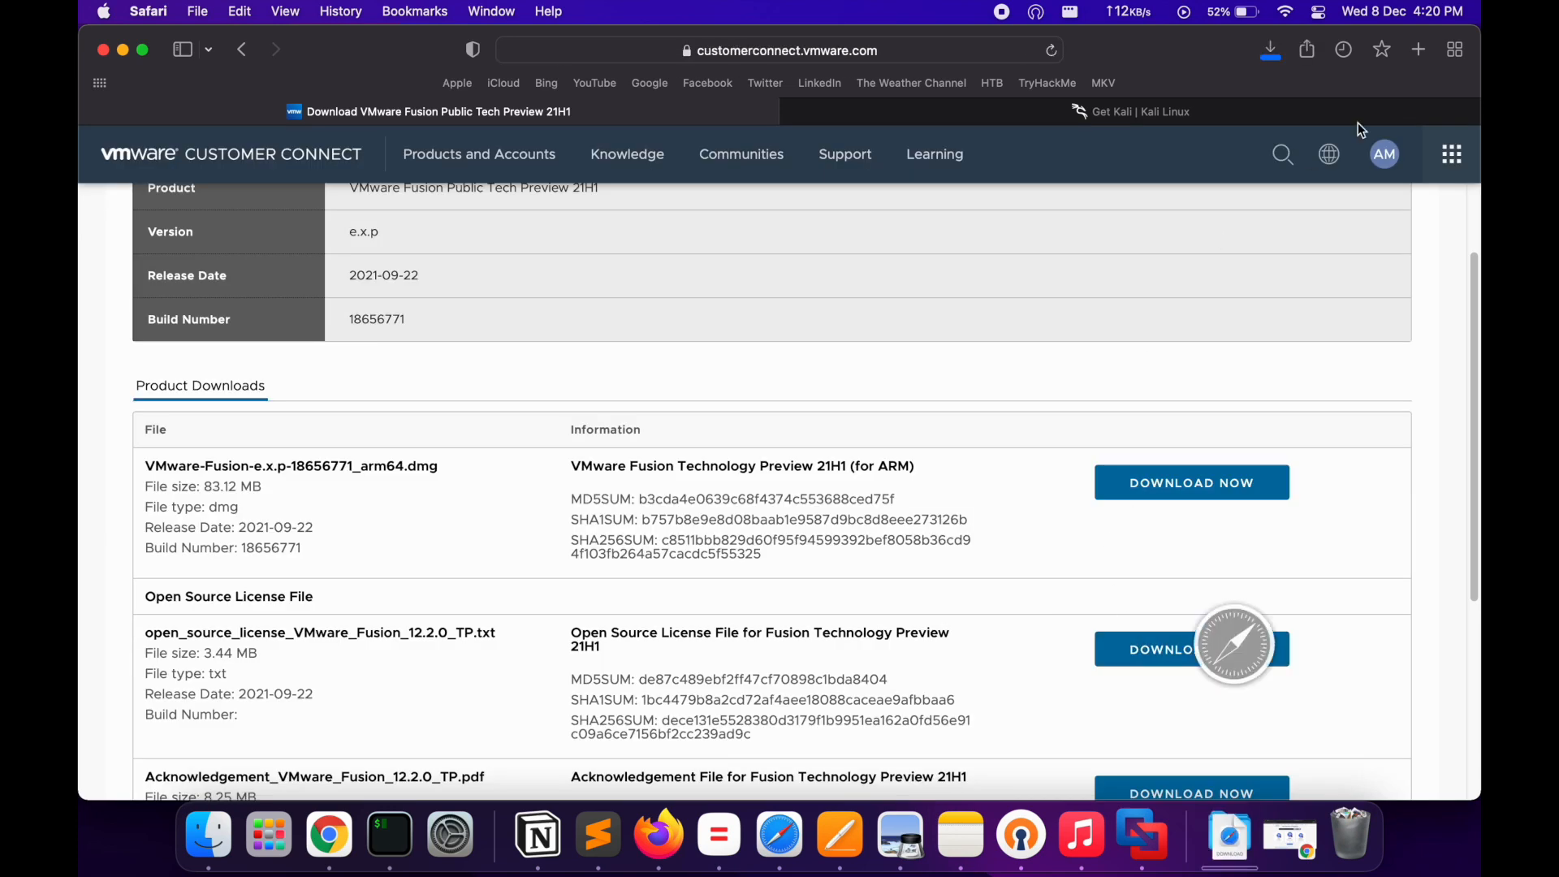
Step: Check the download's progress and switch to the Get Kali page
click(1269, 50)
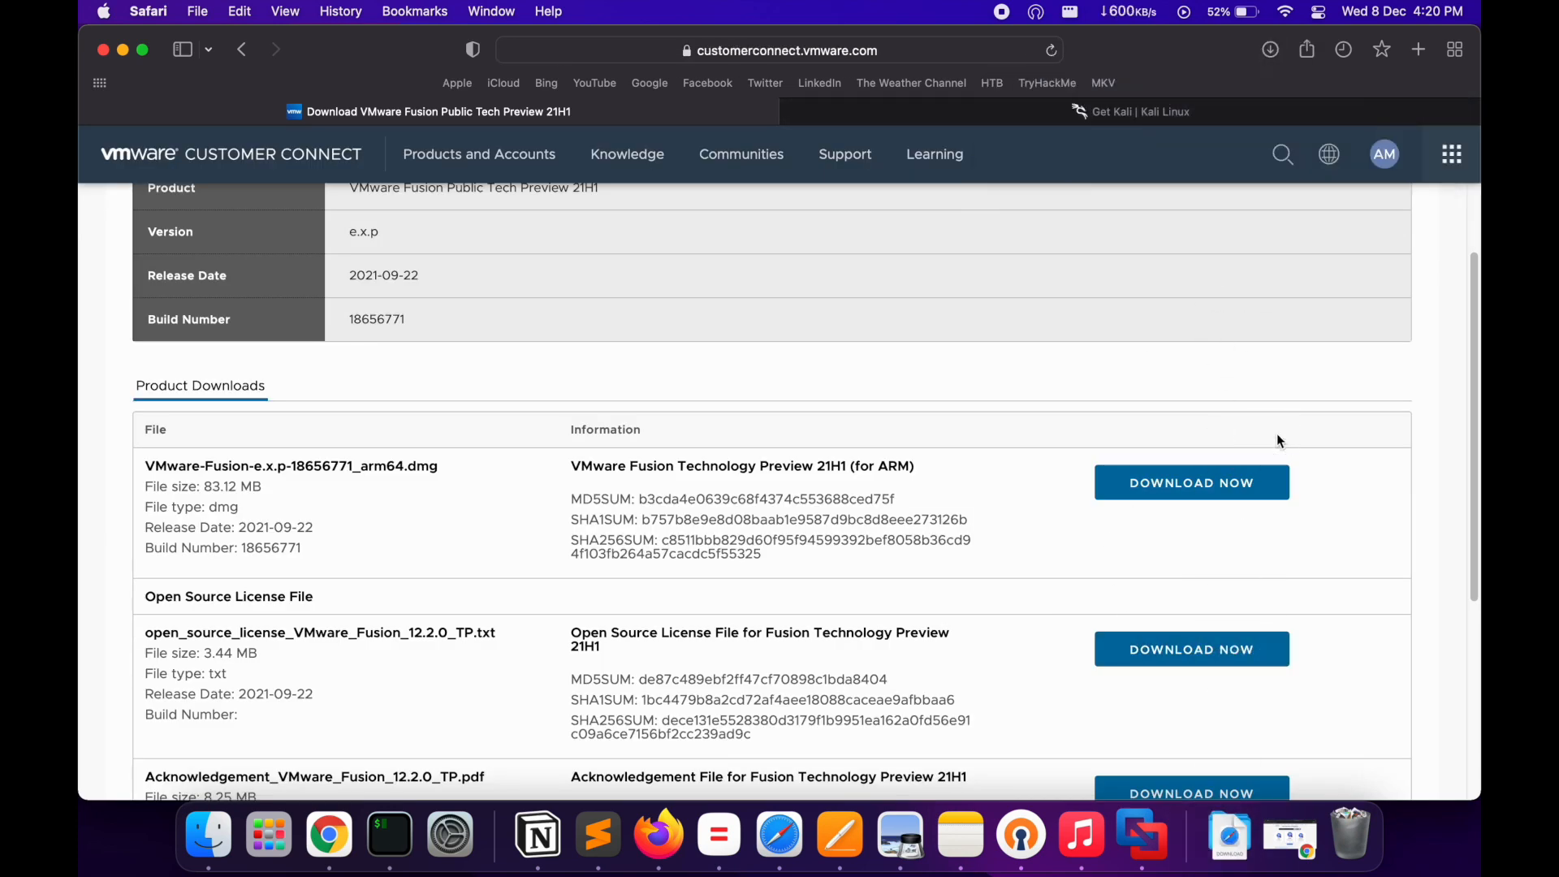
click(1133, 112)
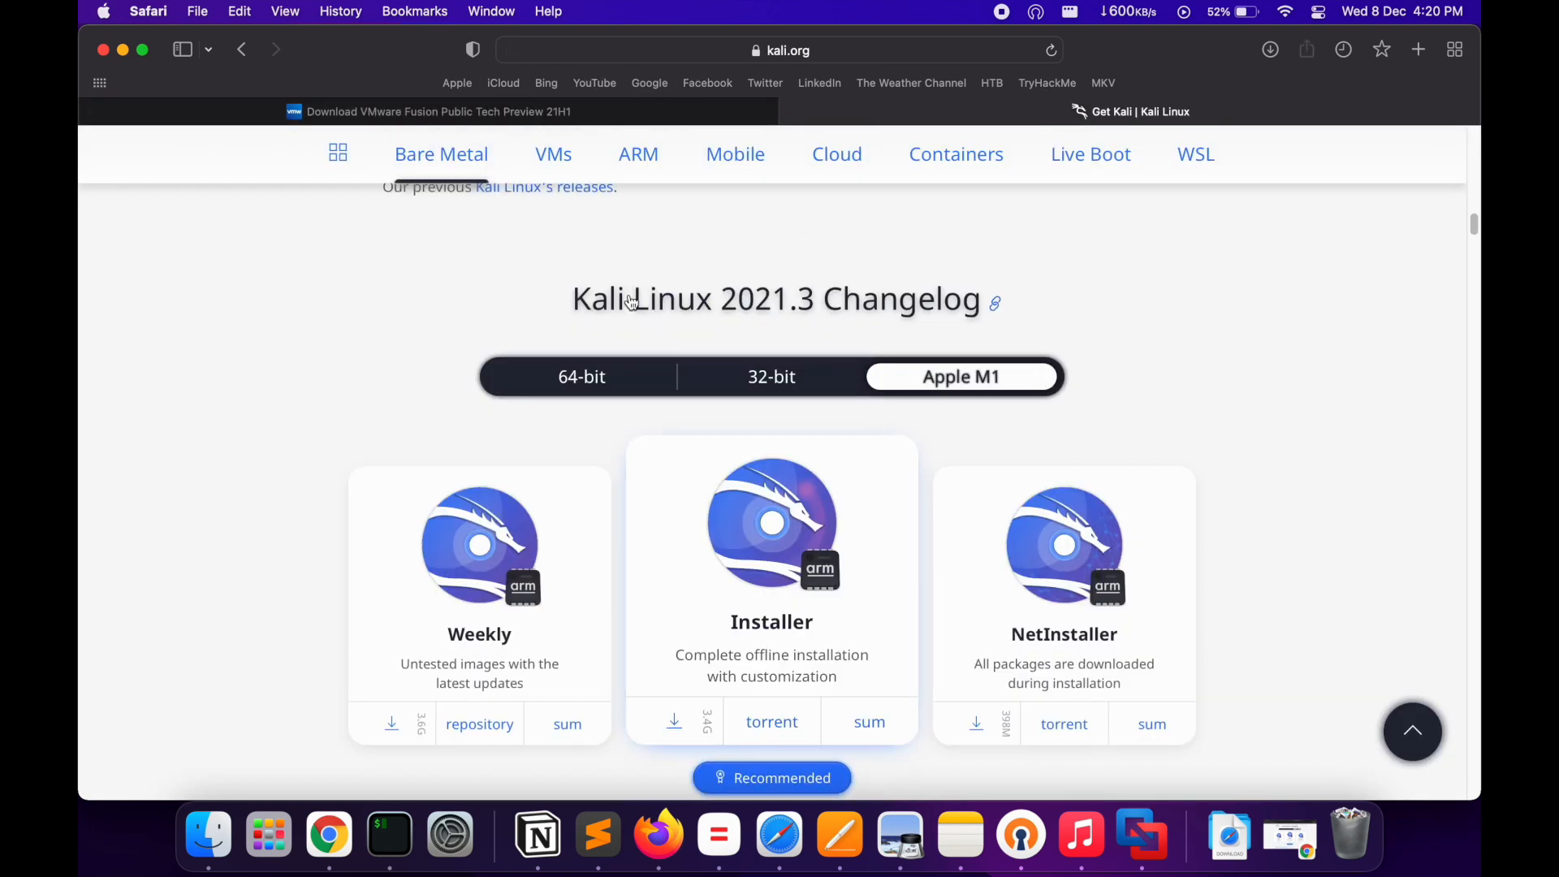
Step: Review the Kali Apple M1 installer options and confirm both downloads have finished
scroll(down, 3)
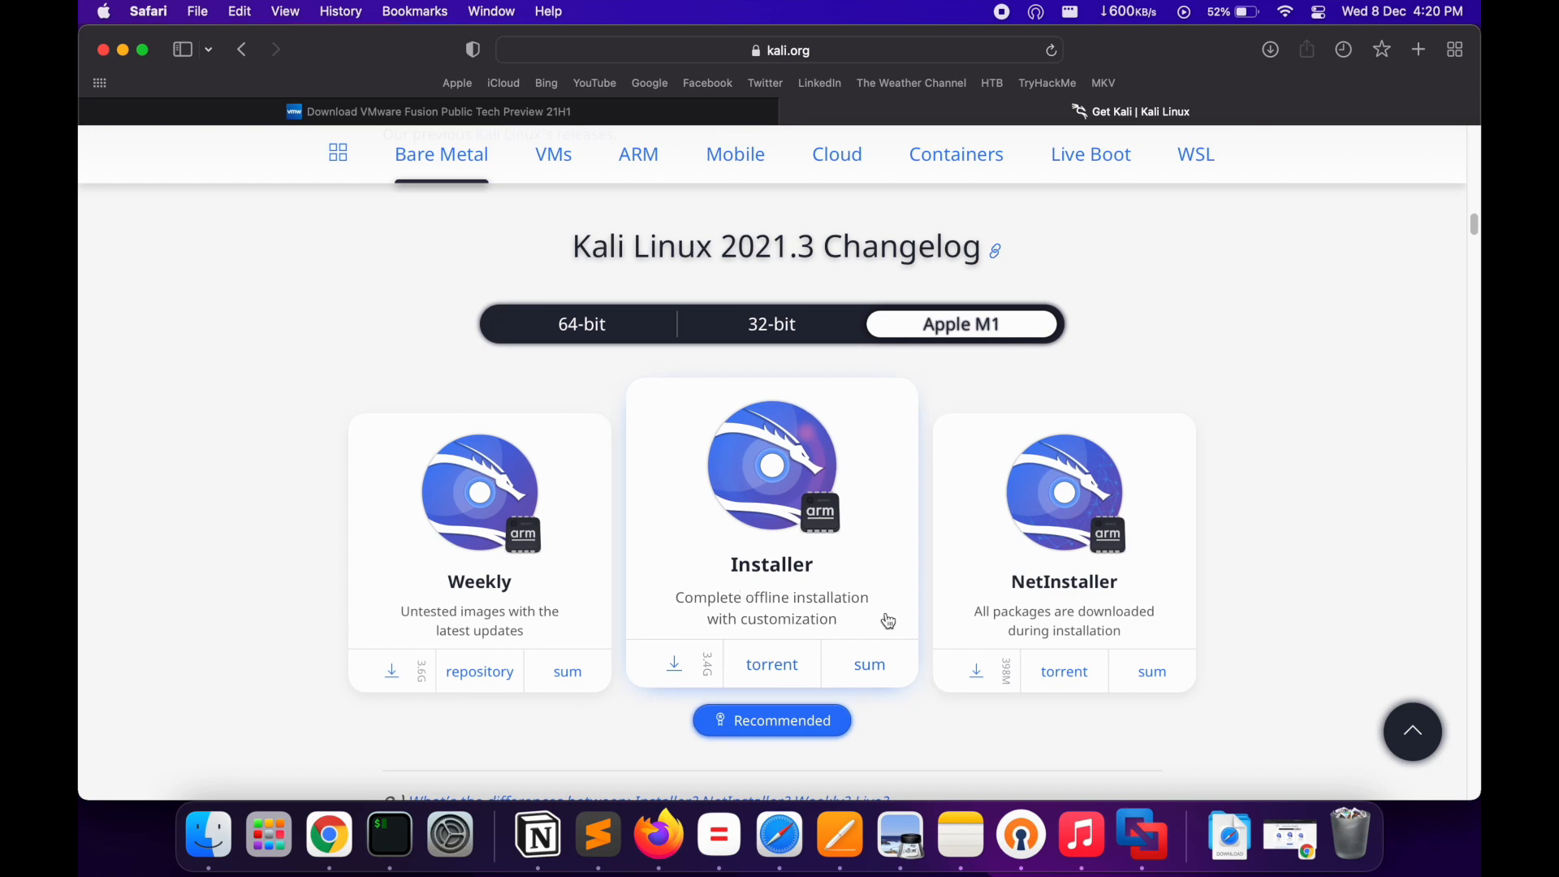
scroll(down, 3)
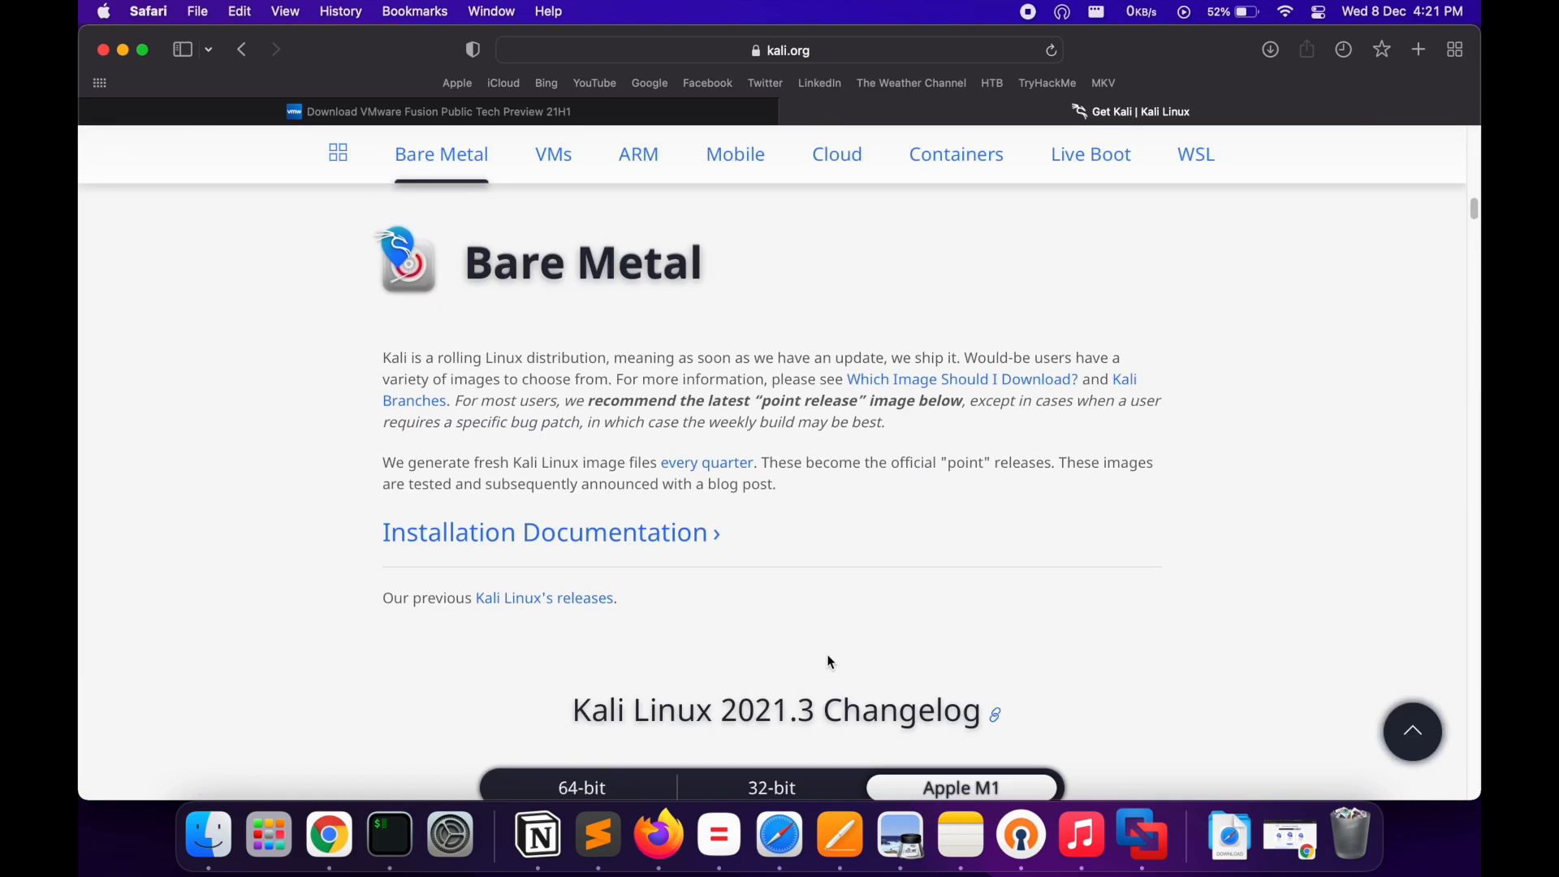
scroll(down, 3)
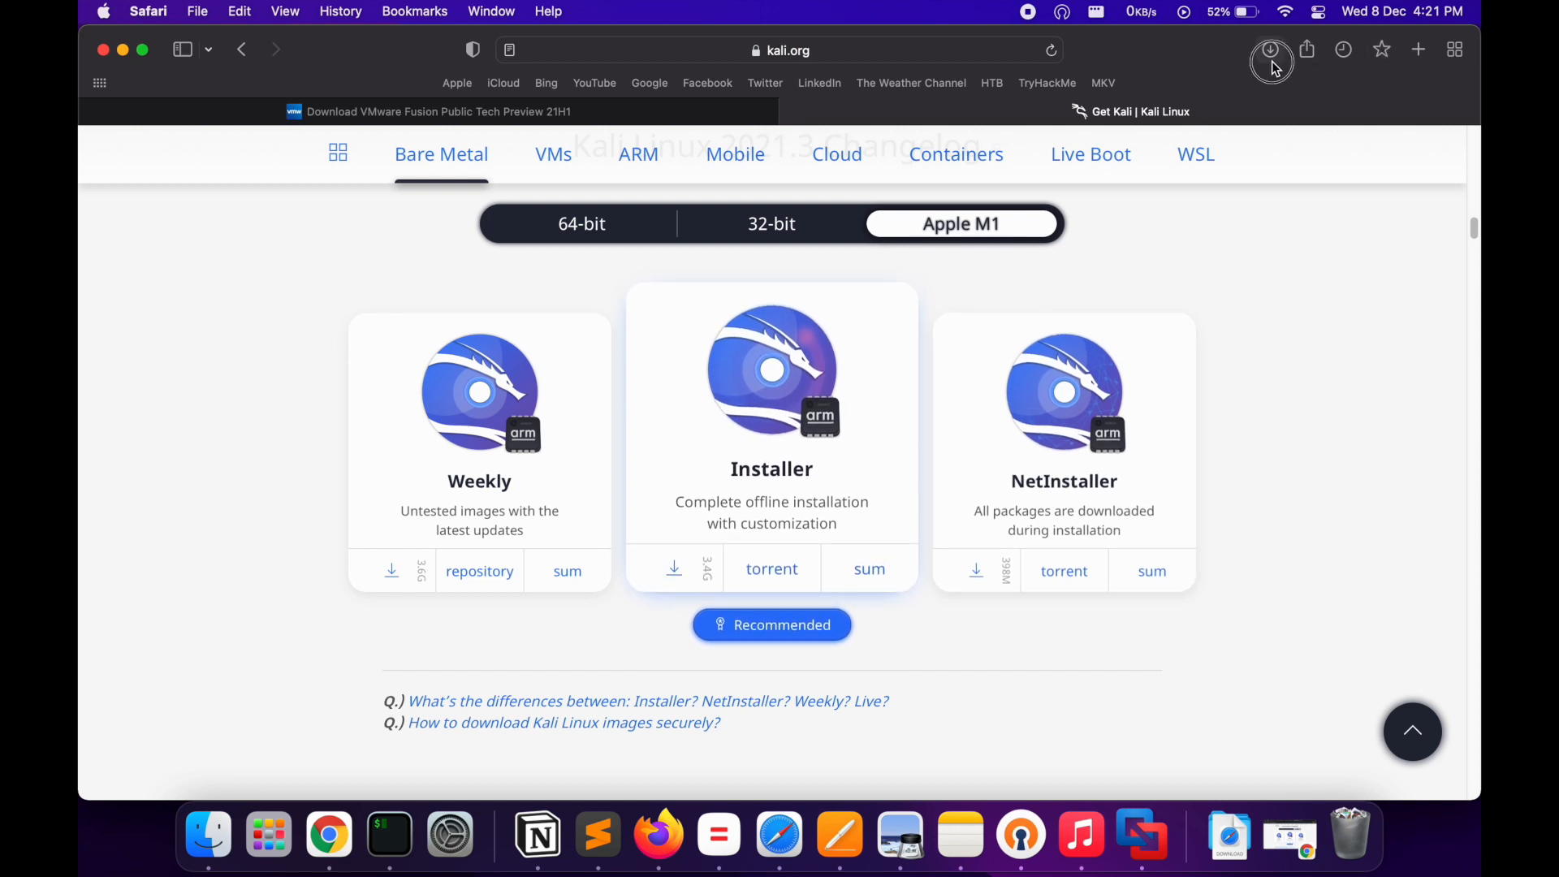
click(1269, 50)
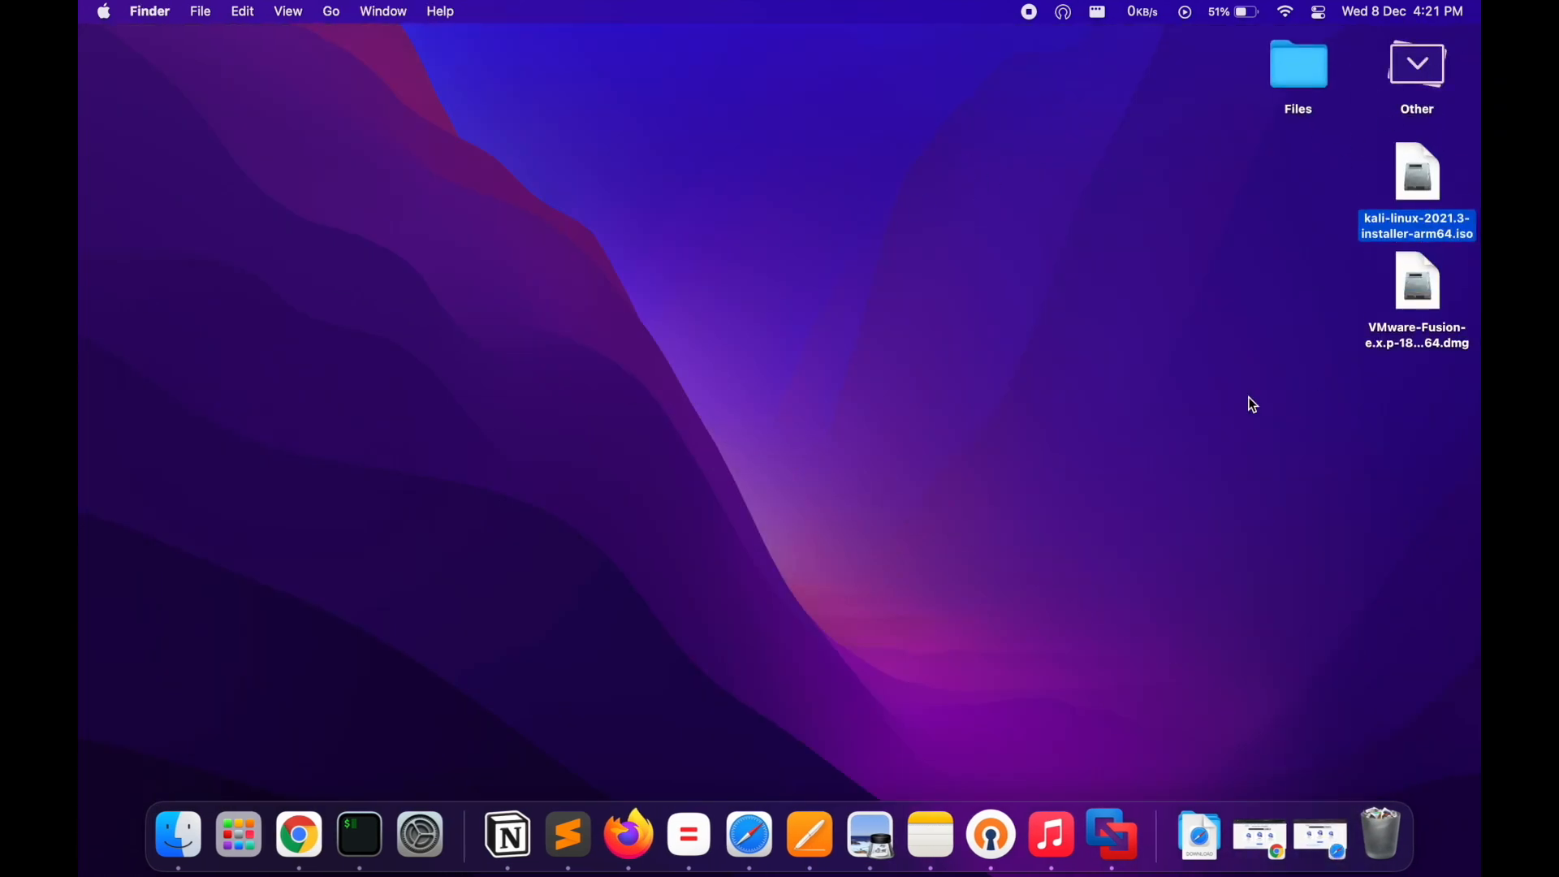
Step: Mount the VMware Fusion .dmg from the desktop and dismiss the 'another version is running' alert
click(1416, 281)
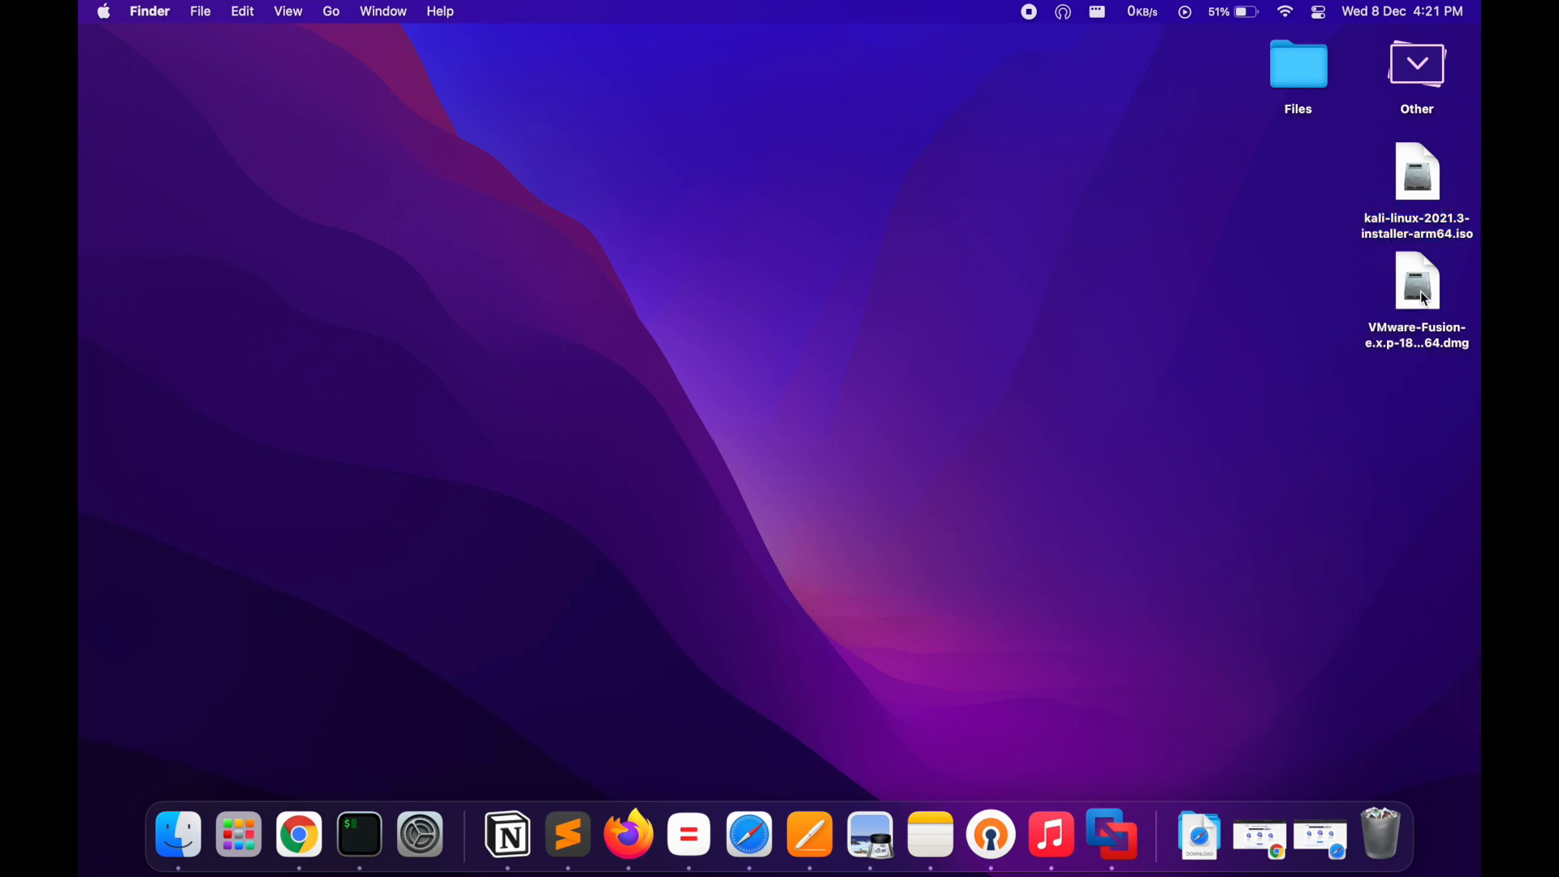
click(1416, 283)
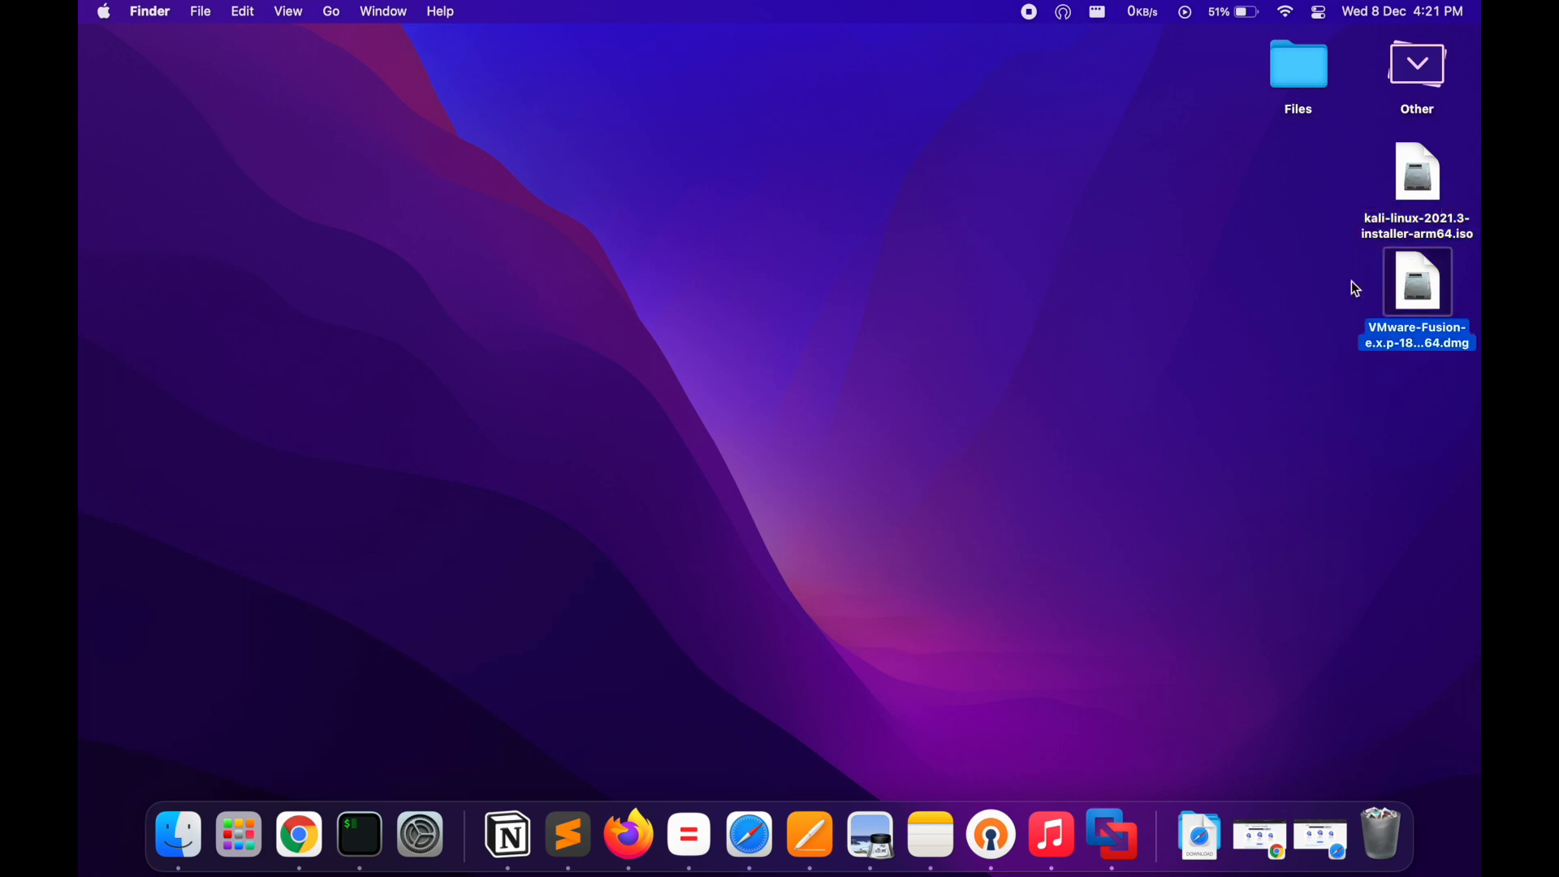
double_click(1415, 281)
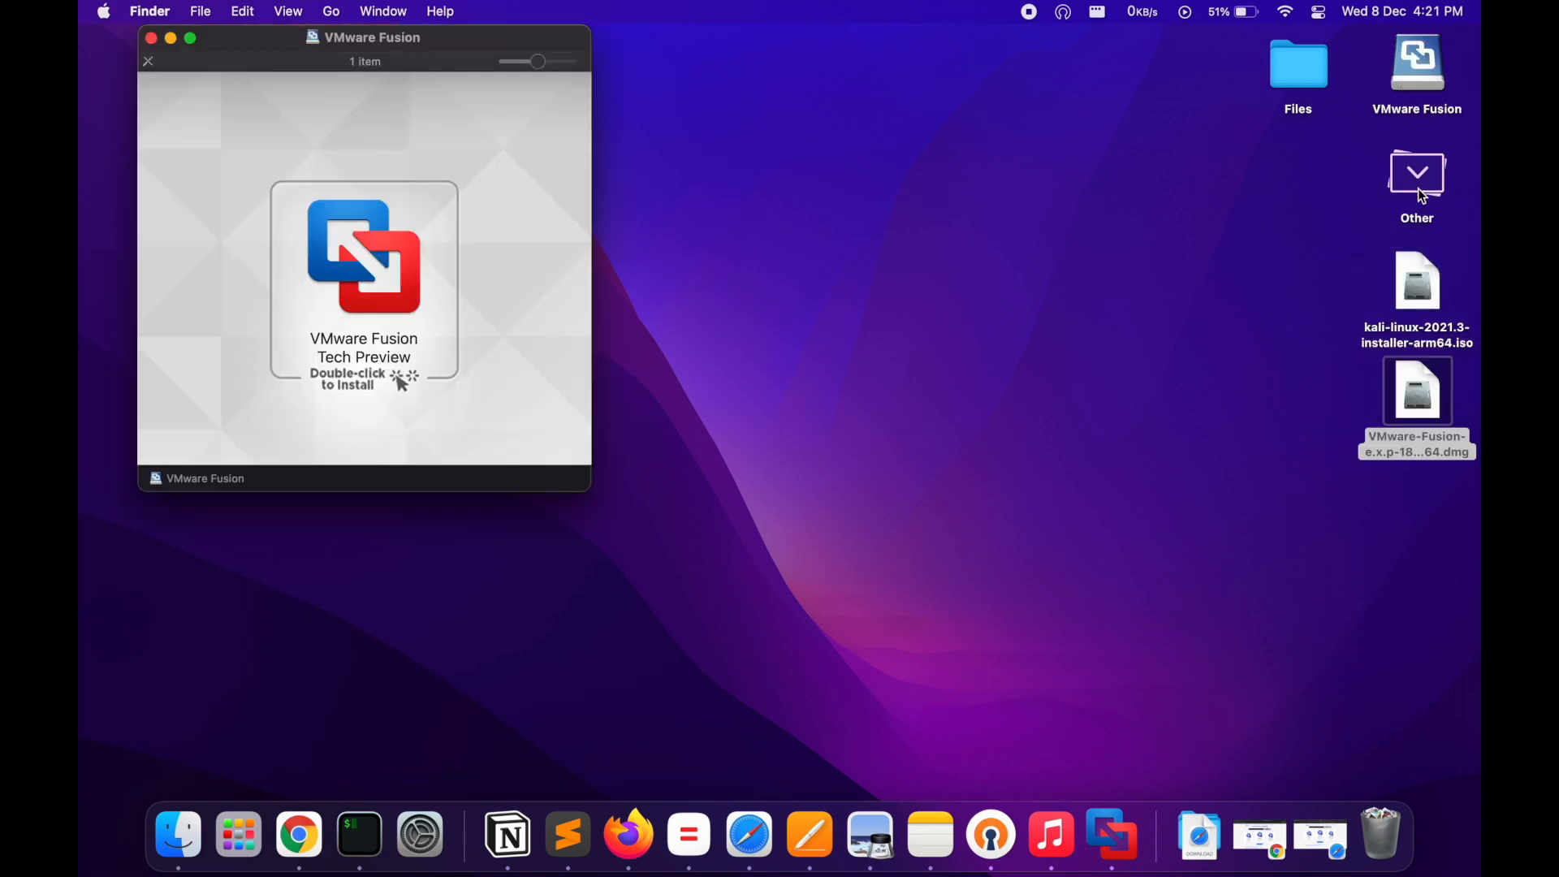
mouse_move(1474, 53)
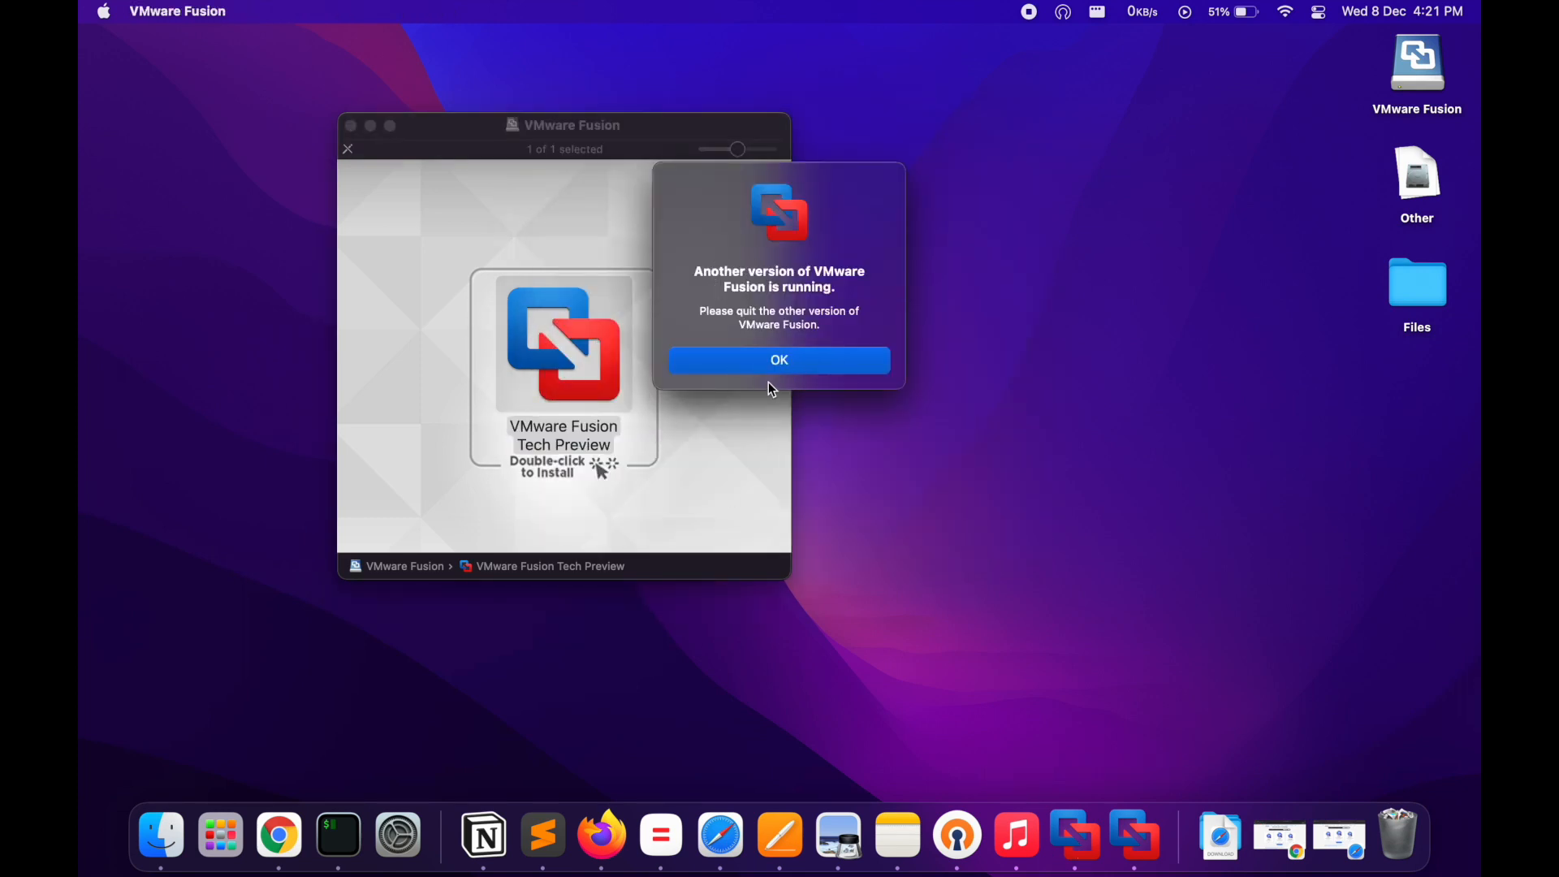
click(778, 358)
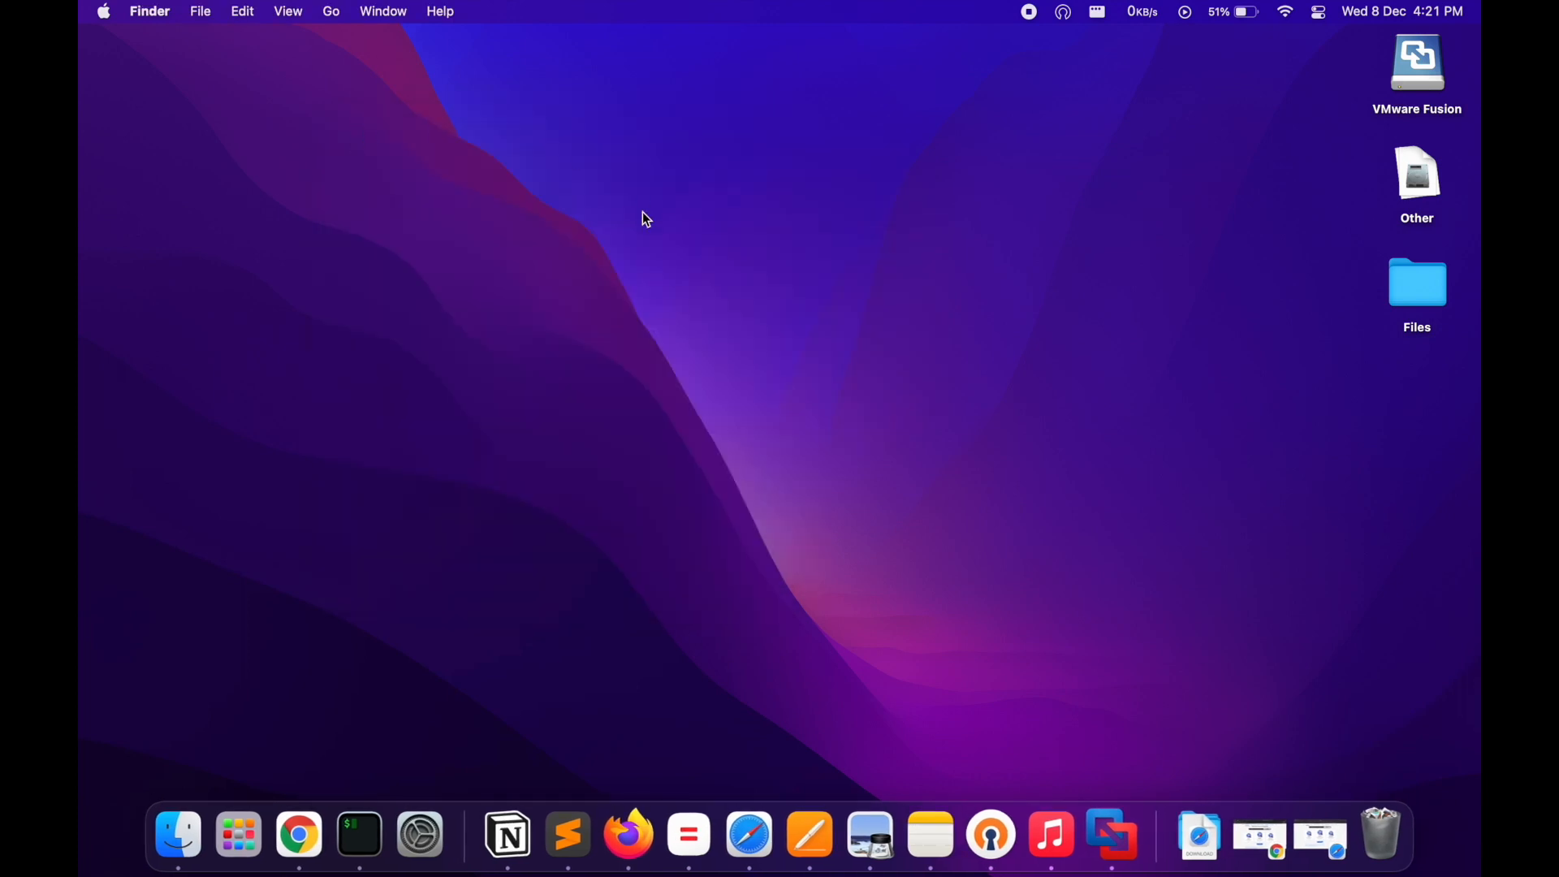
mouse_move(1091, 760)
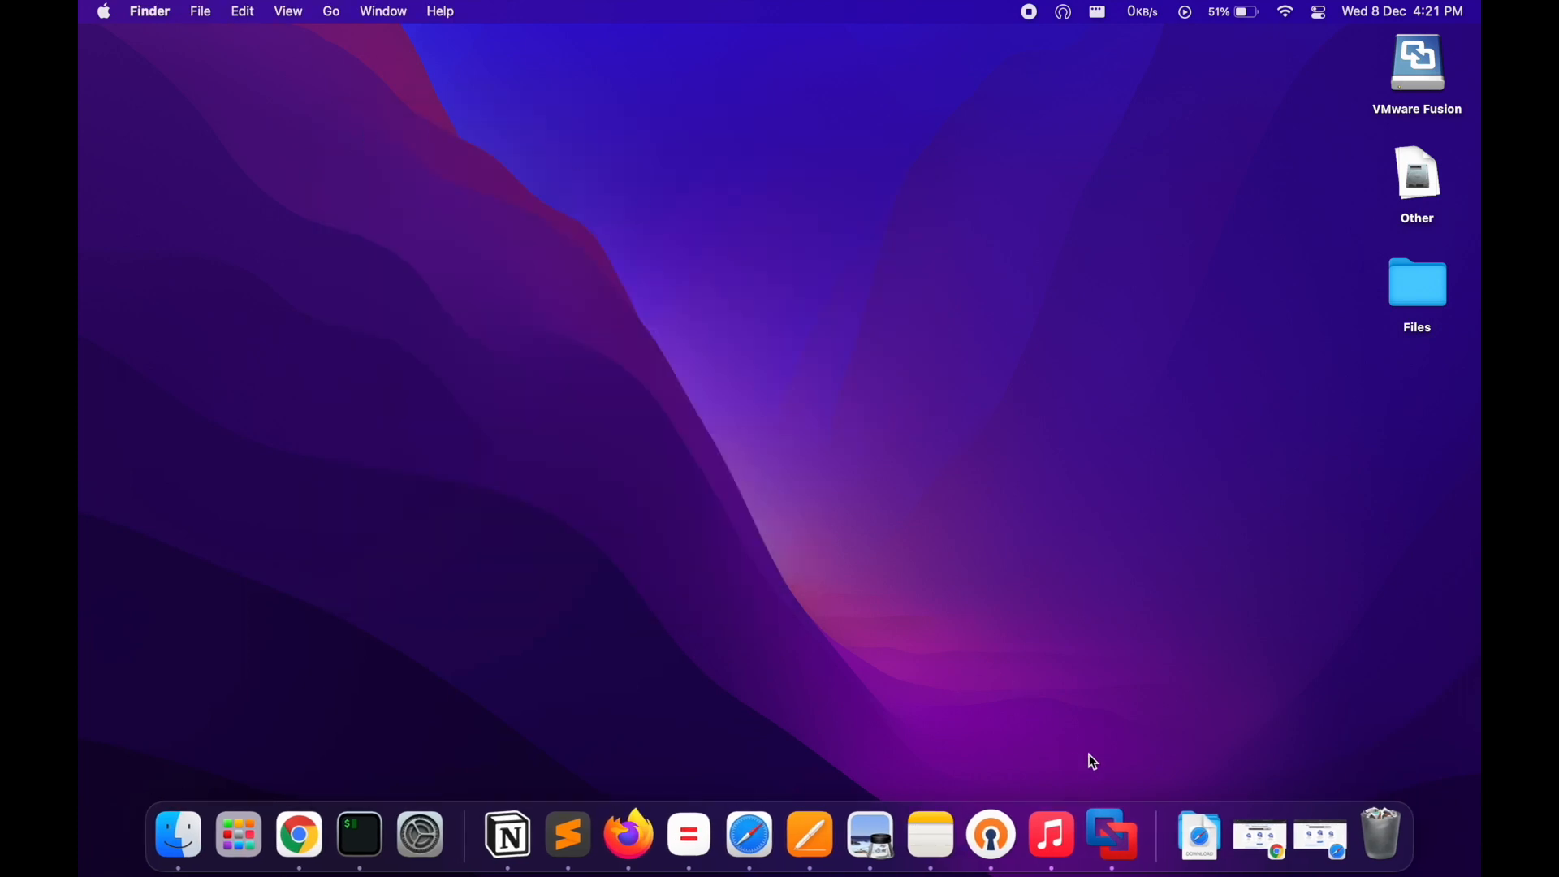
mouse_move(935, 674)
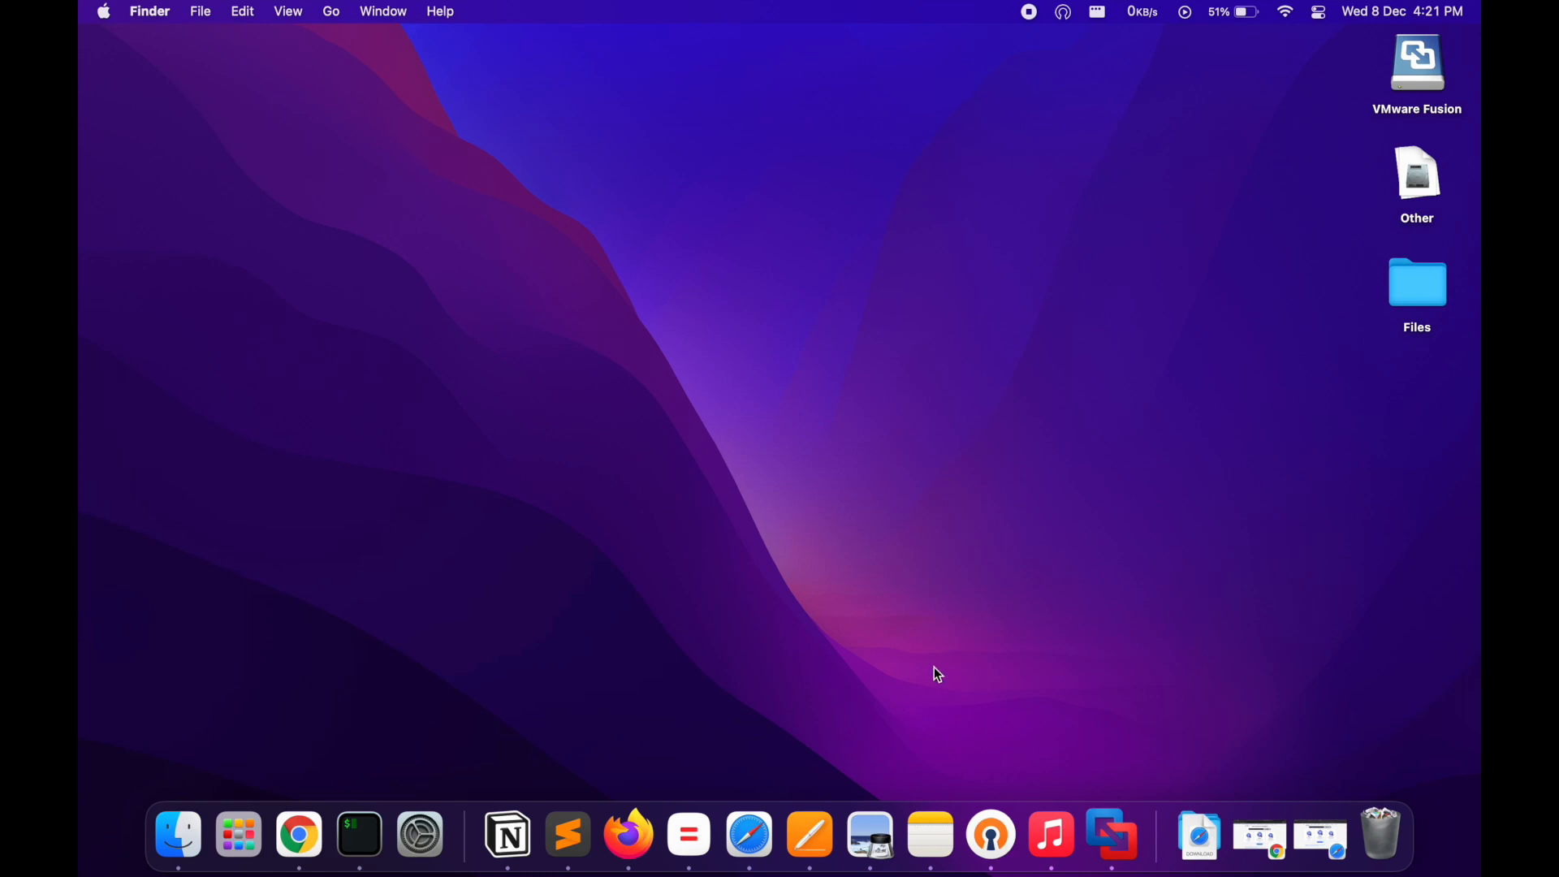
mouse_move(830, 586)
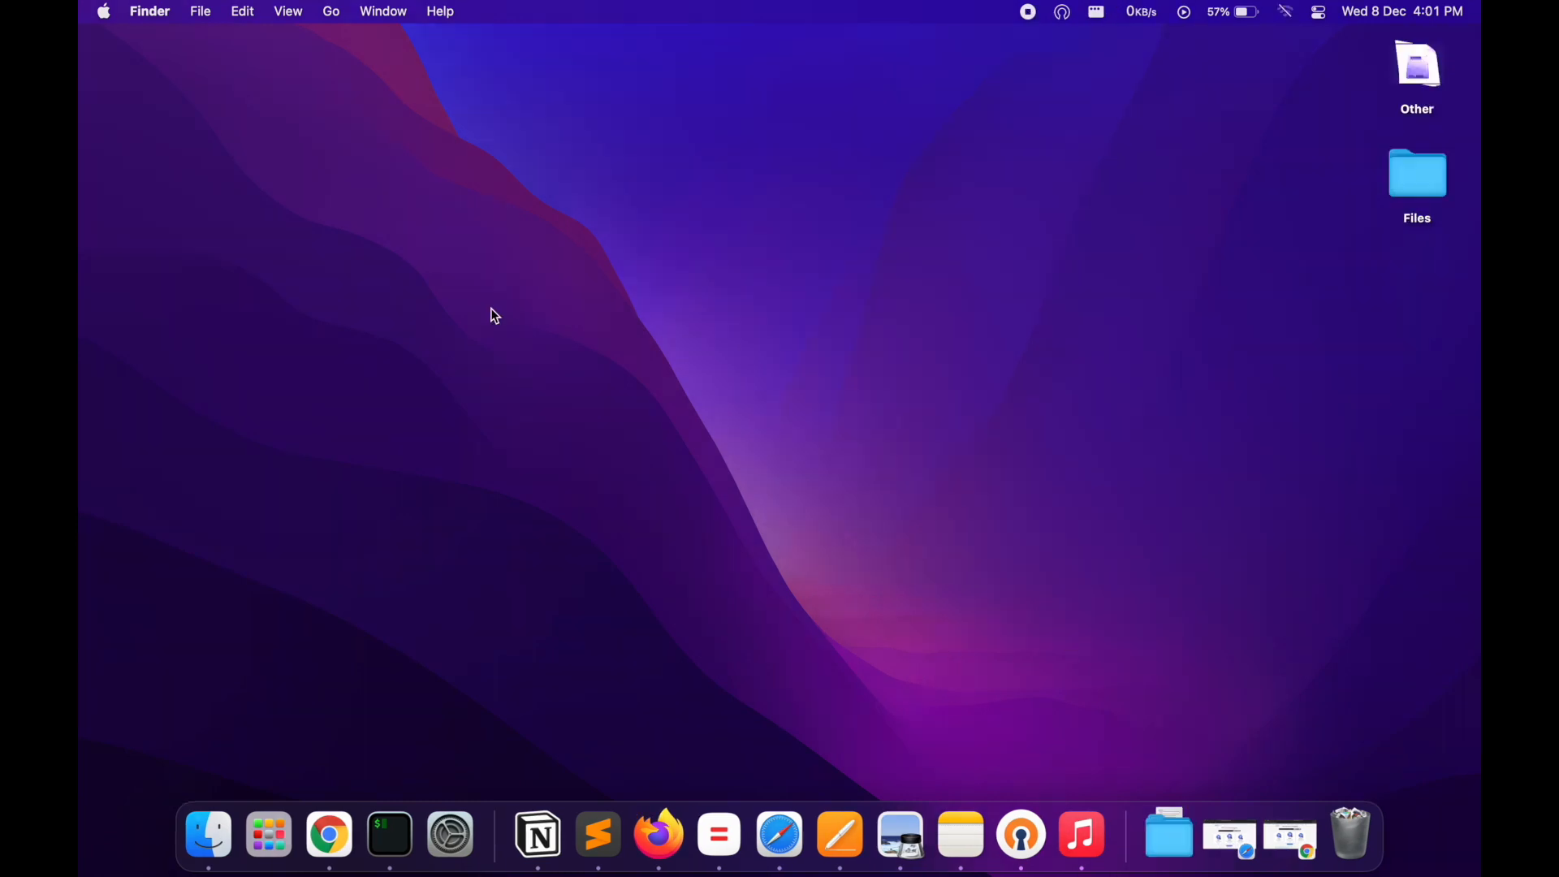
Step: Launch VMware Fusion and start a new VM installing from the Kali arm64 ISO
key(cmd+space)
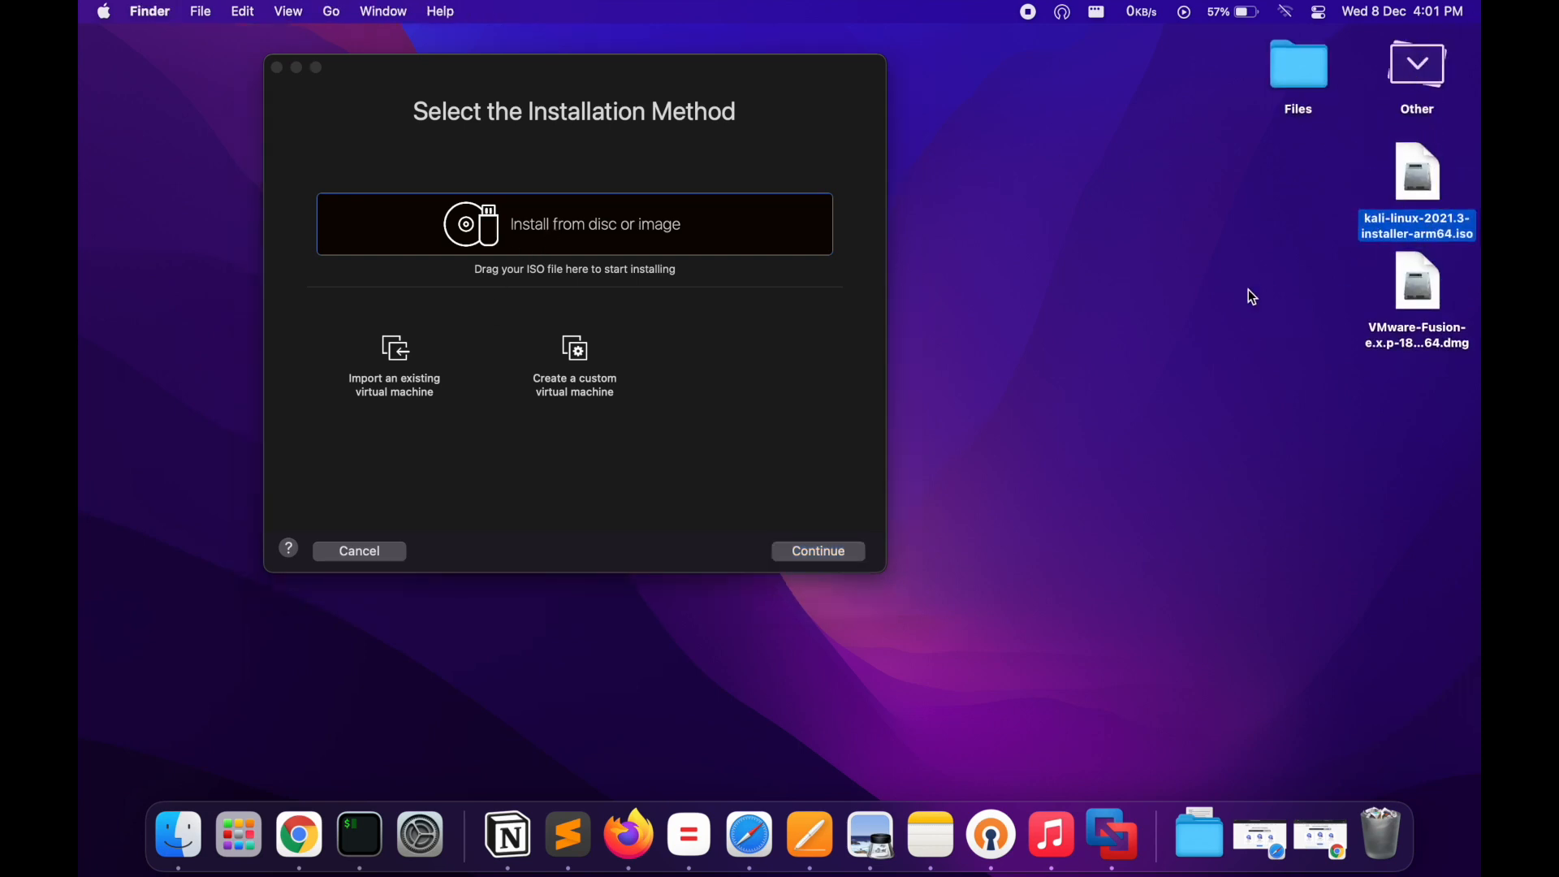
click(1416, 281)
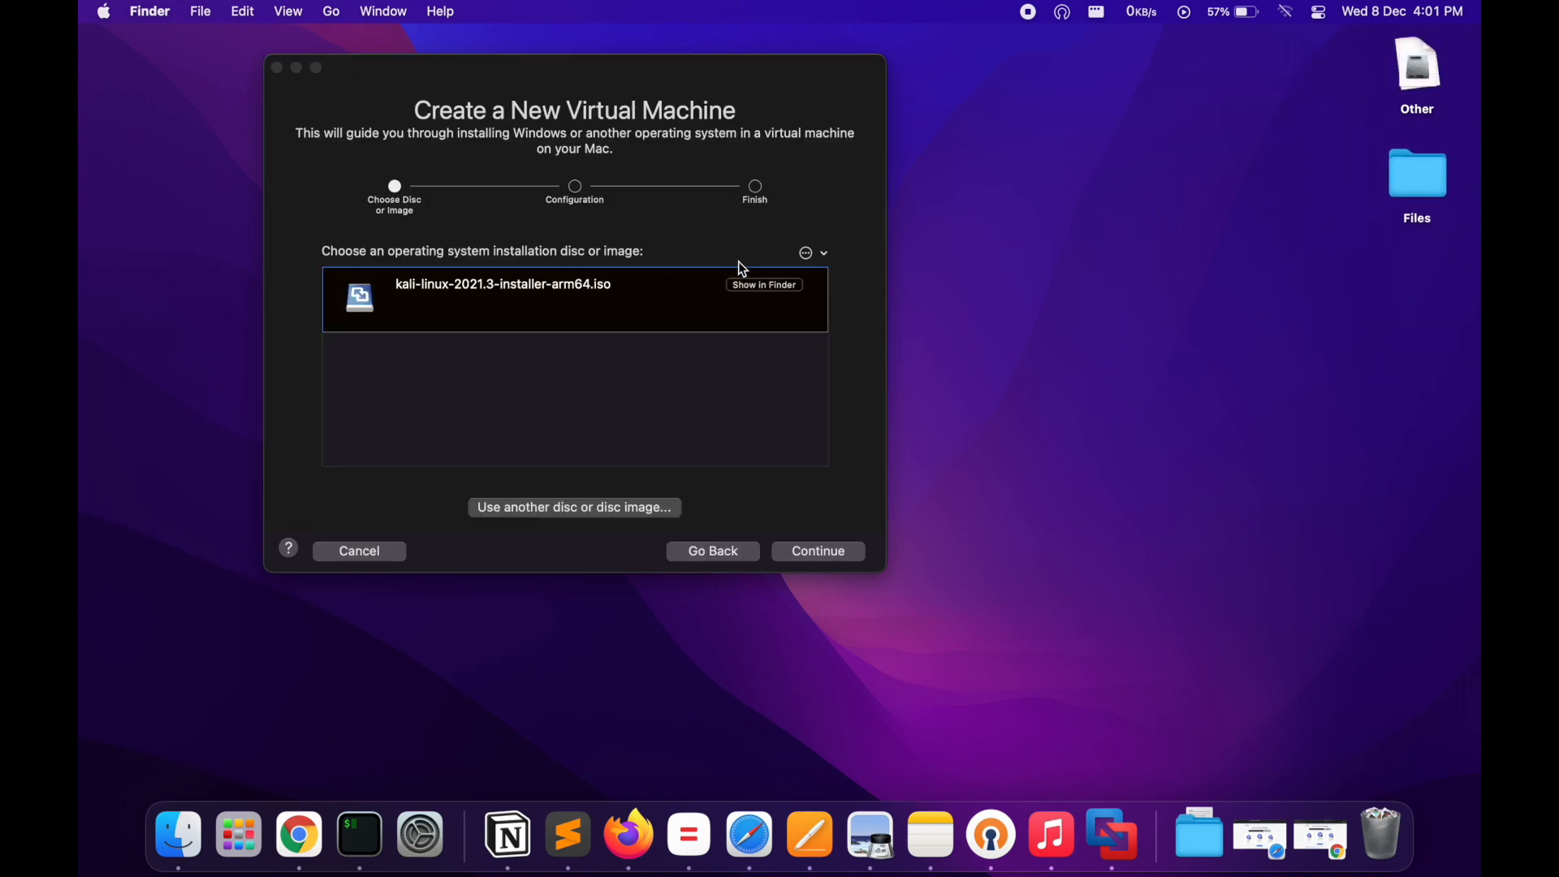
click(817, 551)
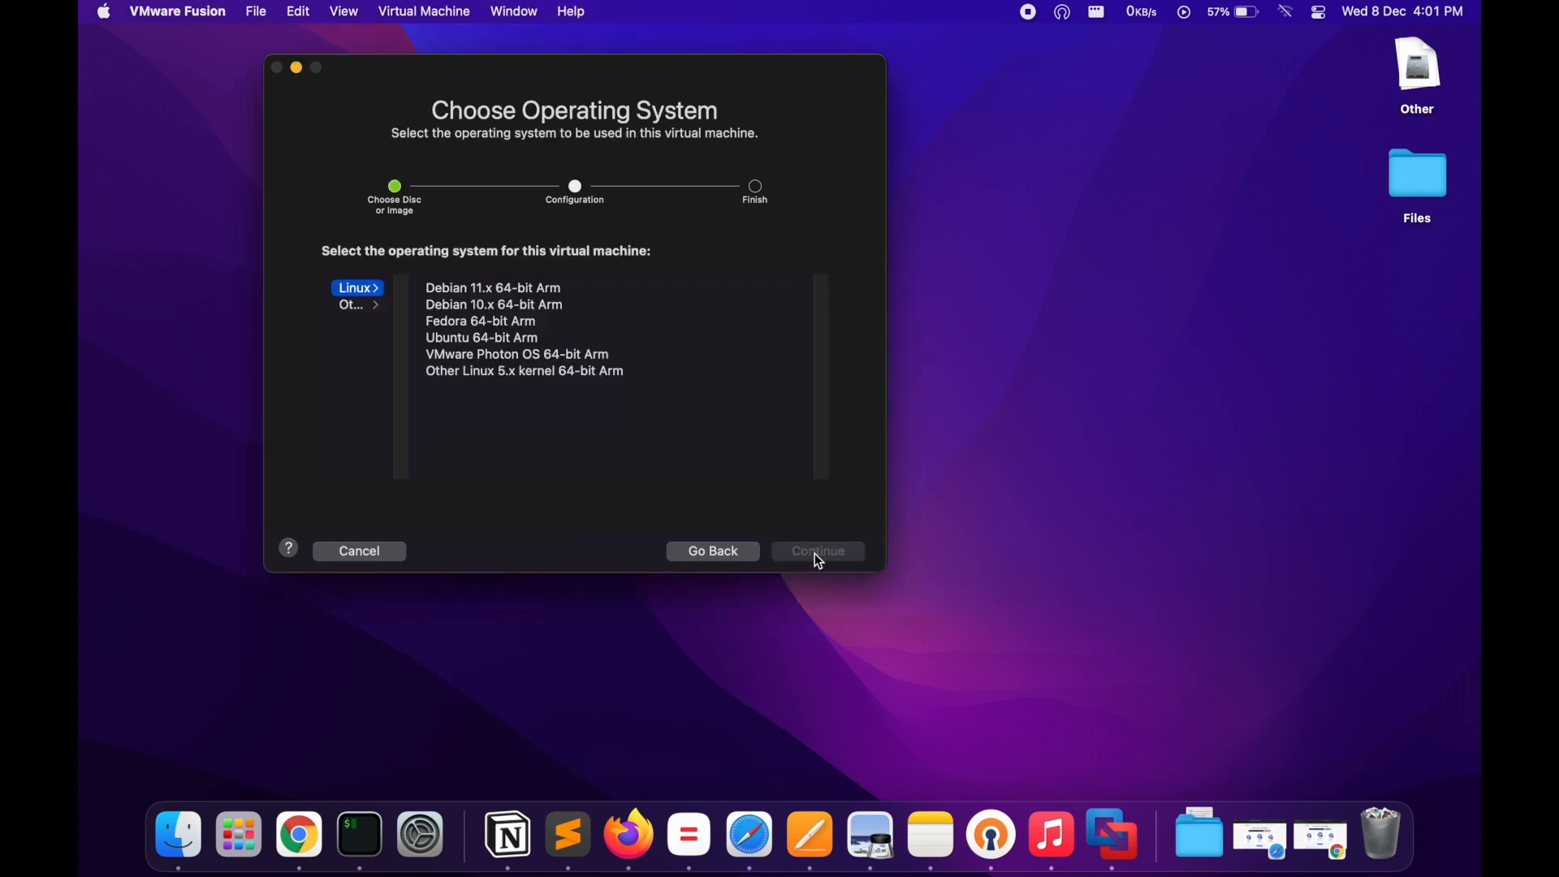
Step: Choose Debian 11.x 64-bit Arm as the guest system and go on to customize settings
click(492, 289)
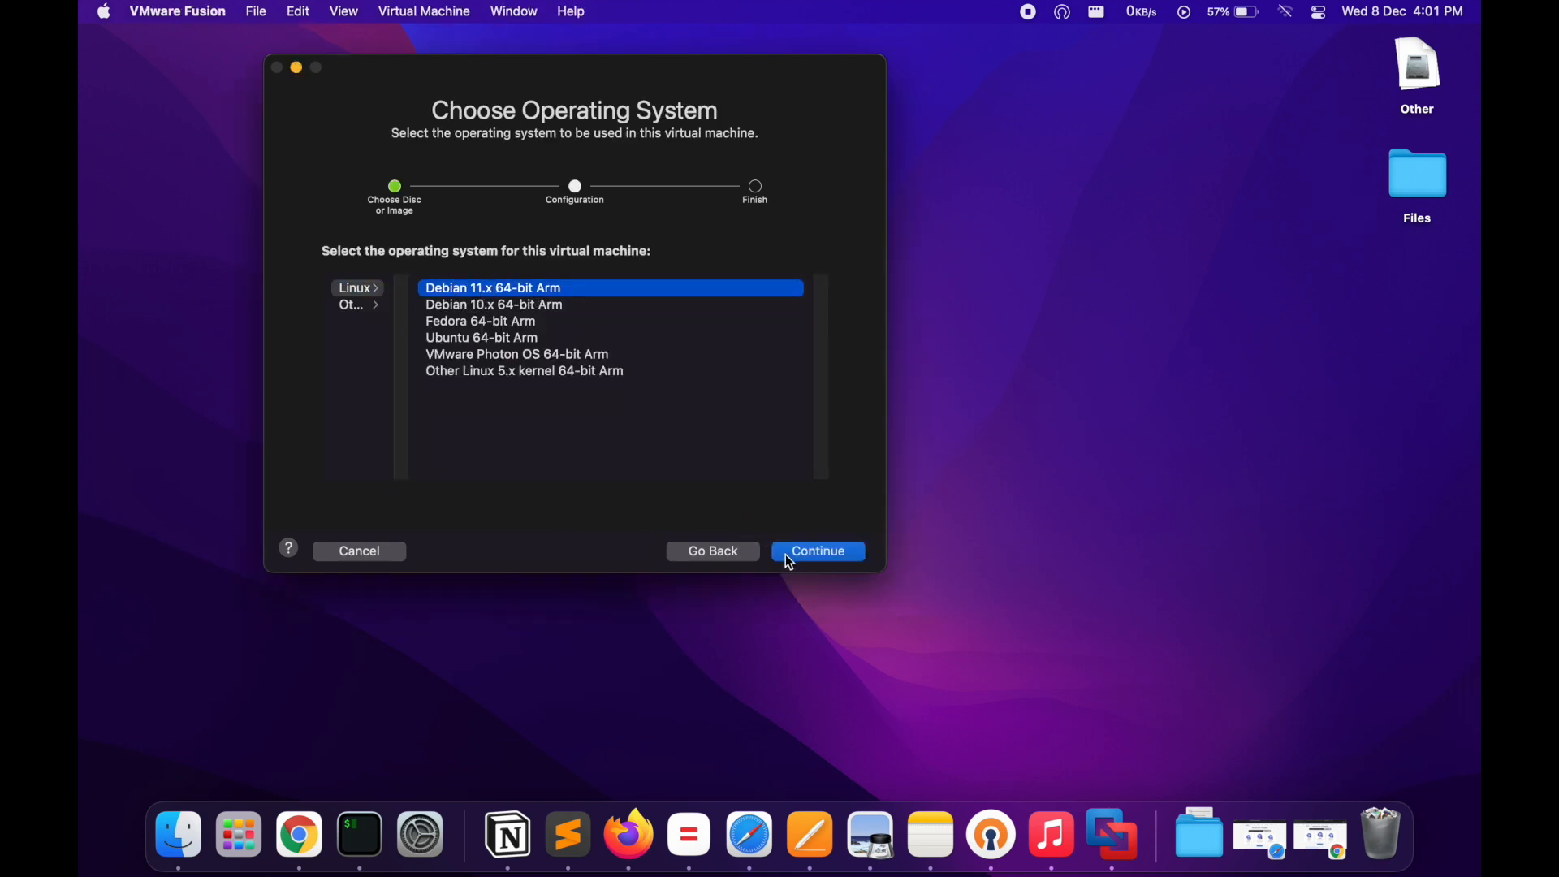
click(817, 550)
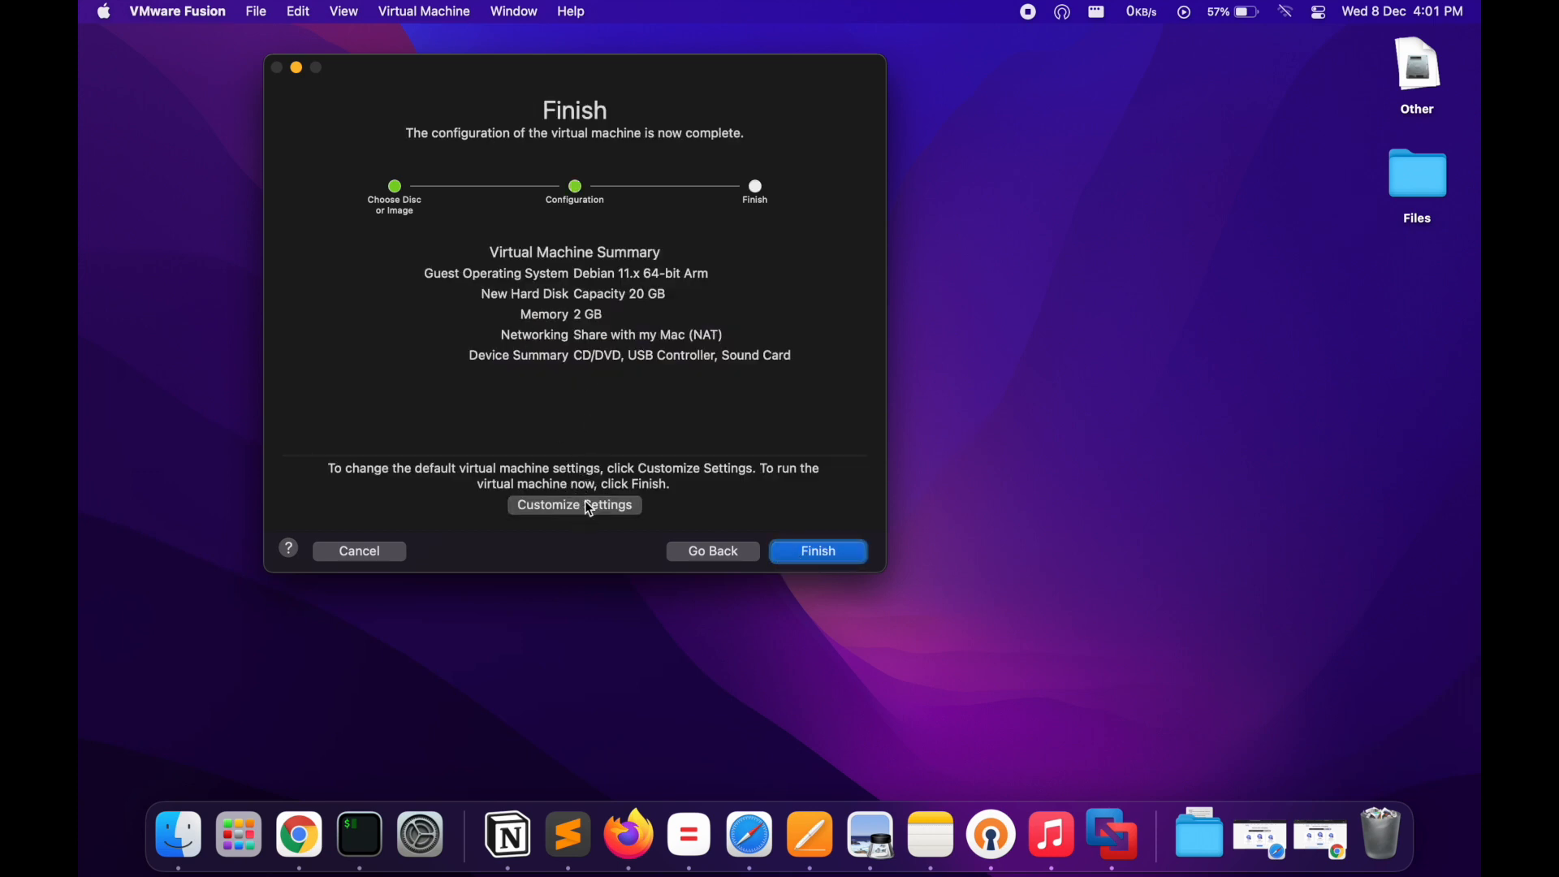
click(816, 551)
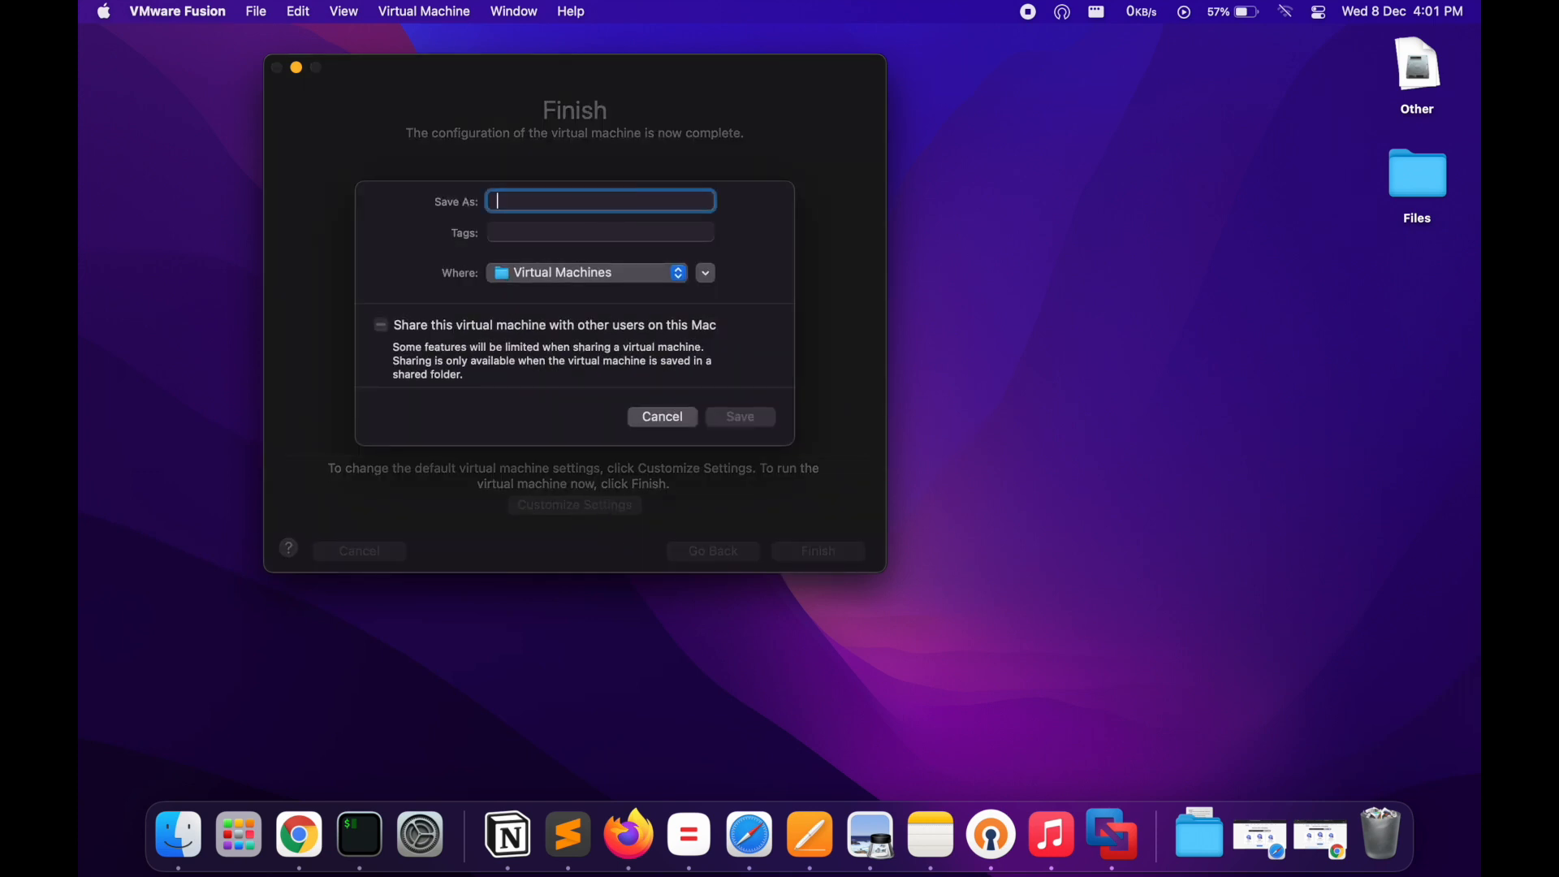
Step: Save the virtual machine as Kali and give it 2 processor cores
text(KA)
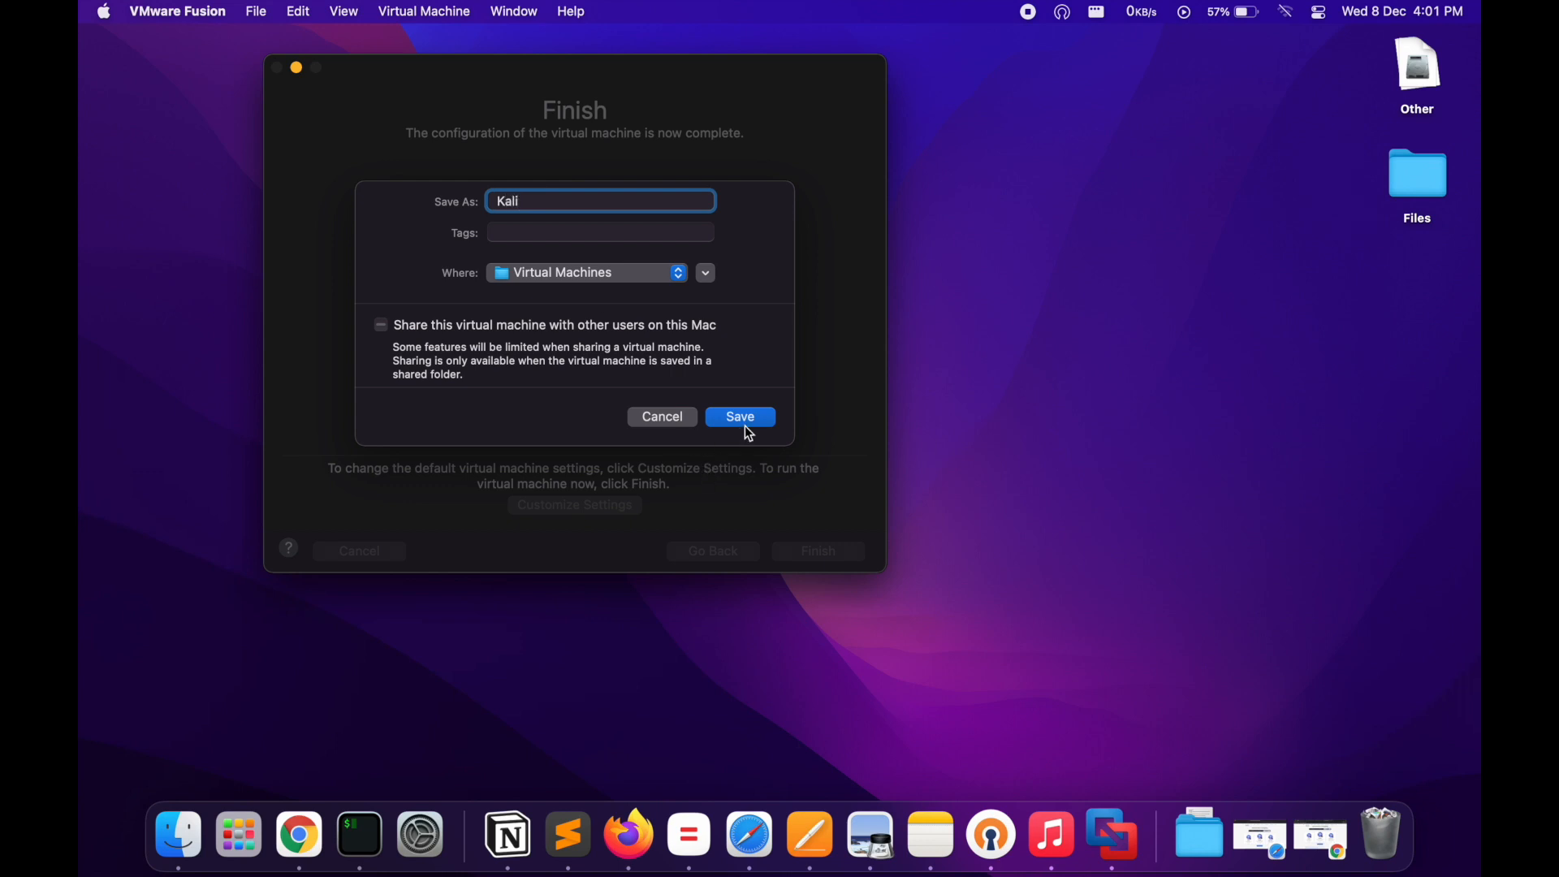
click(739, 415)
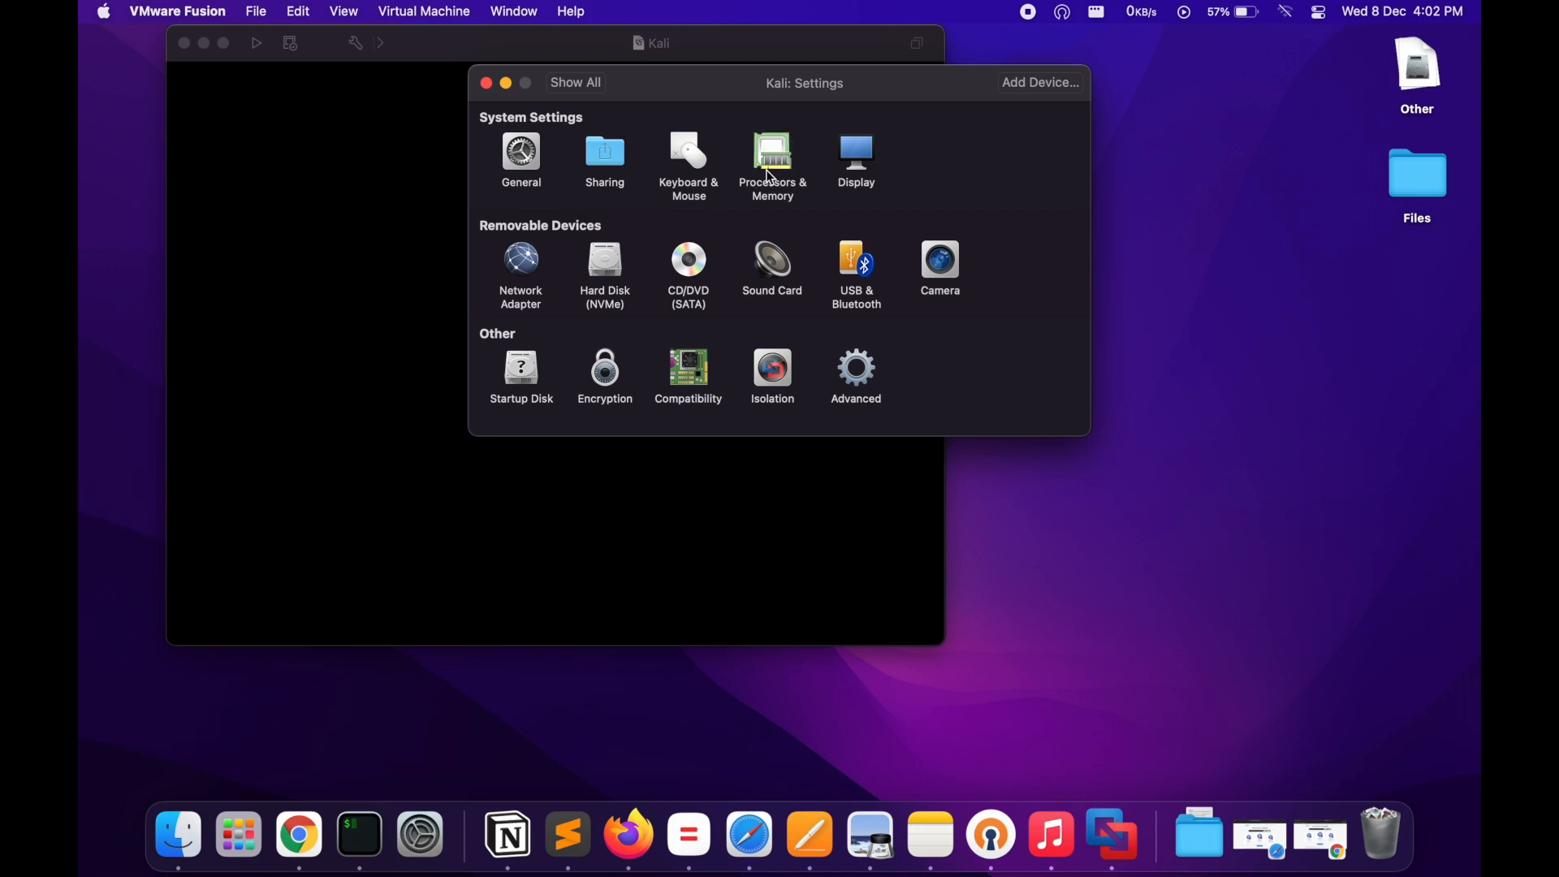
click(771, 155)
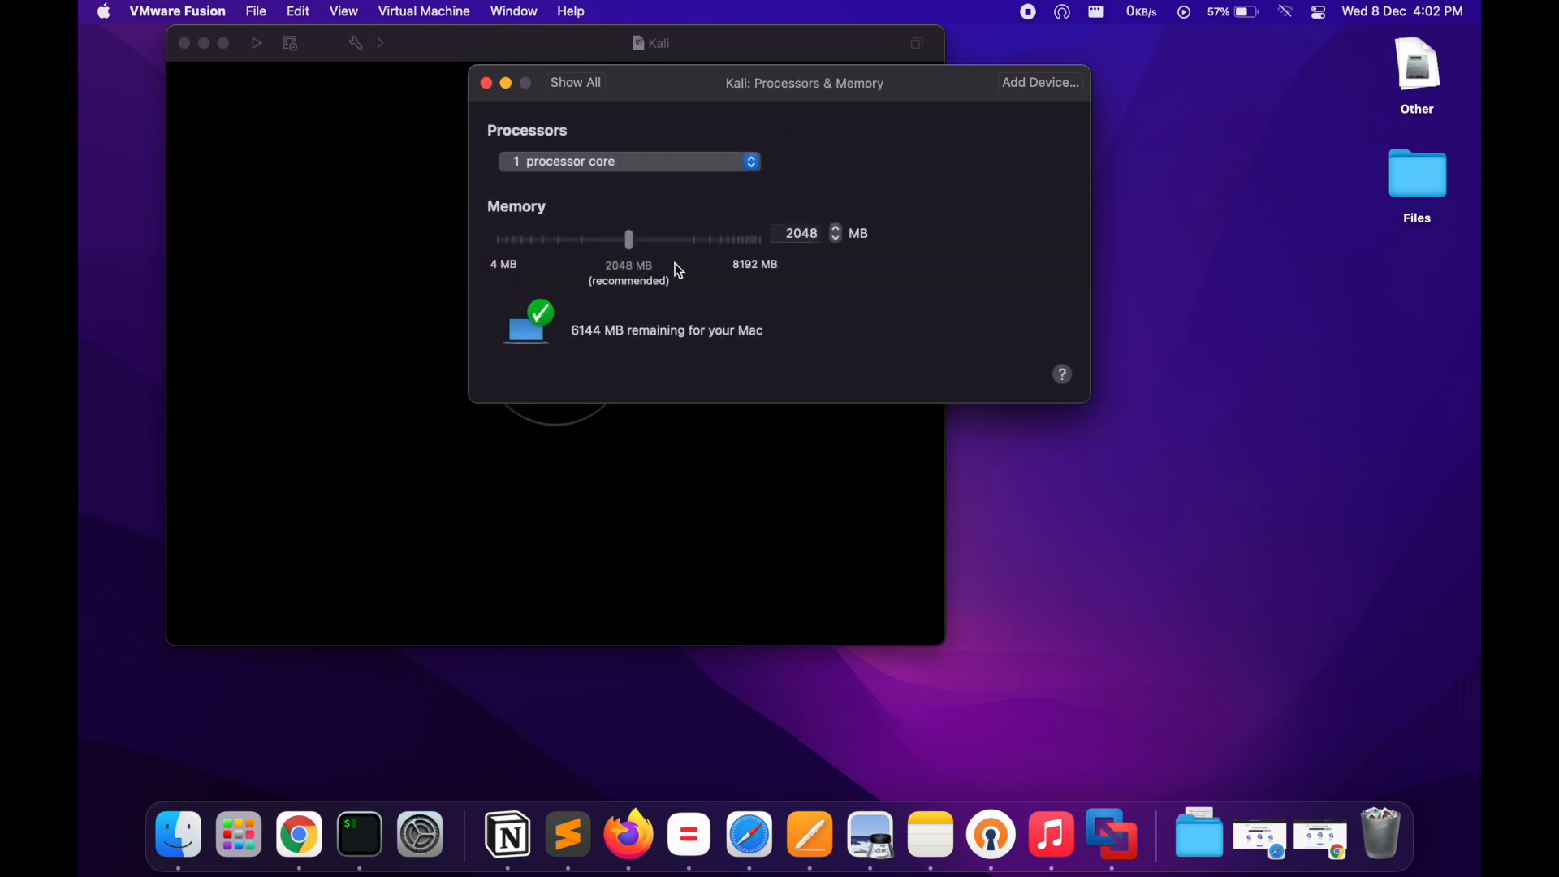
click(629, 161)
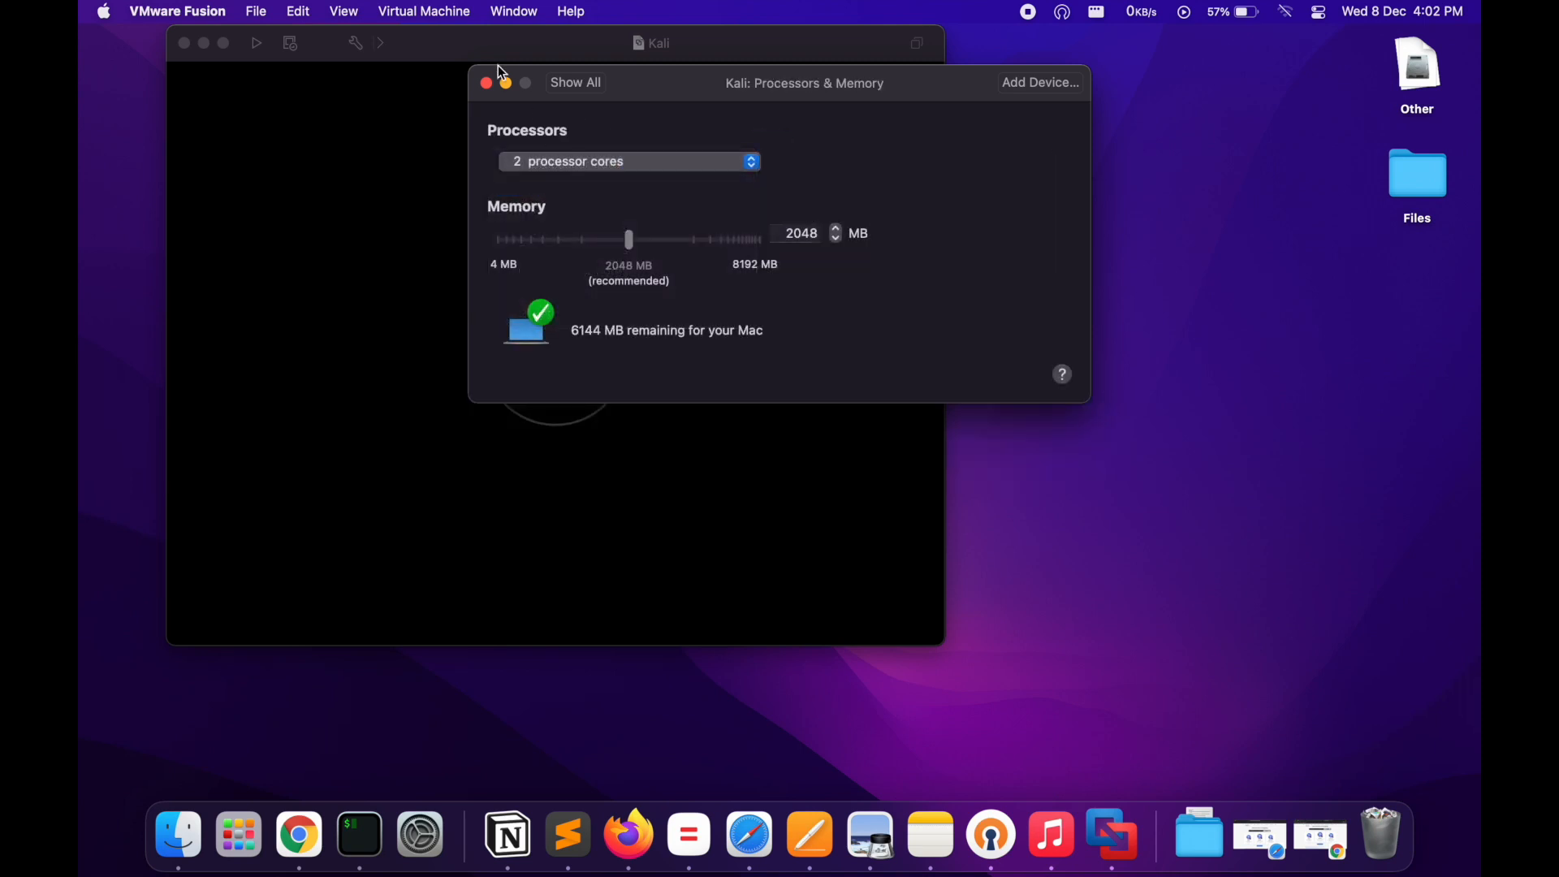
click(575, 83)
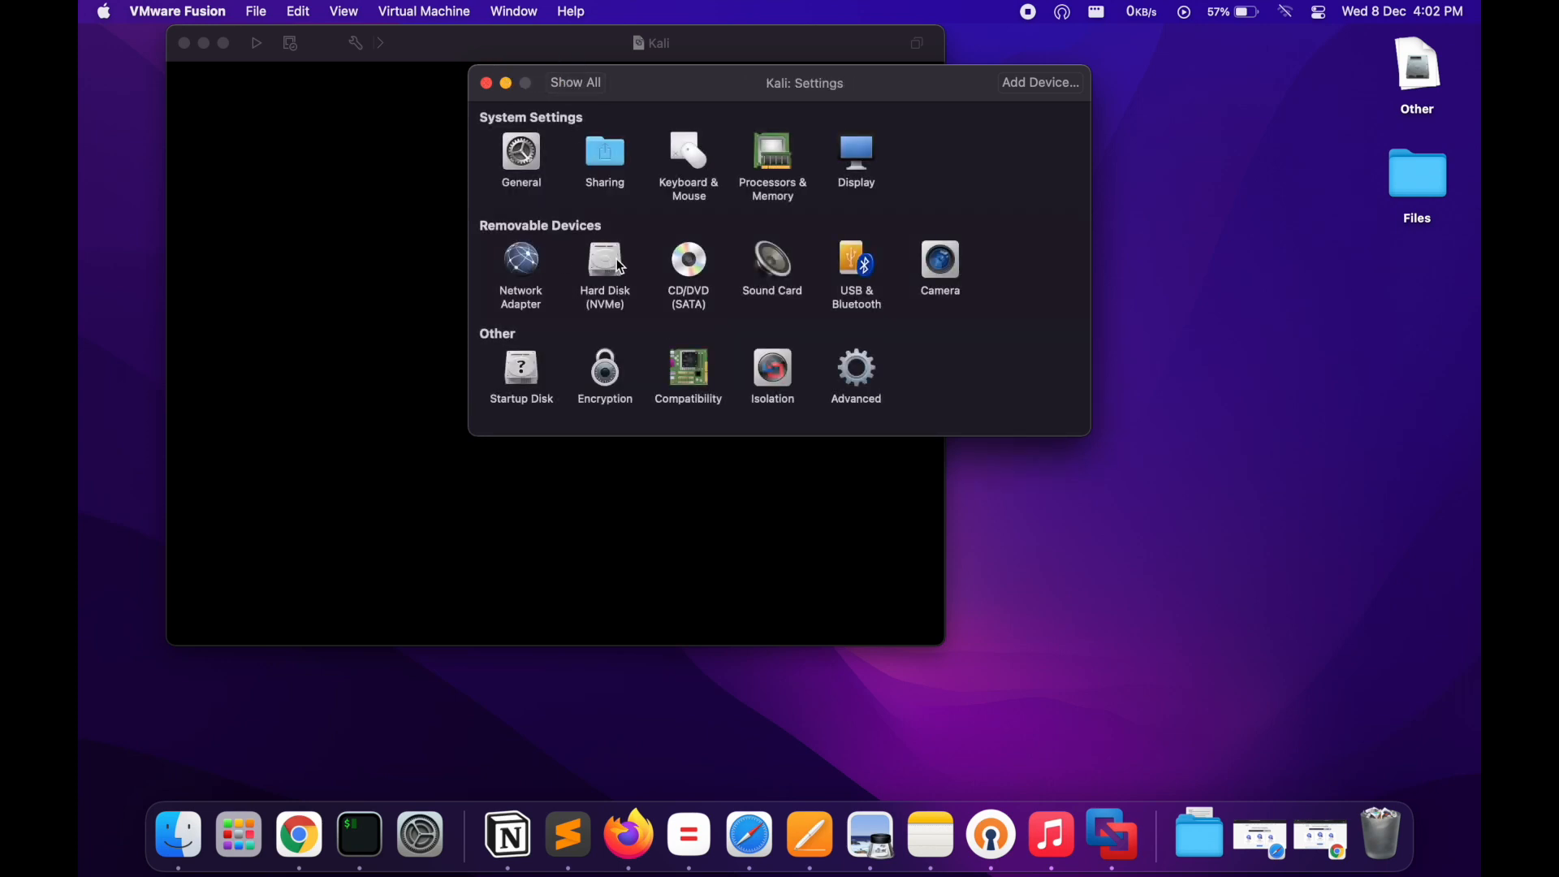
Step: Resize the virtual hard disk to 15 GB
click(604, 262)
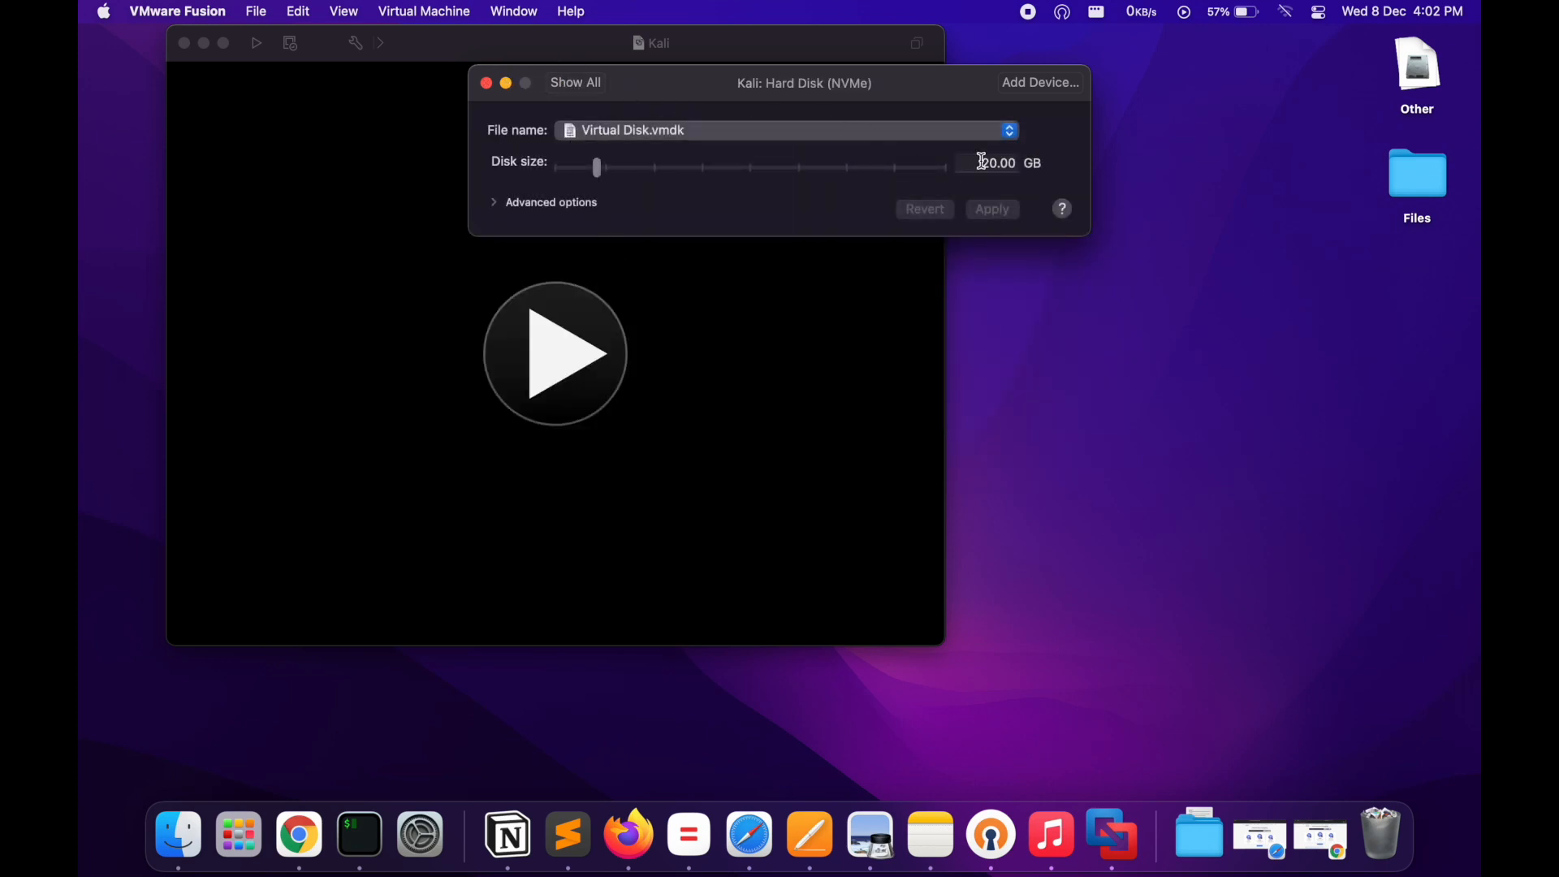
click(990, 163)
text(10)
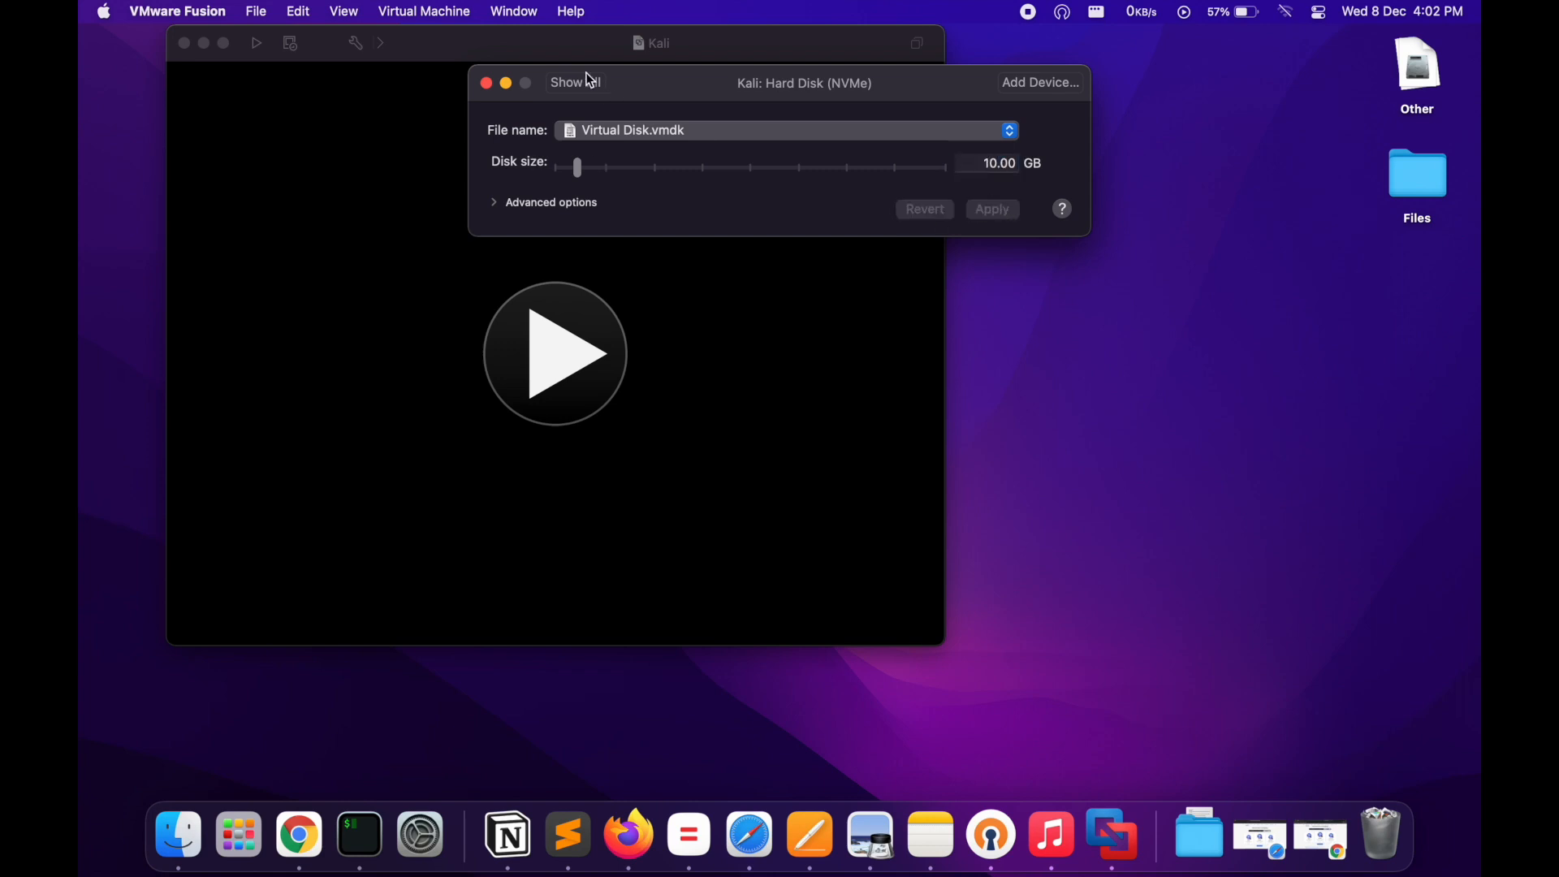
click(574, 83)
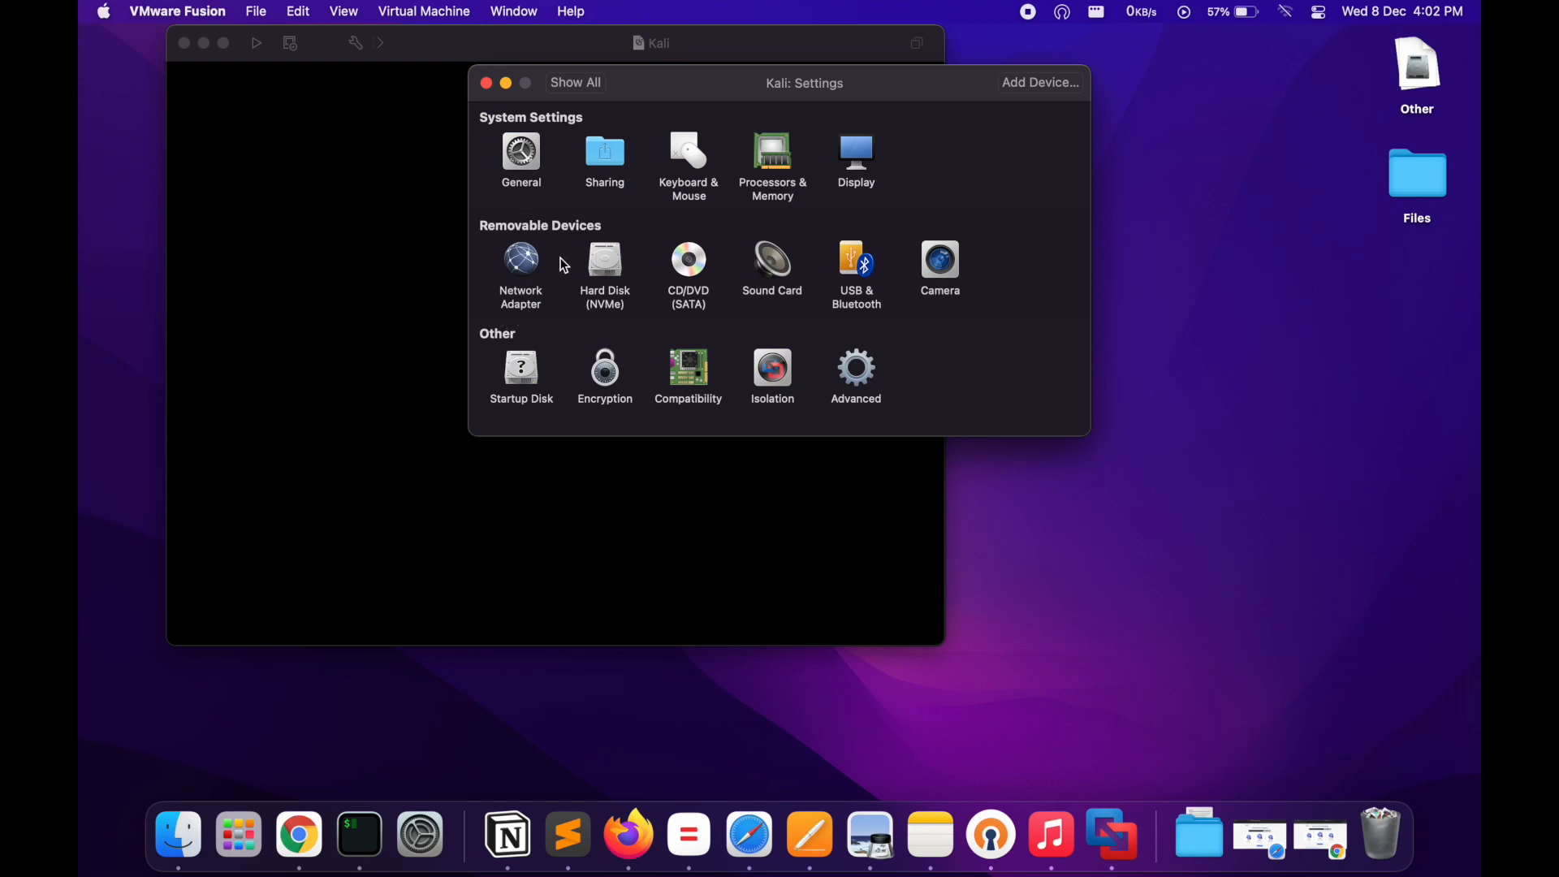
click(604, 259)
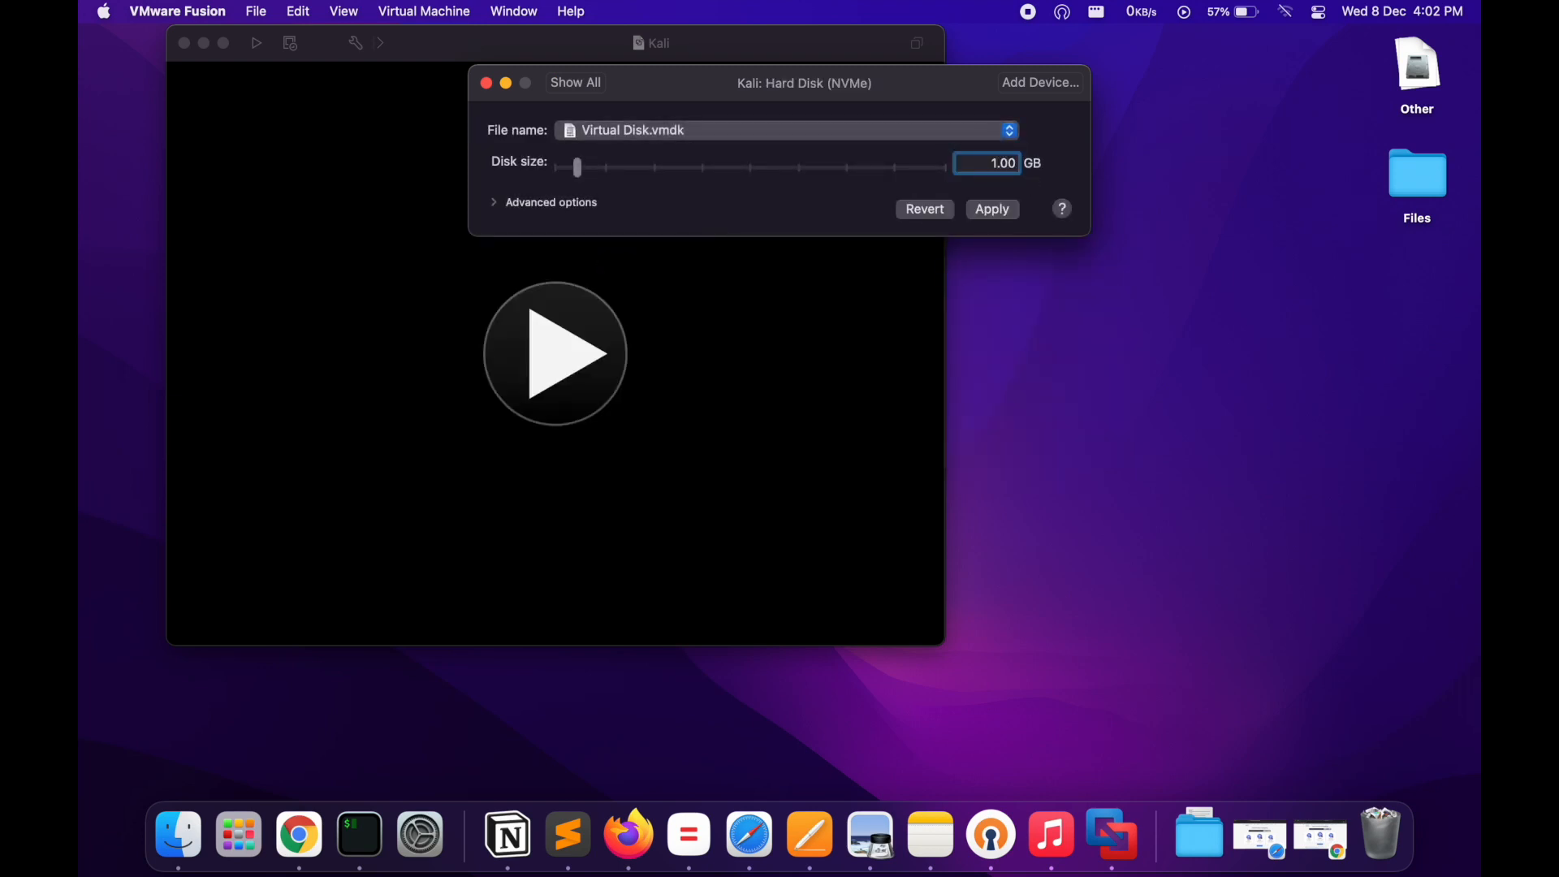
drag(578, 167, 587, 168)
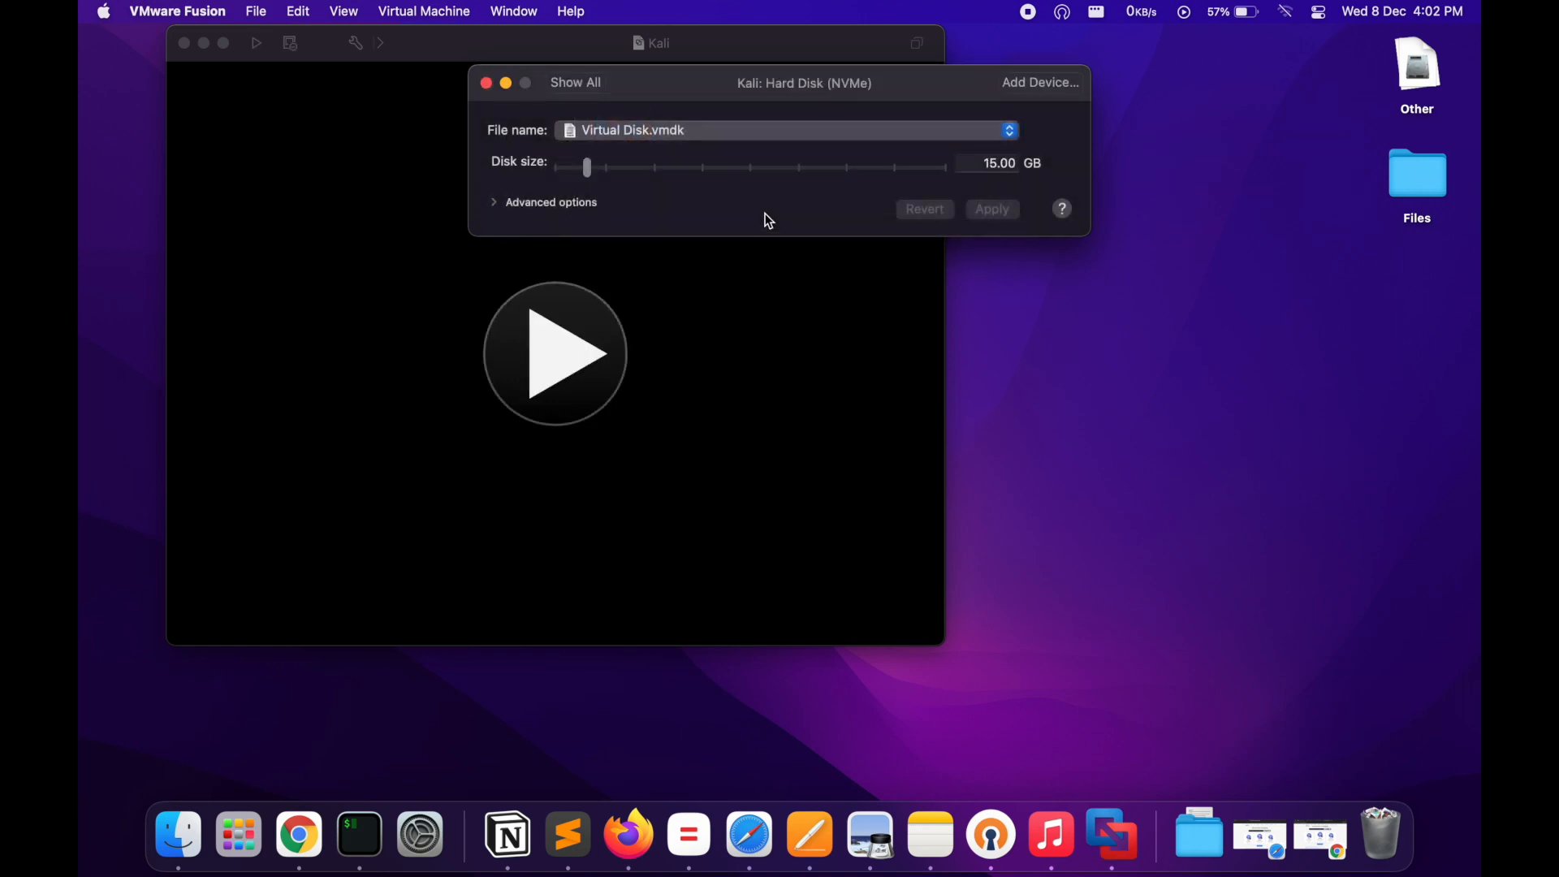
click(575, 83)
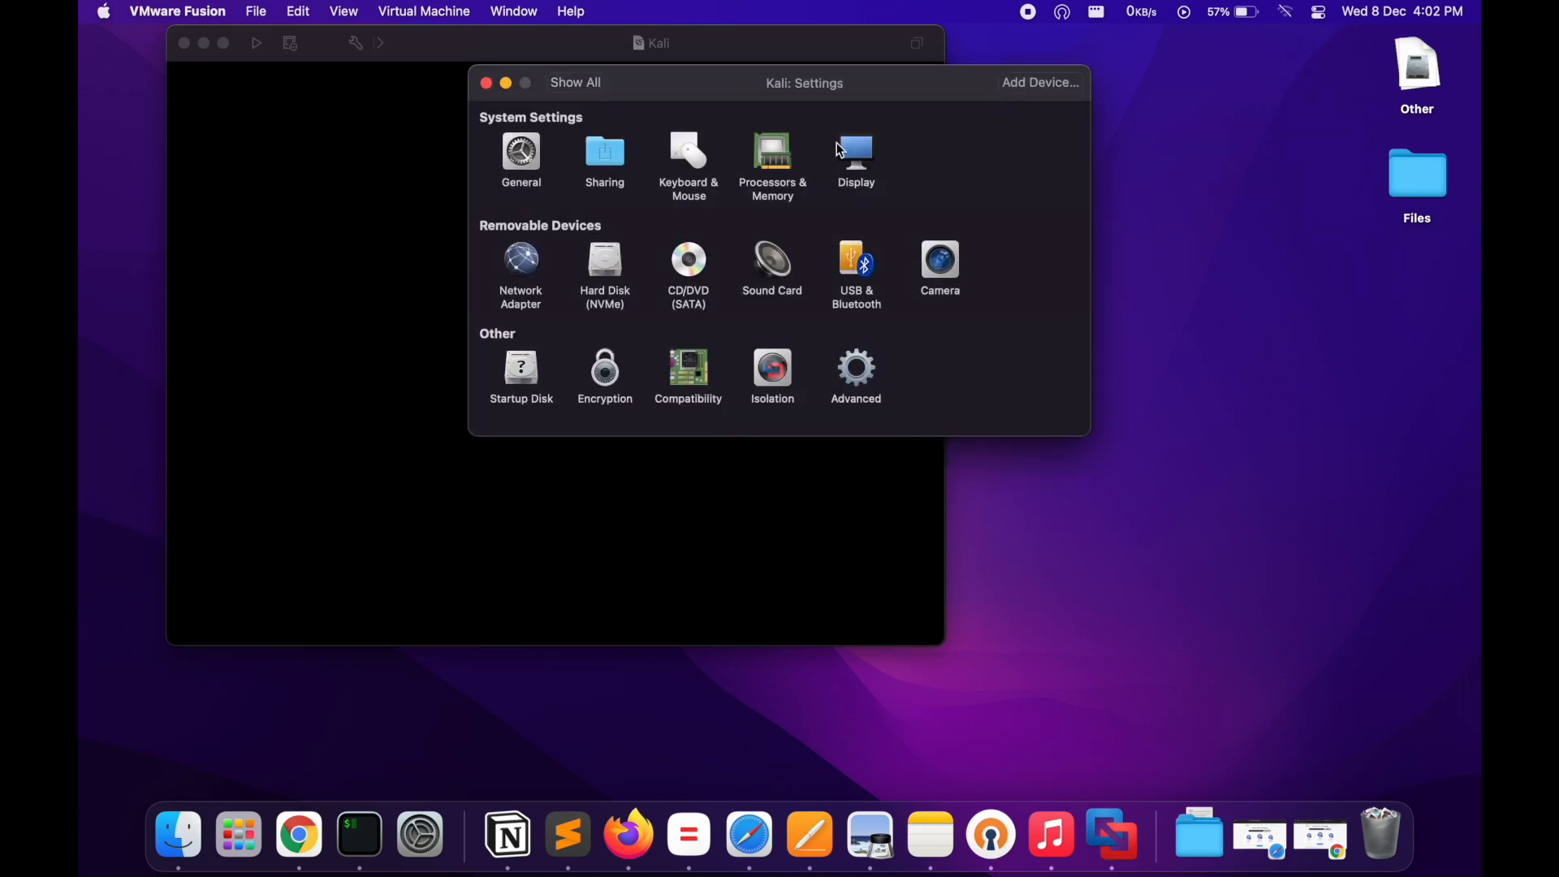
Step: Review the General and CD/DVD drive settings of the VM
click(854, 154)
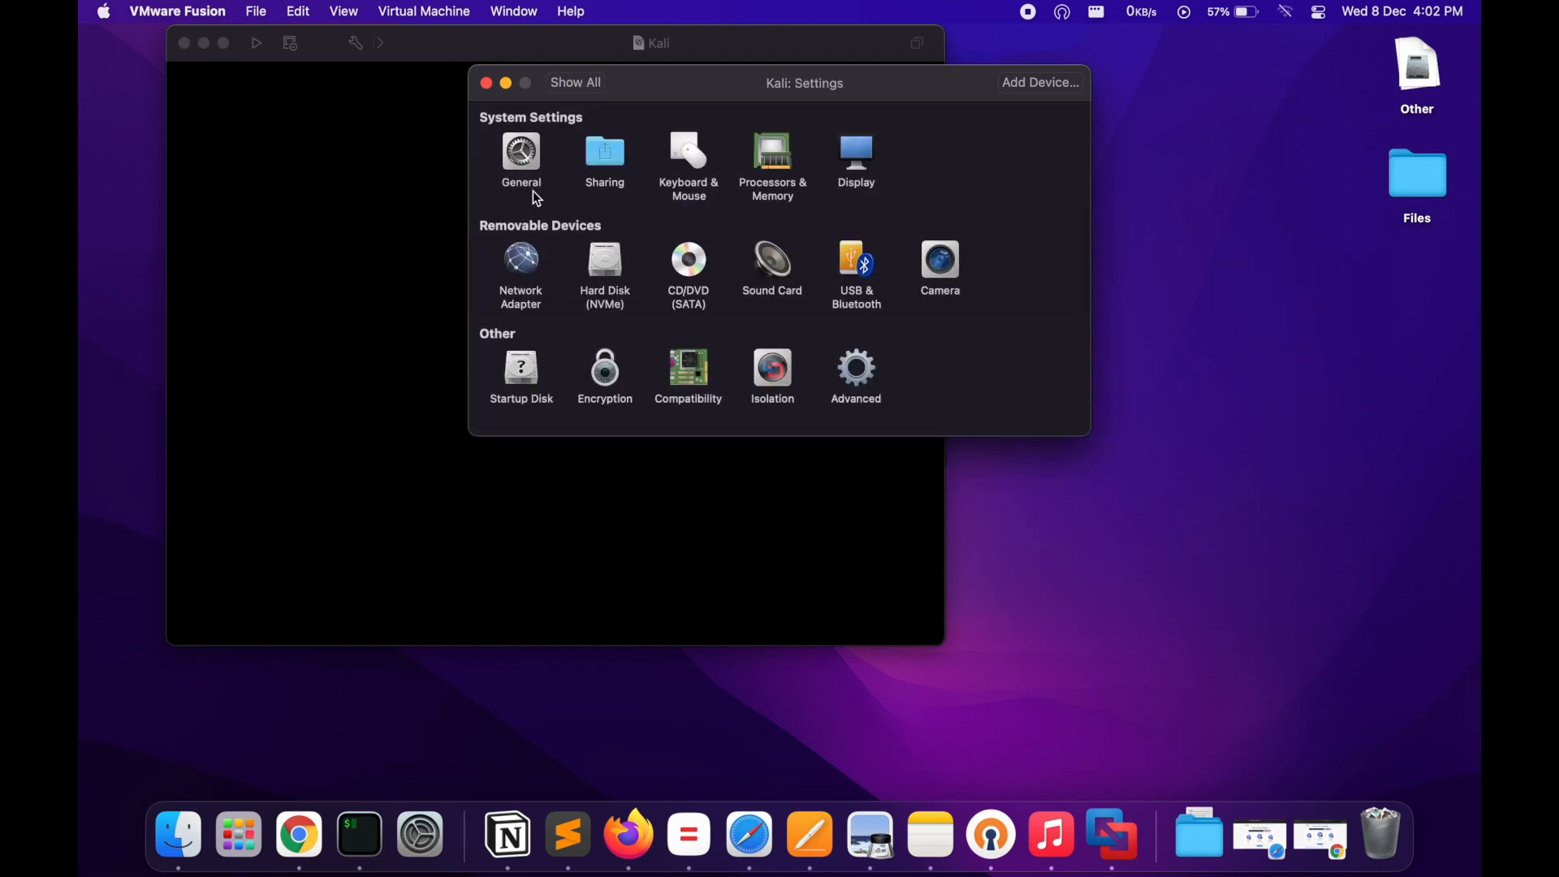
click(521, 155)
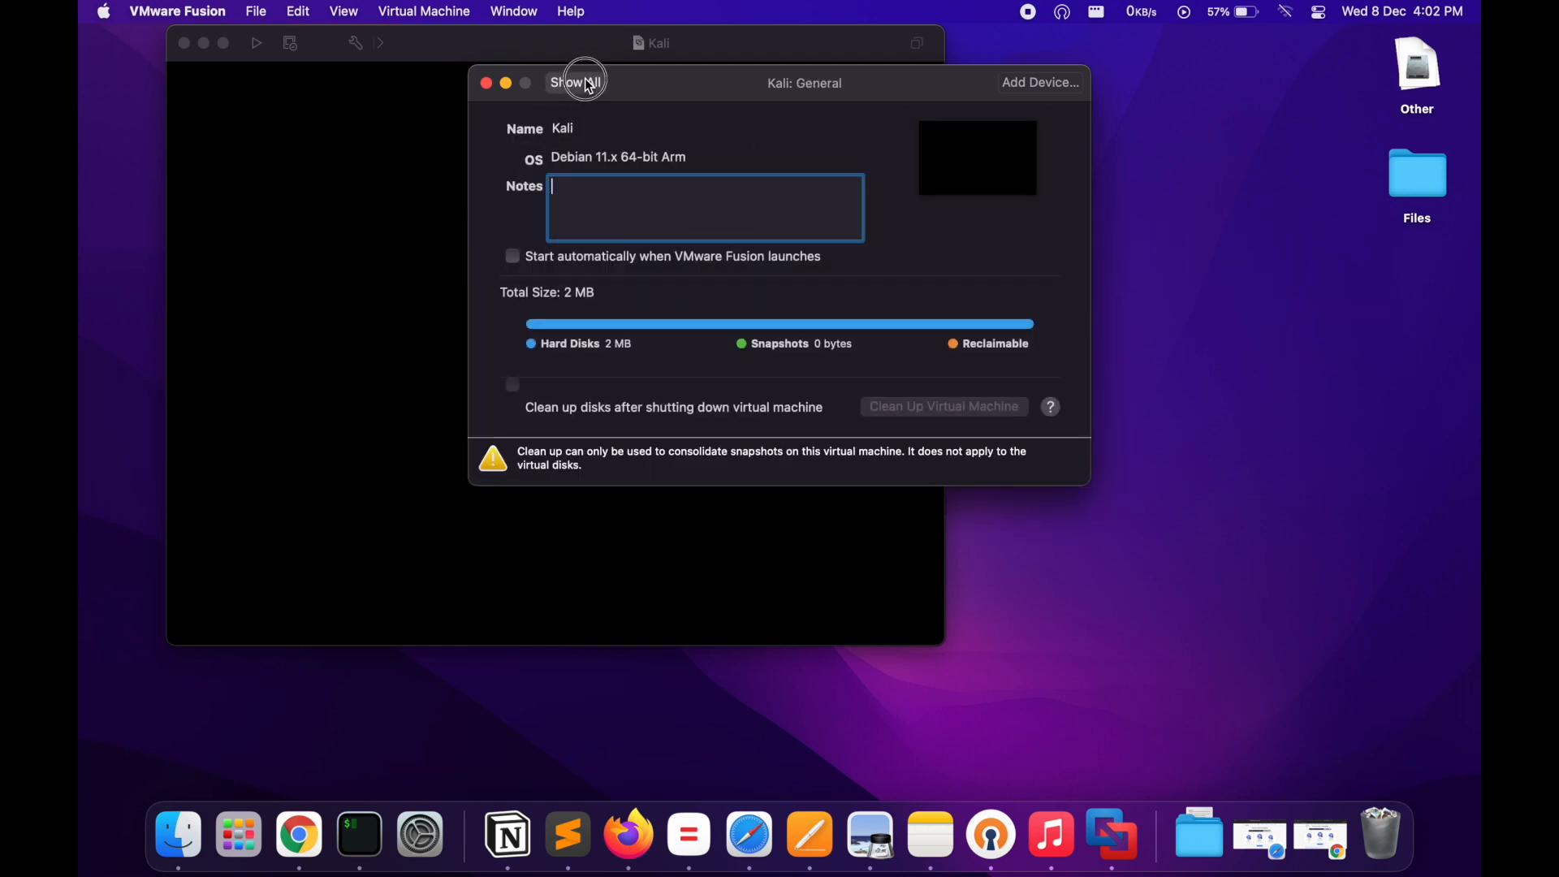
click(575, 81)
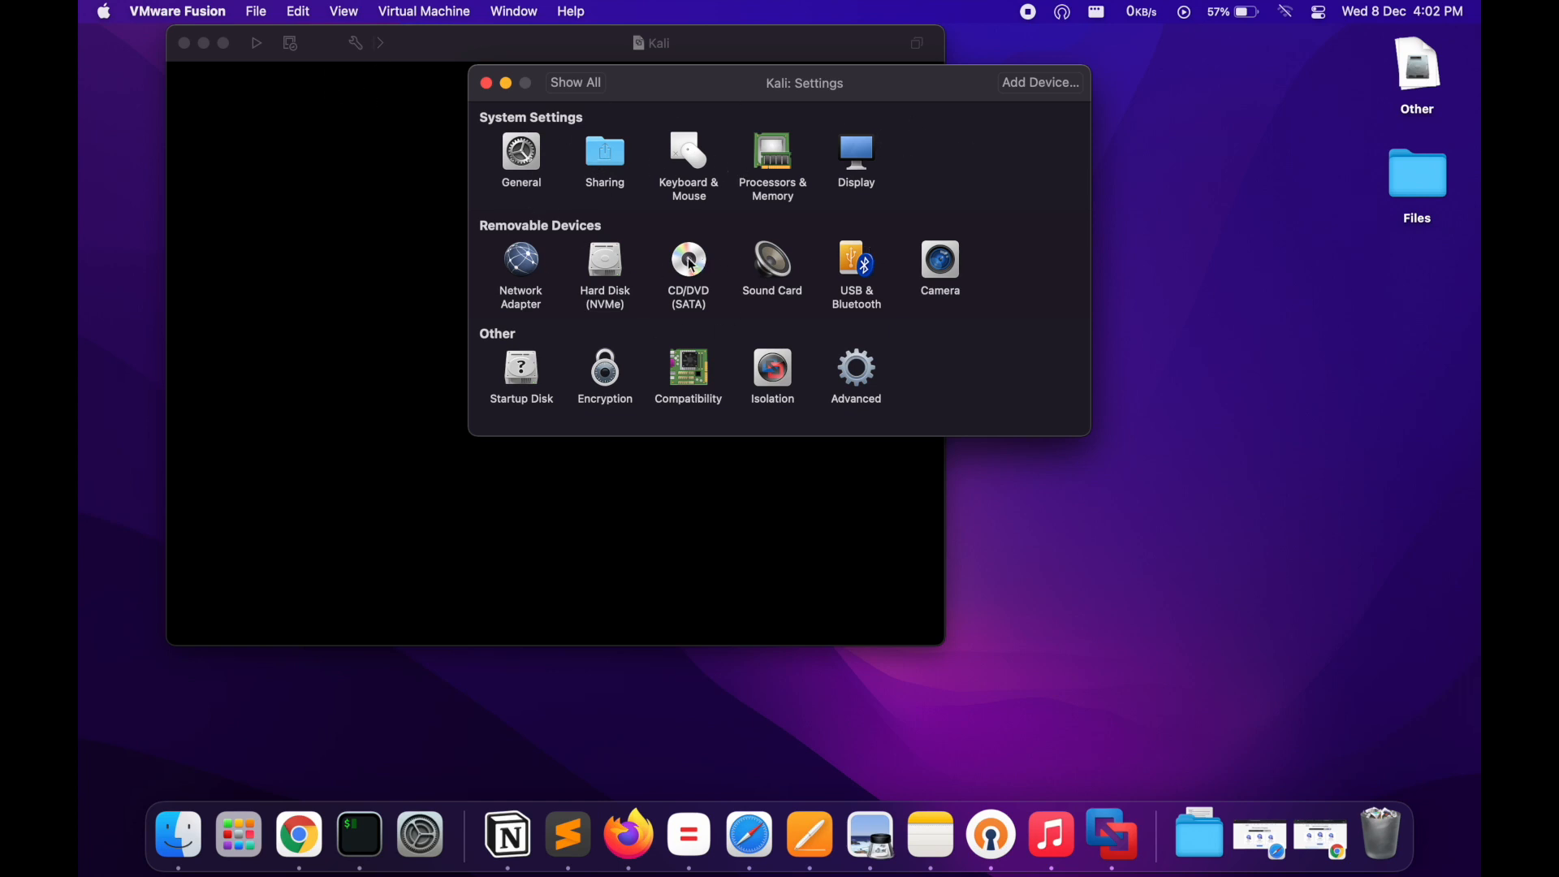
click(688, 263)
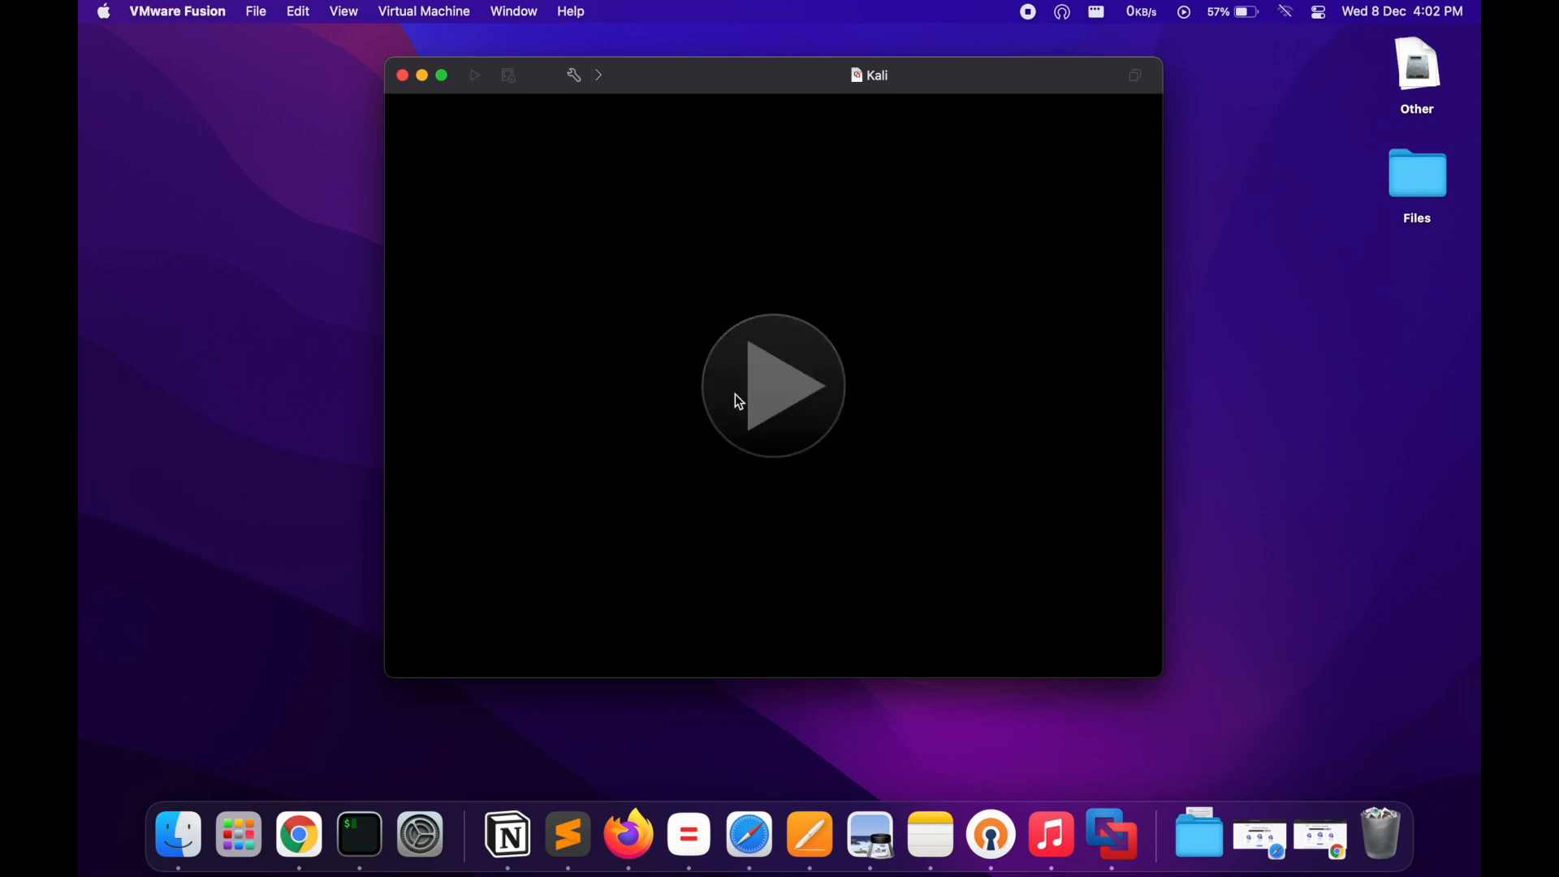
Step: Start the Kali VM, dismiss the camera warning and boot the Install entry from GRUB
click(773, 386)
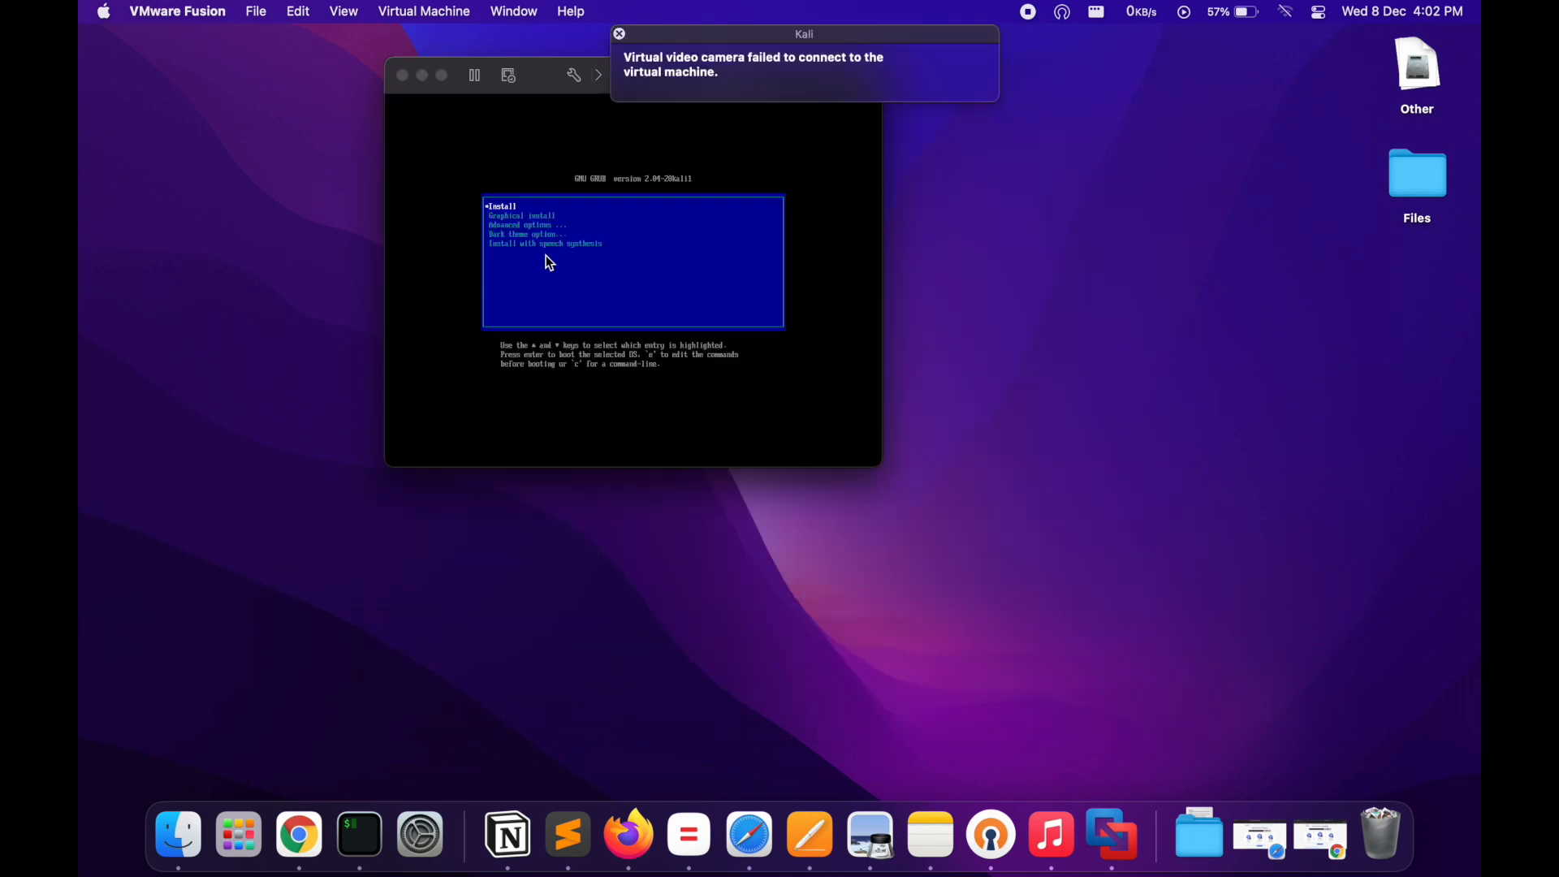
click(619, 34)
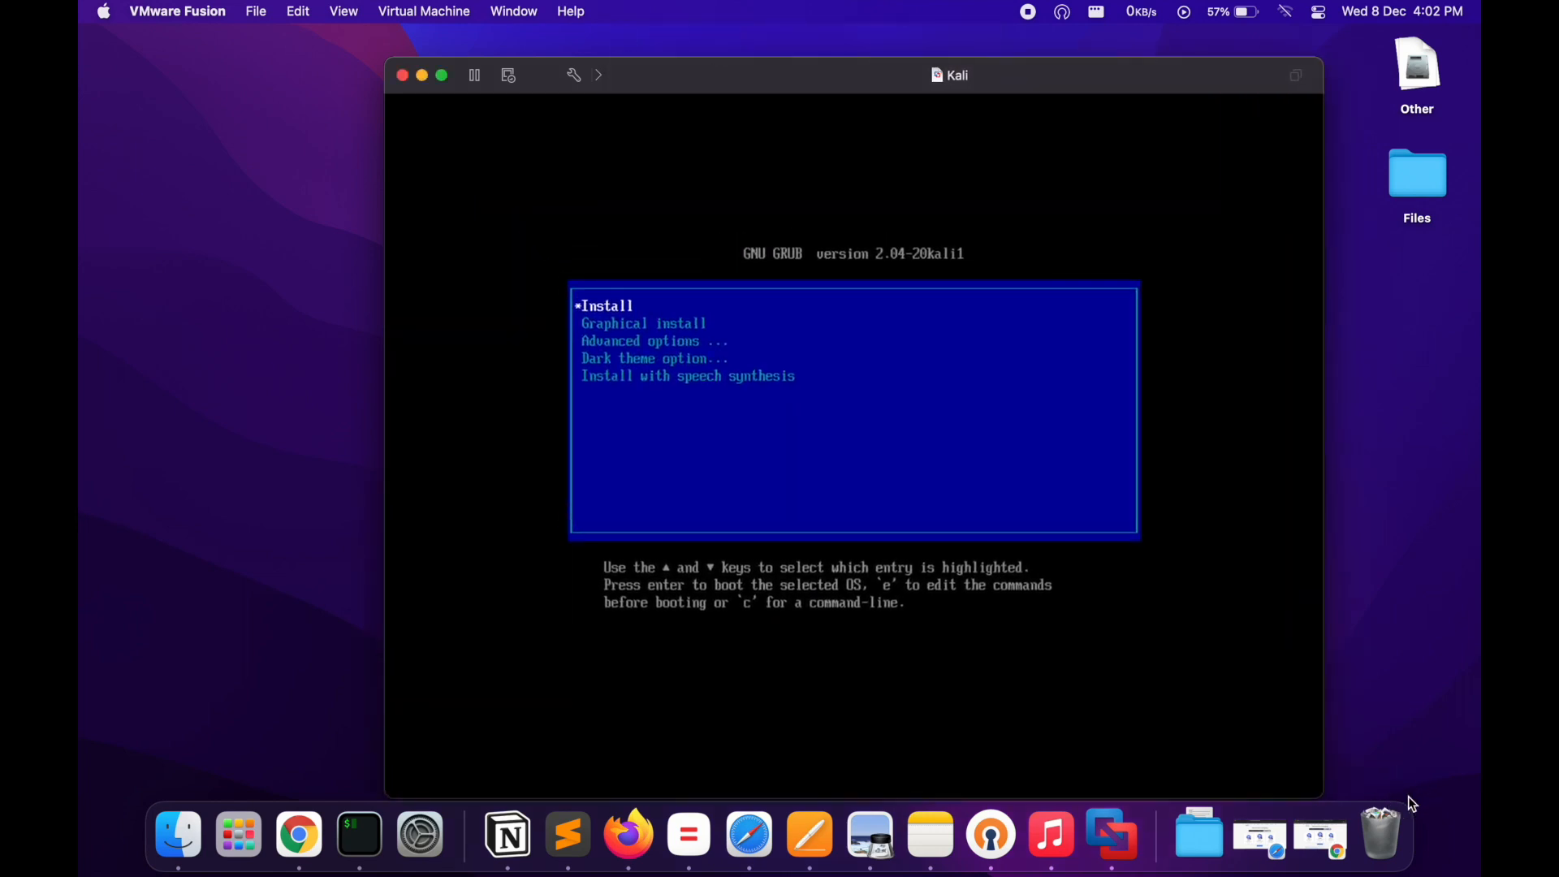
click(853, 408)
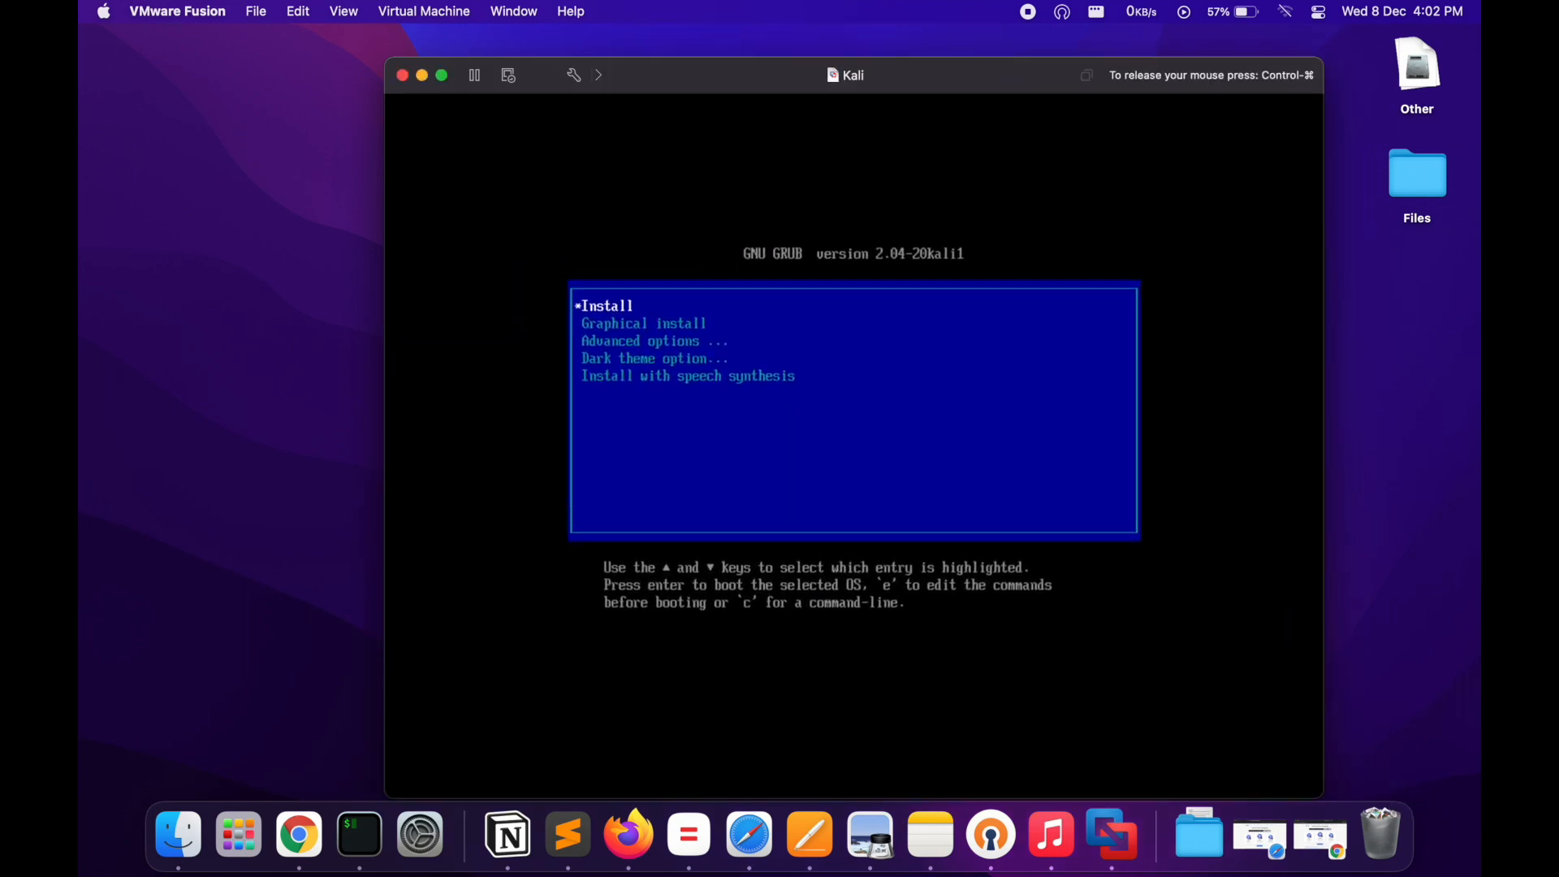
key(Return)
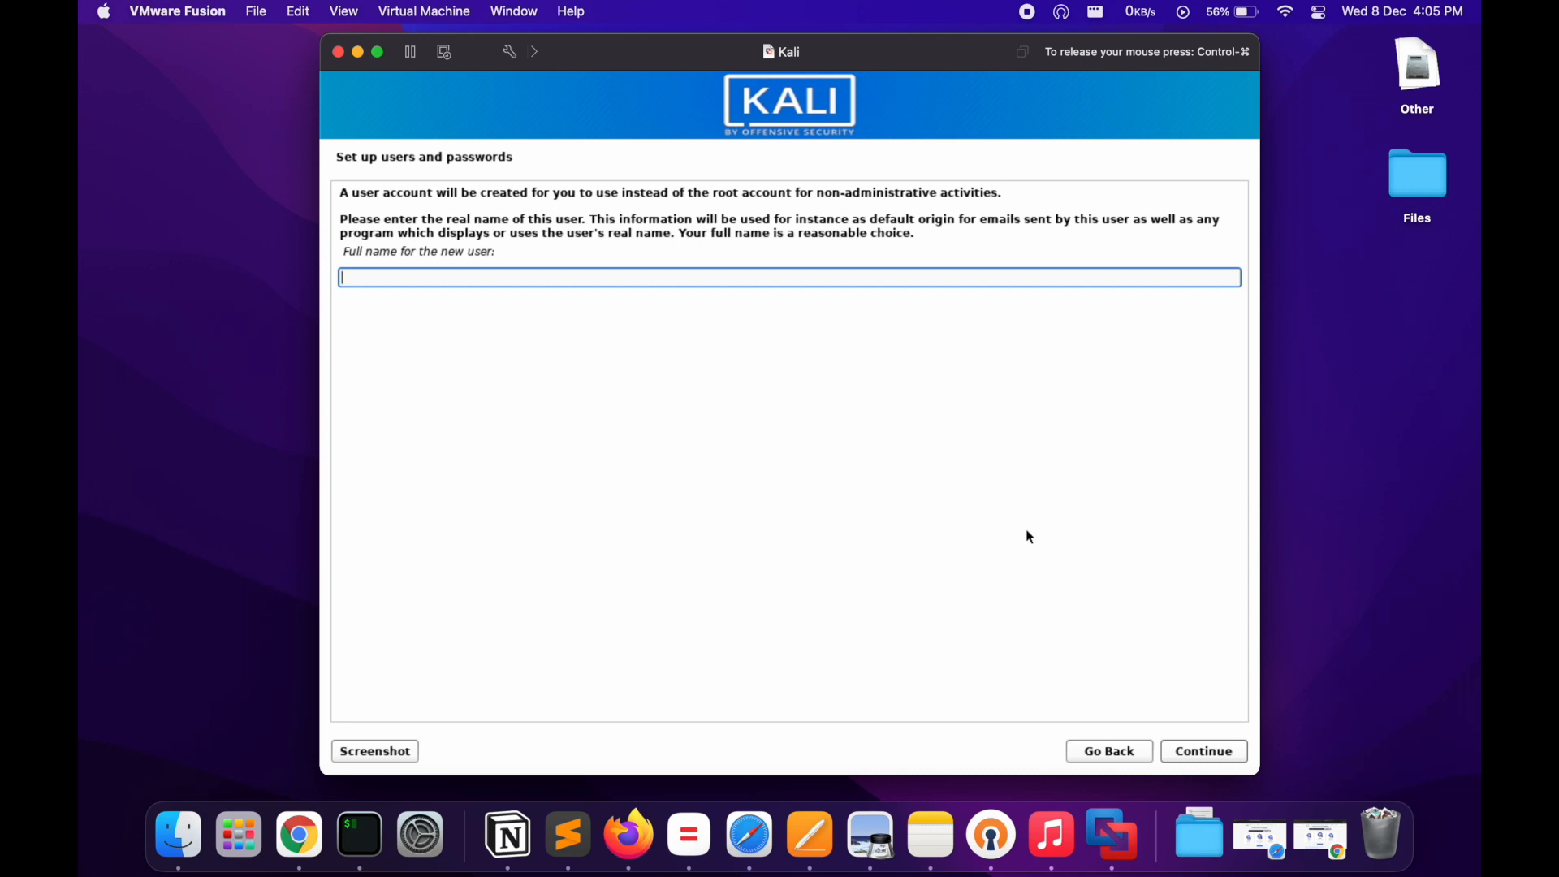
Step: Confirm the account username and password and keep the Eastern time zone
click(1202, 751)
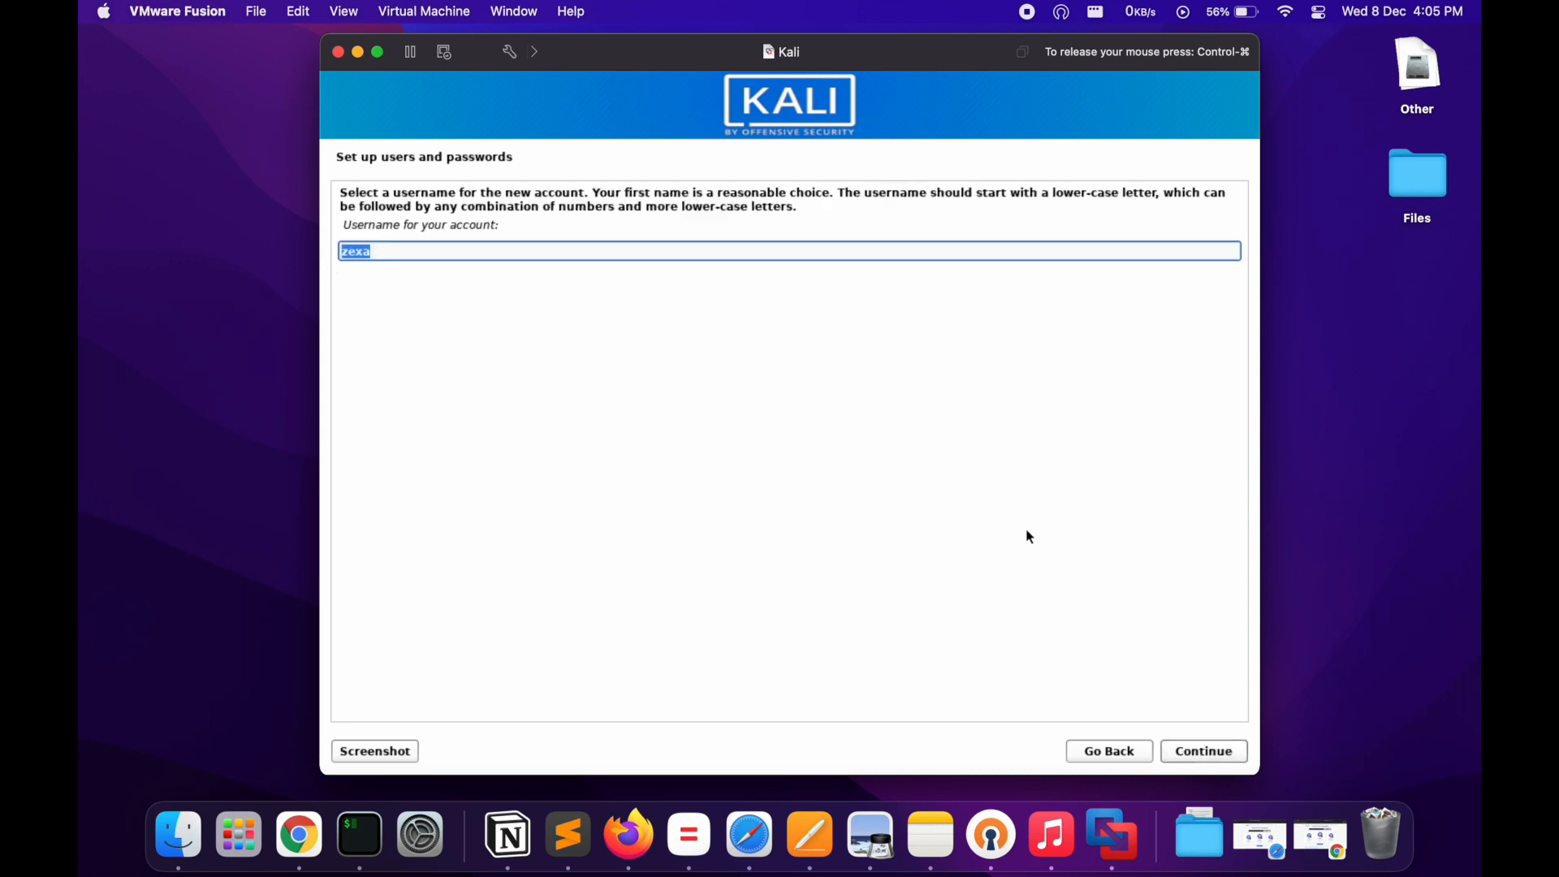
click(1201, 750)
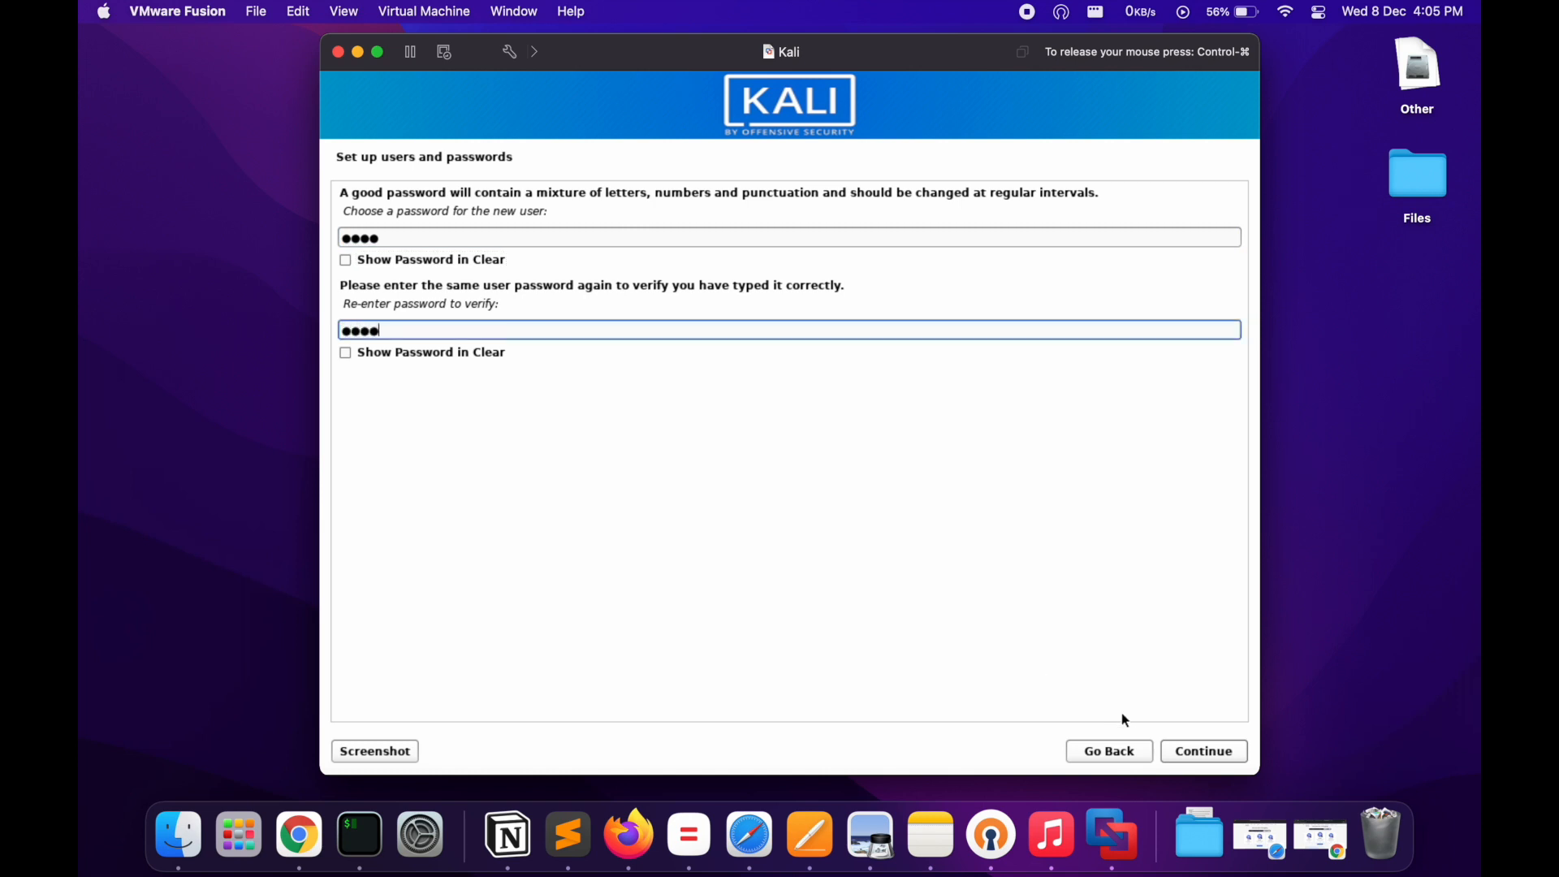
click(1202, 750)
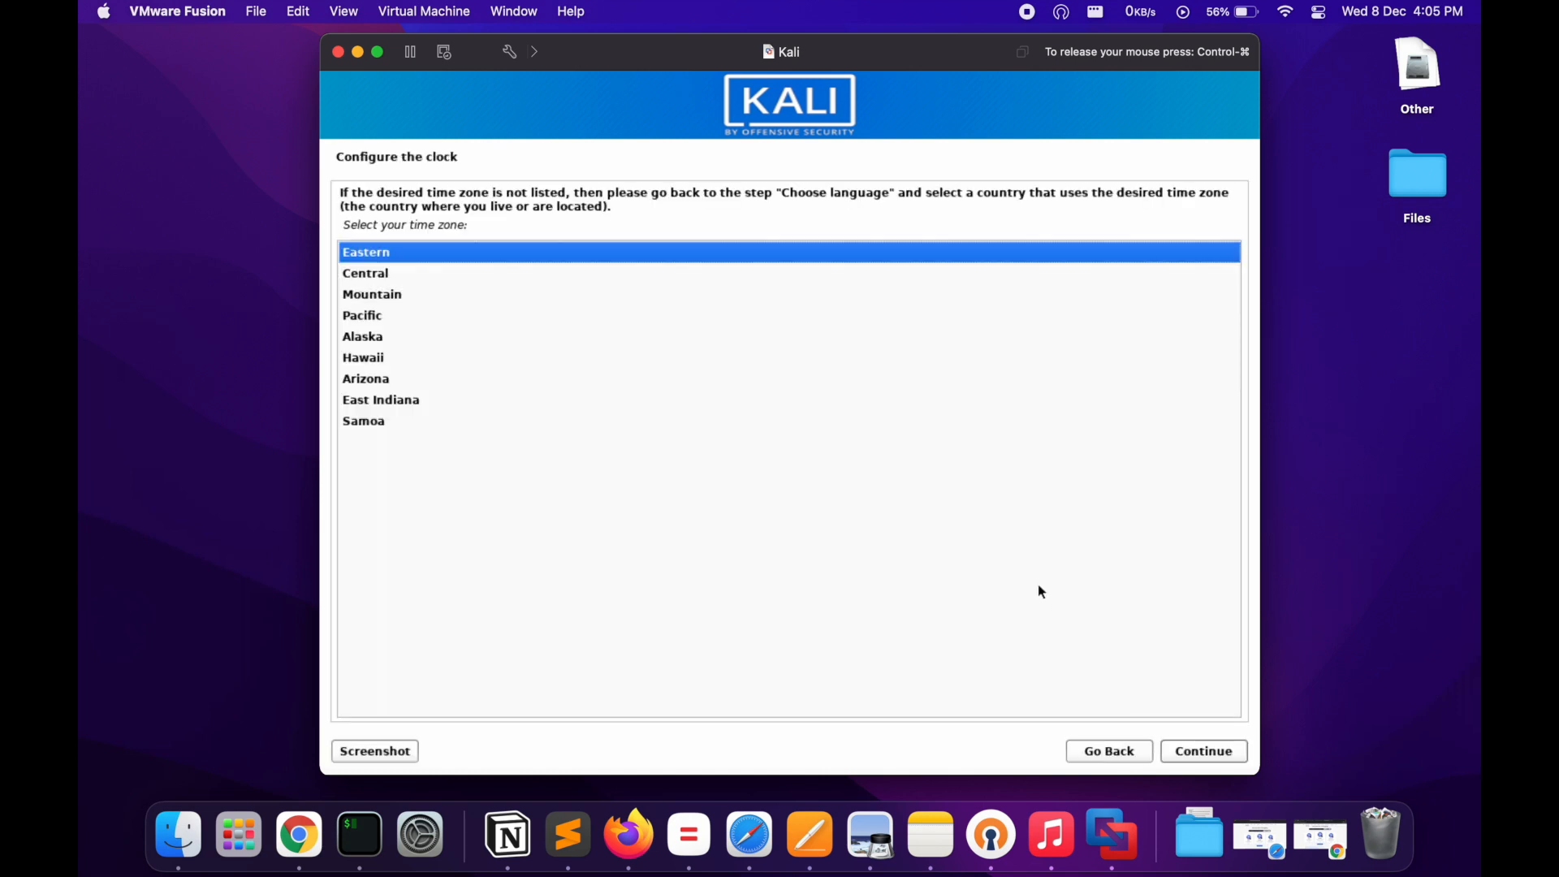
click(1203, 750)
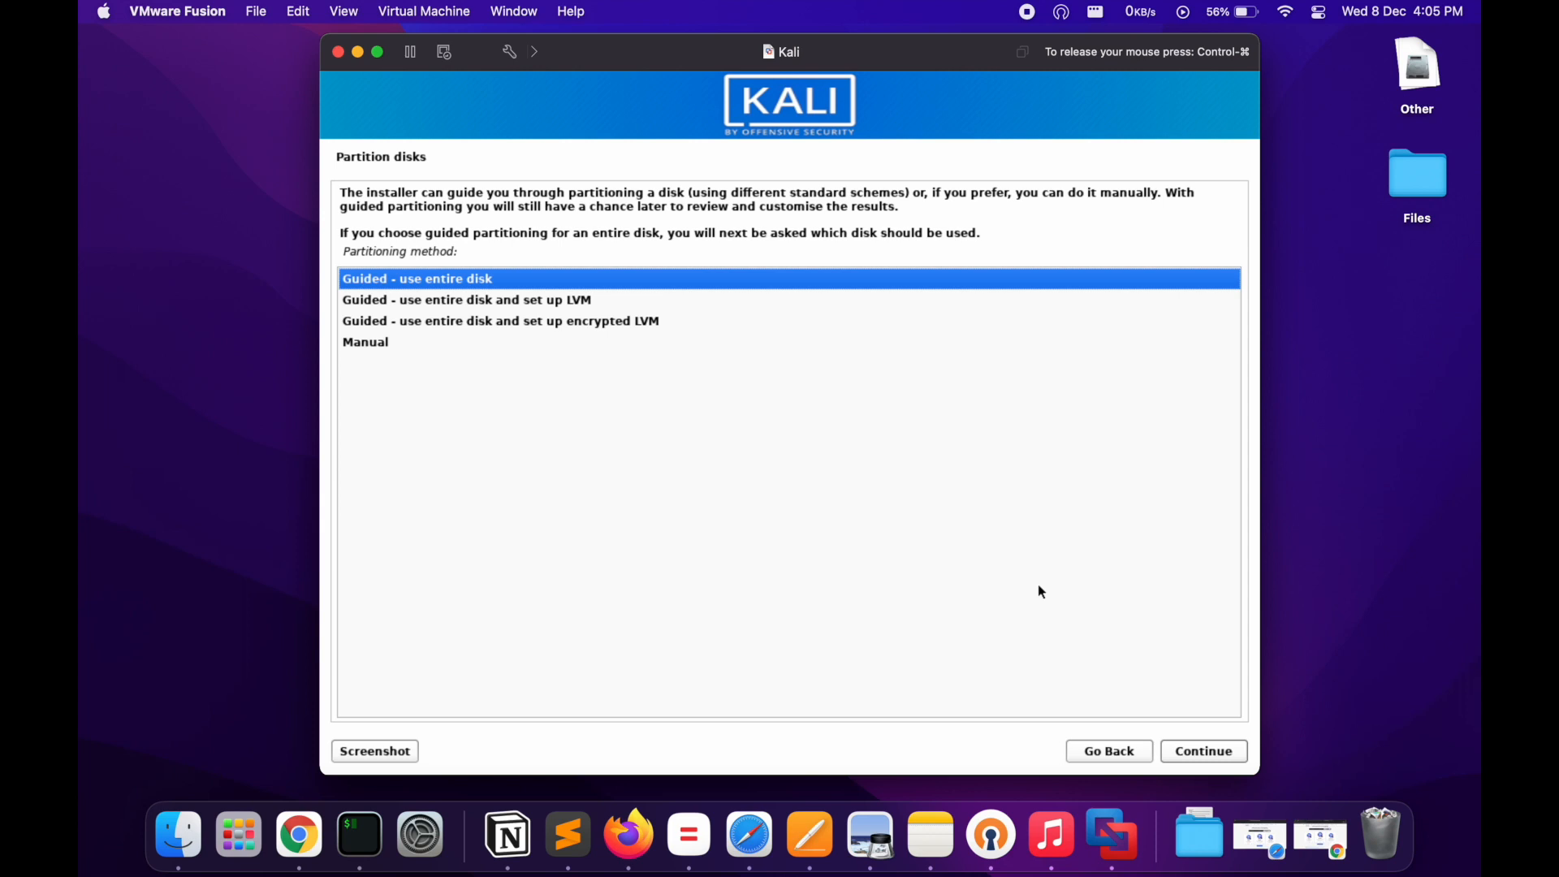
Step: Choose guided partitioning of the entire virtual NVMe disk
click(1201, 751)
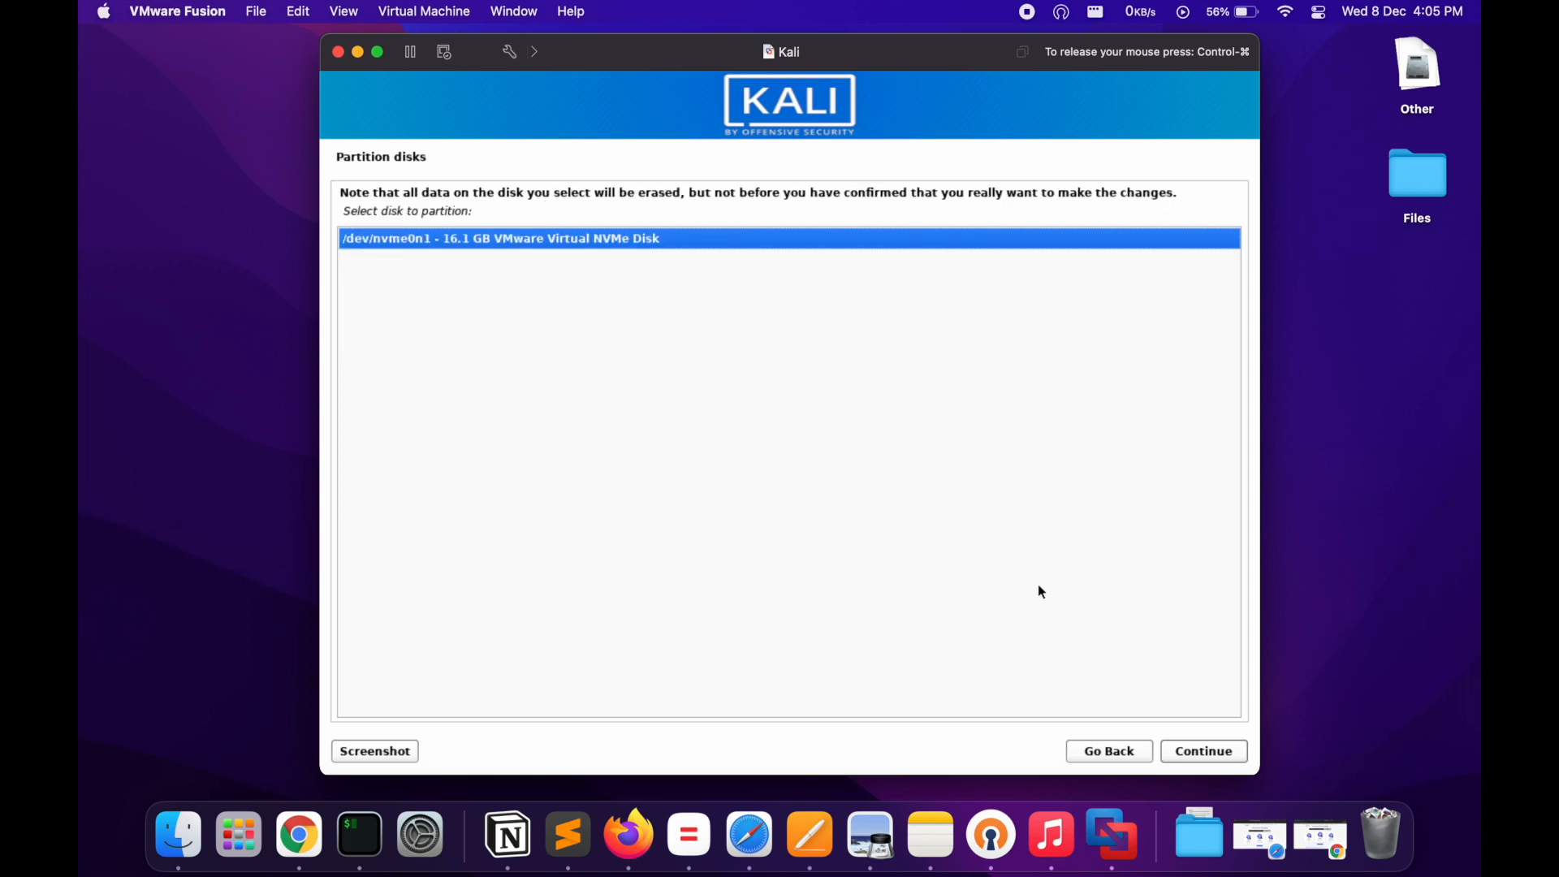
mouse_move(487, 244)
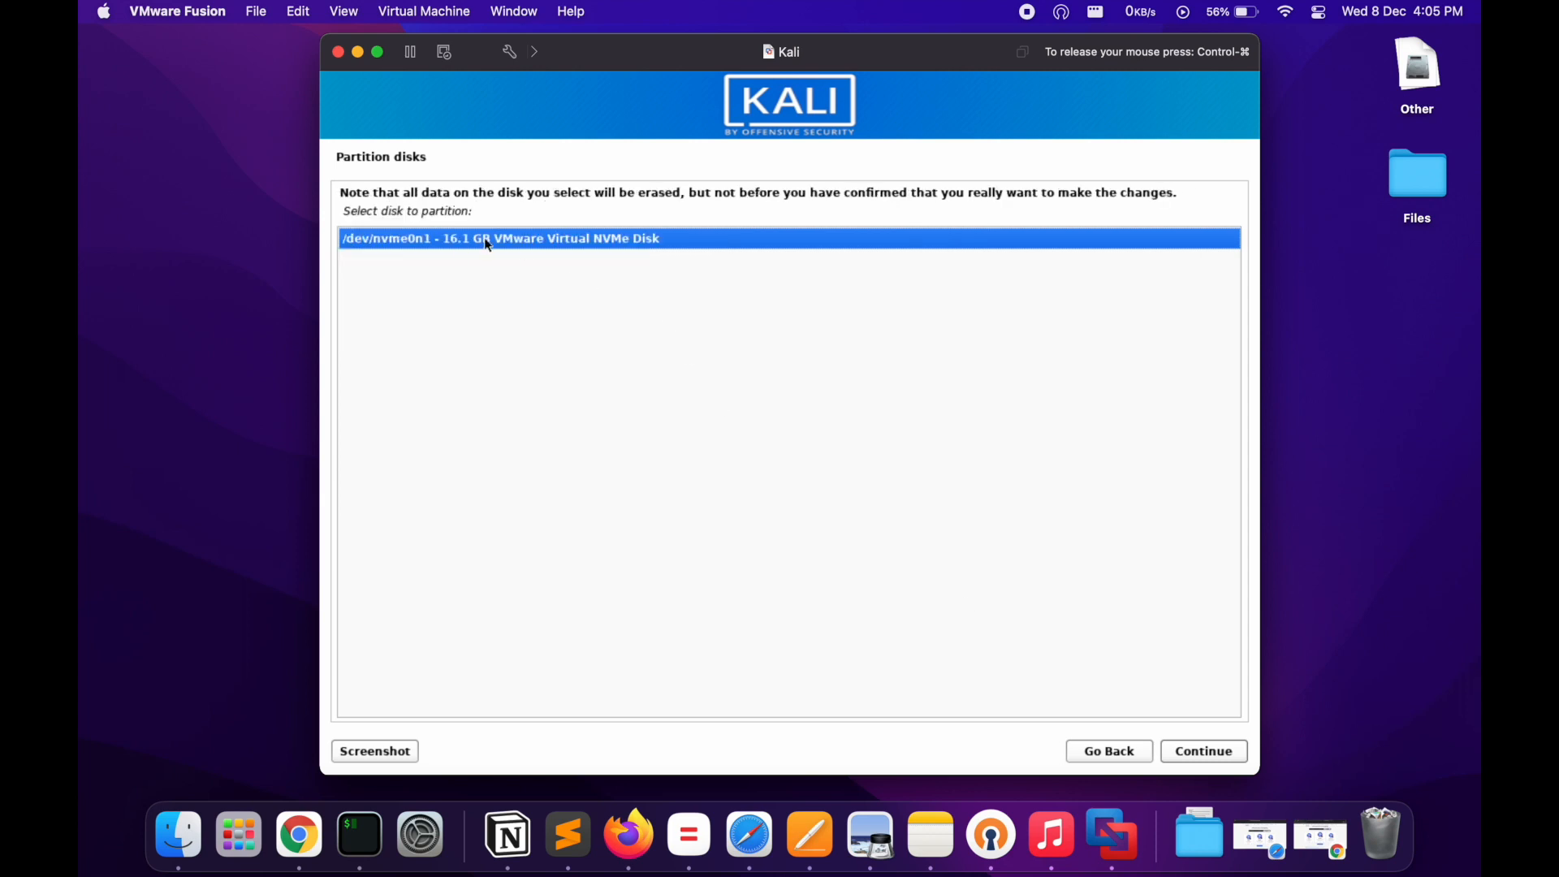
click(1201, 750)
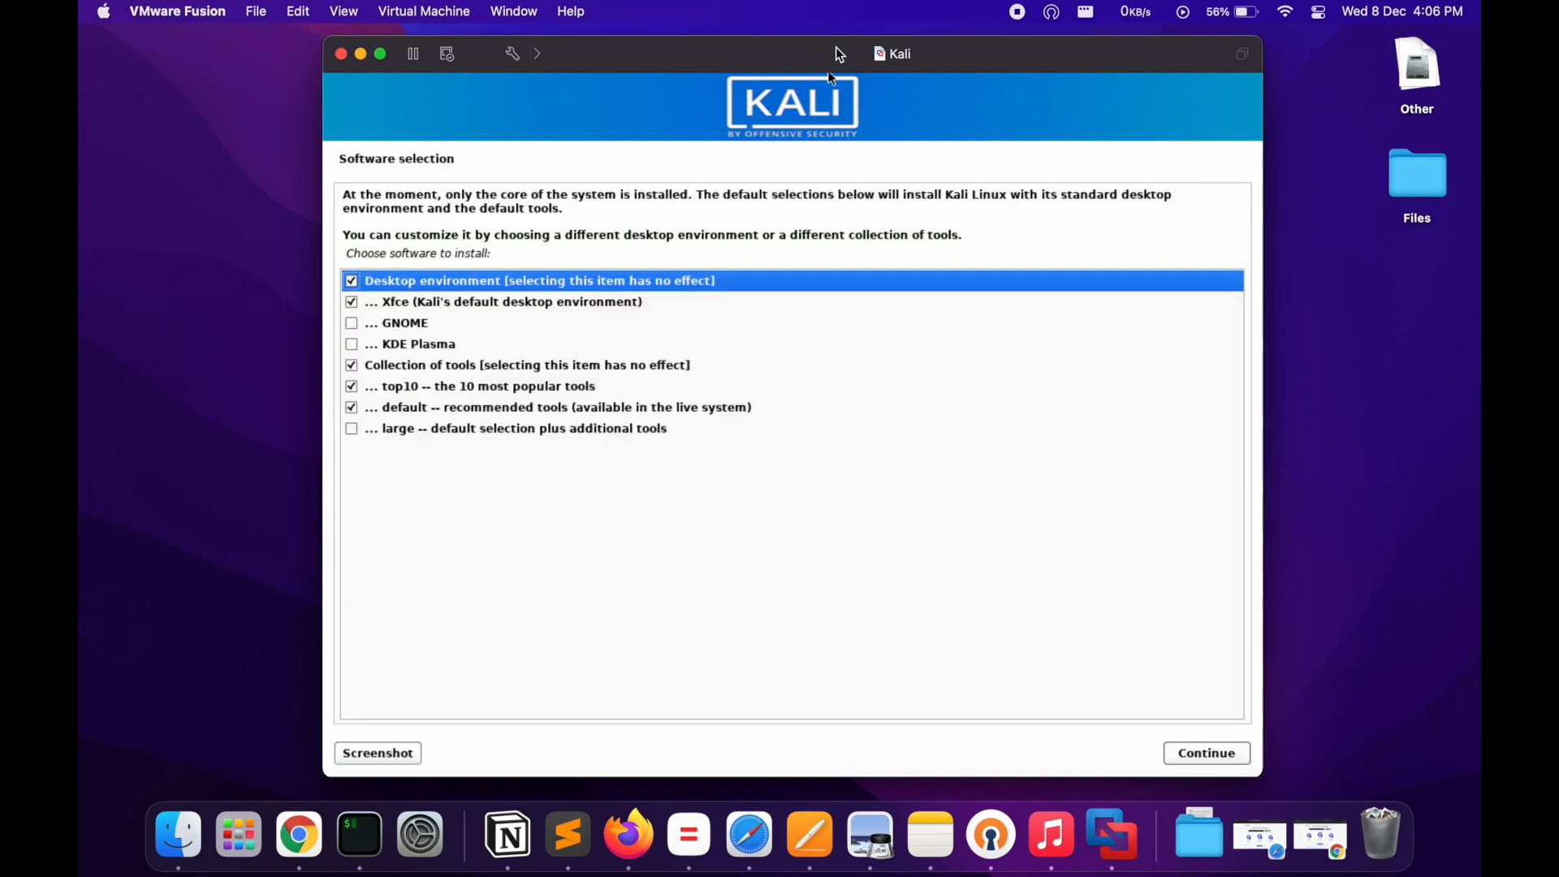
Step: Keep the default software selection (Xfce, top10, default) and continue the installation
click(1205, 751)
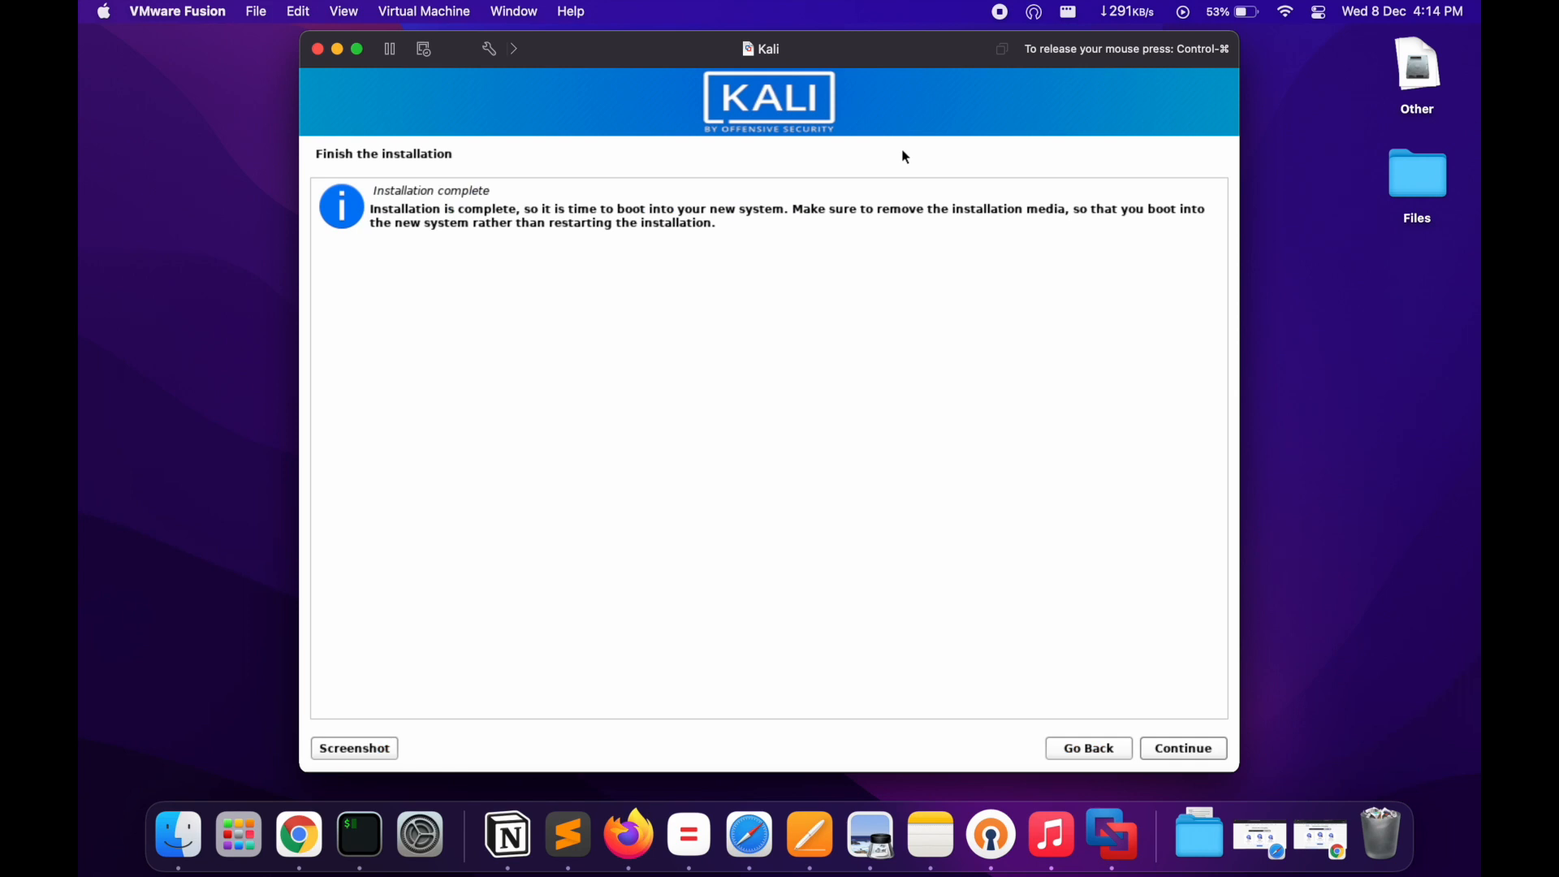
mouse_move(398, 241)
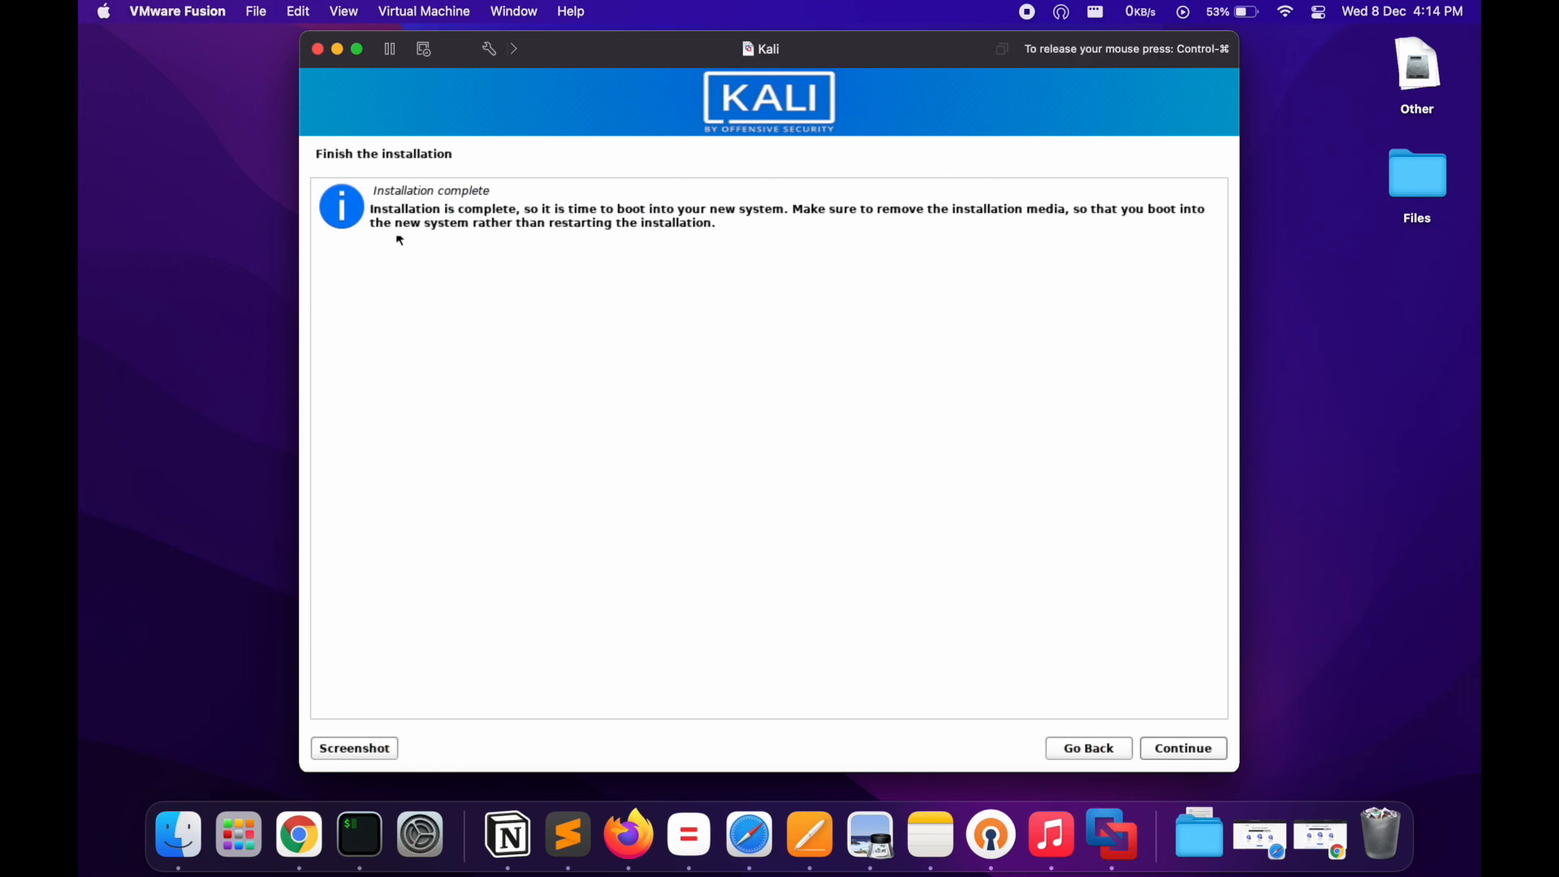
mouse_move(1145, 738)
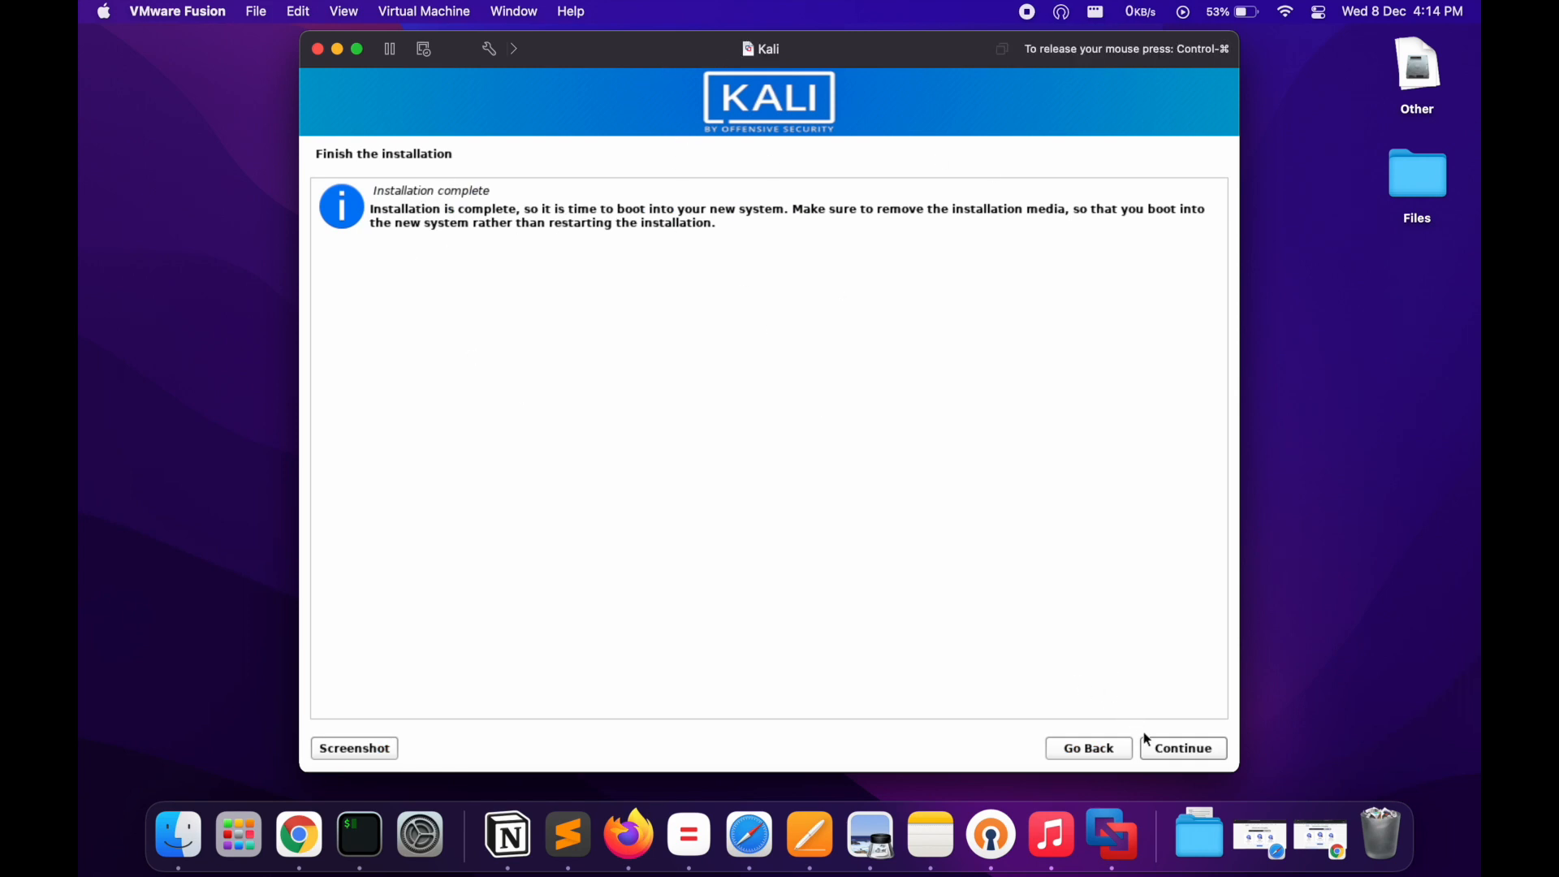
Step: Continue past 'Installation complete' so Kali reboots to its login screen
click(1180, 747)
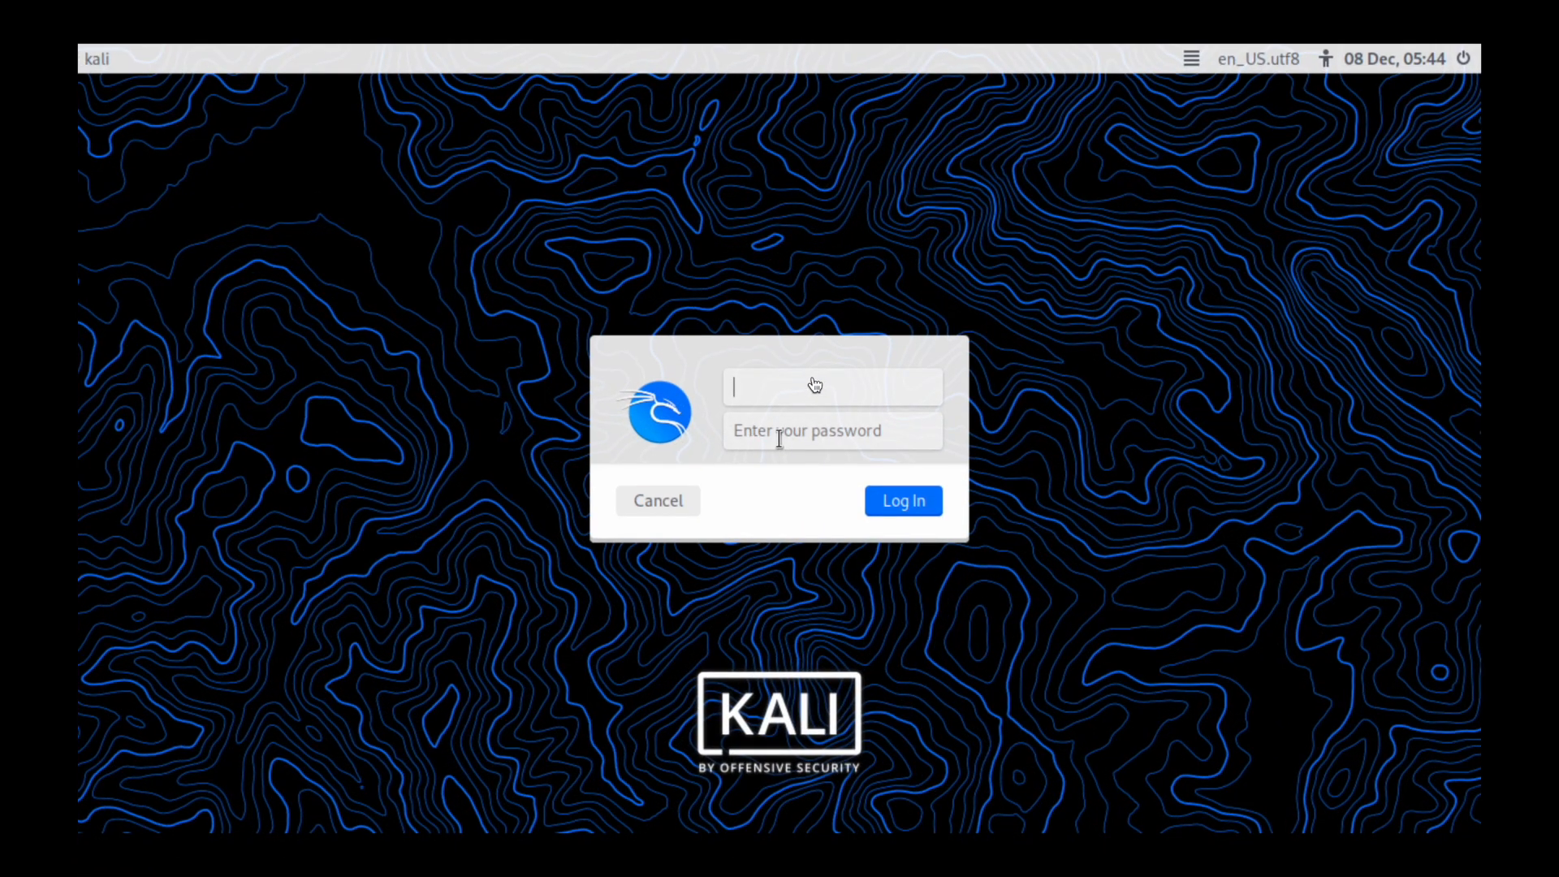
Step: Log into Kali with the 'zexa' credentials and launch the web browser from the panel
text(zexa)
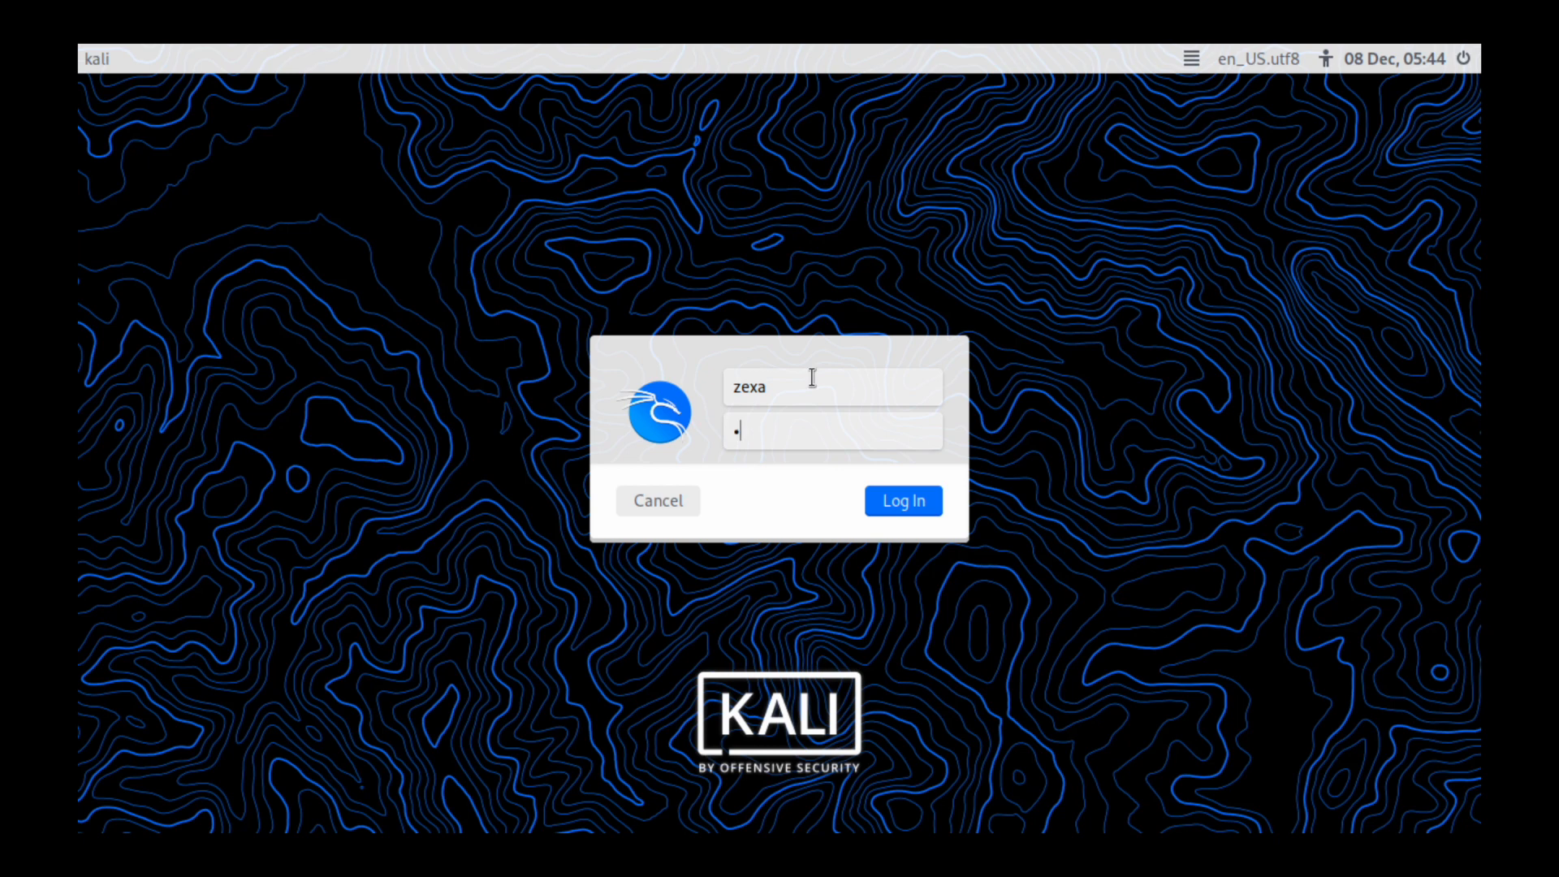
click(901, 500)
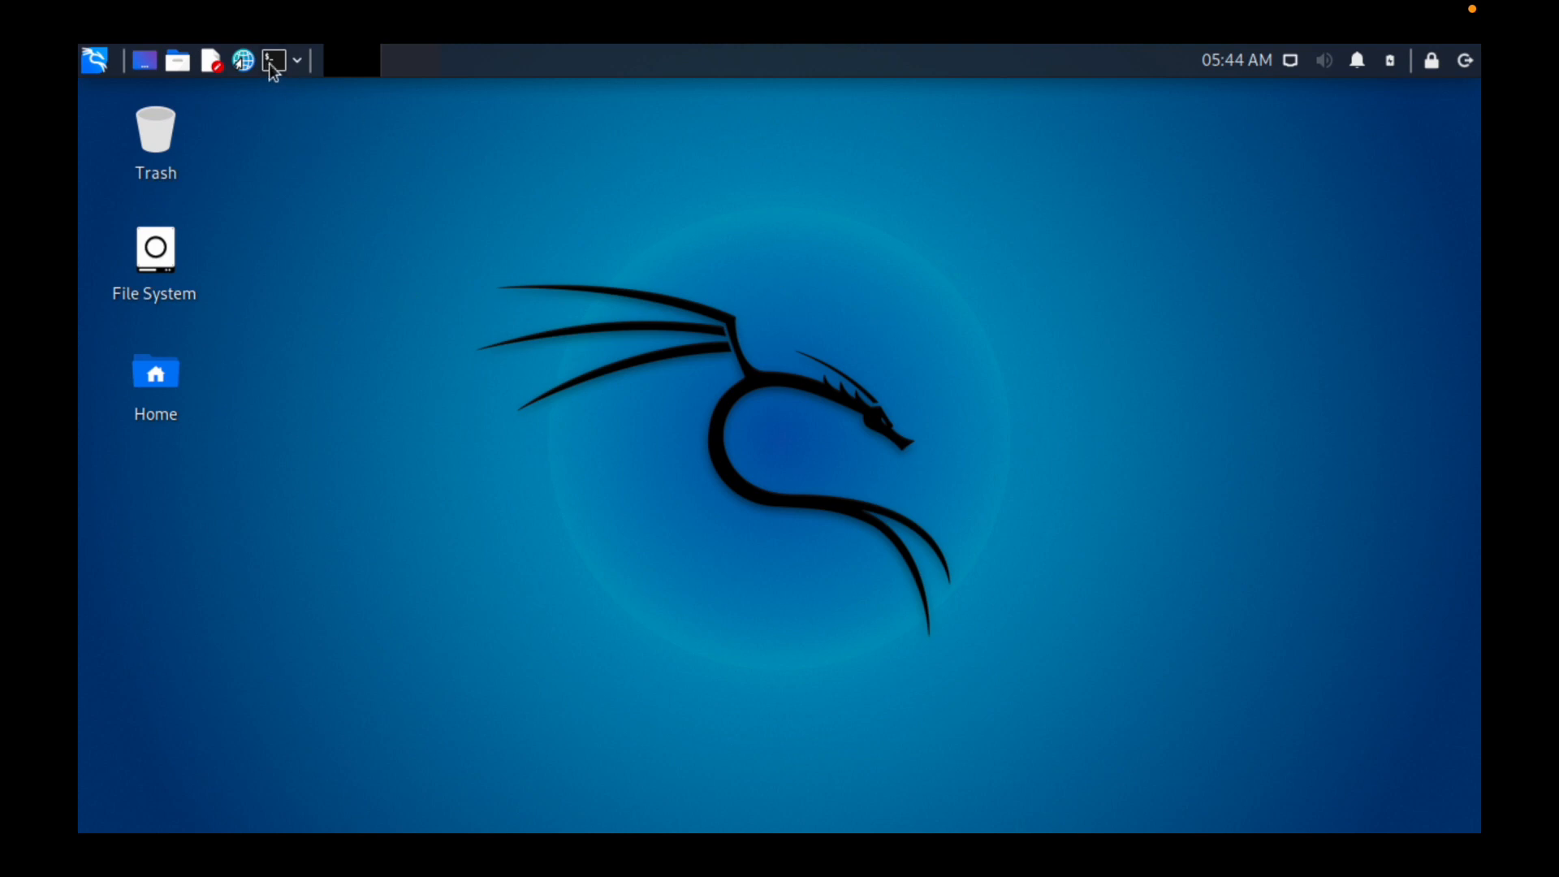
click(262, 60)
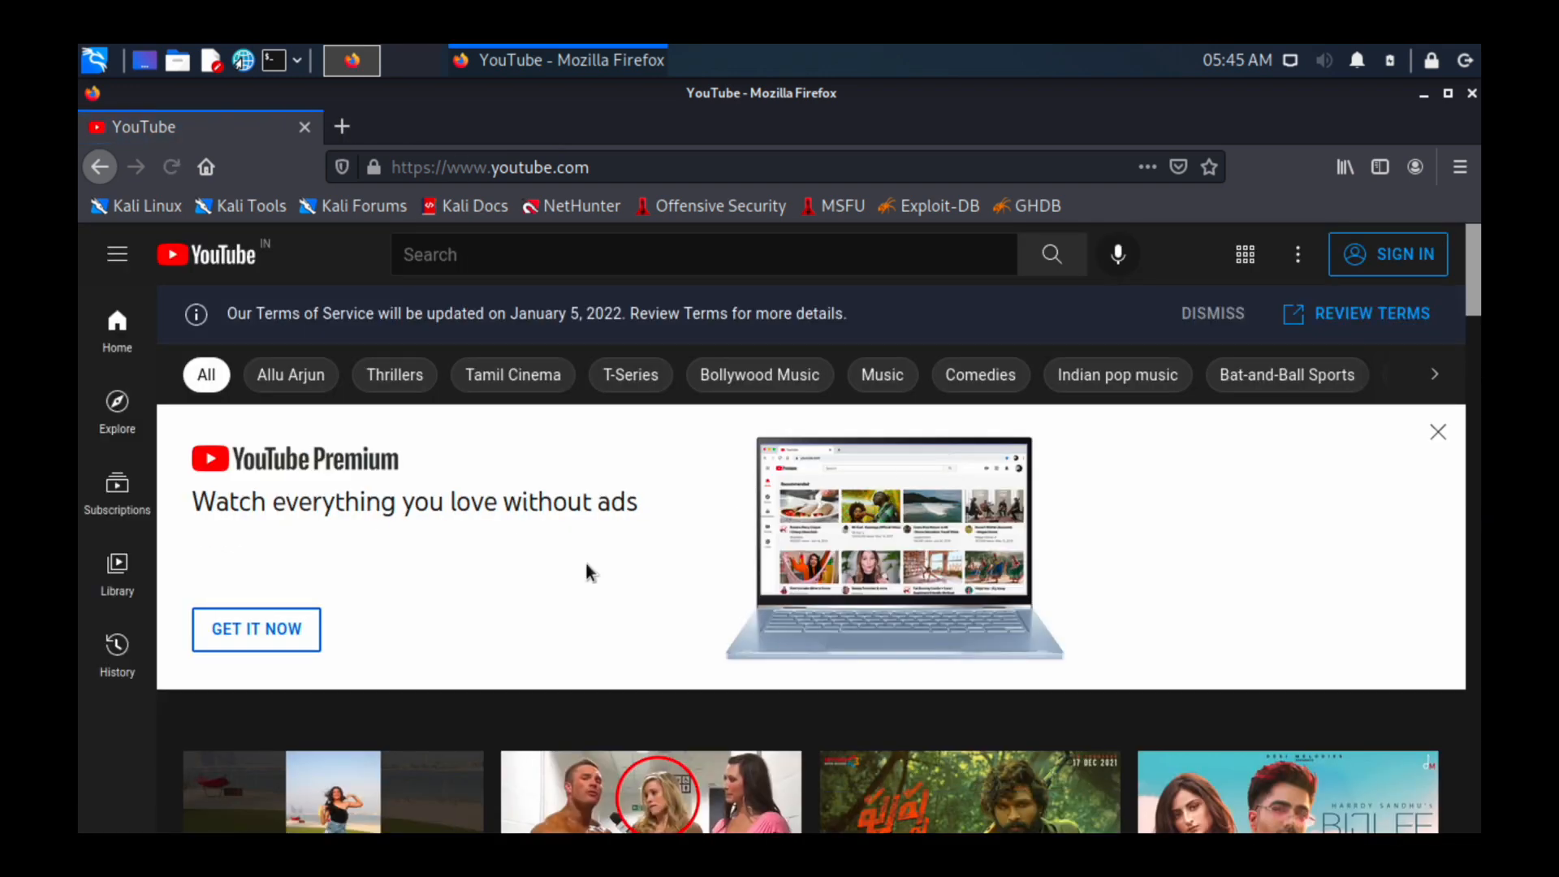
Step: Scroll the YouTube homepage in Firefox to confirm network access, then close Firefox
scroll(down, 3)
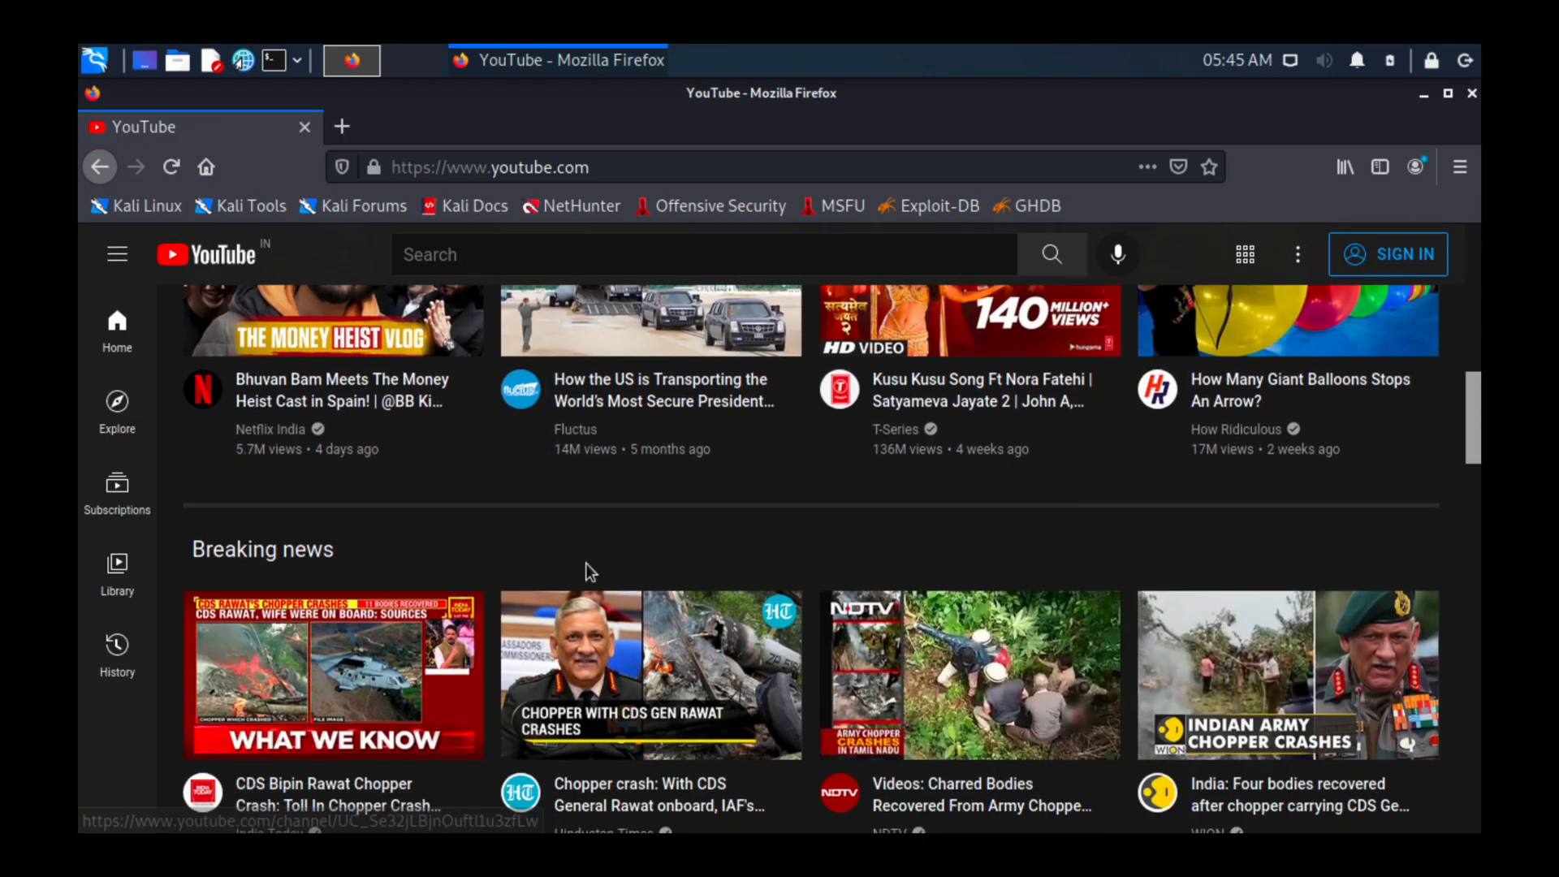
scroll(down, 3)
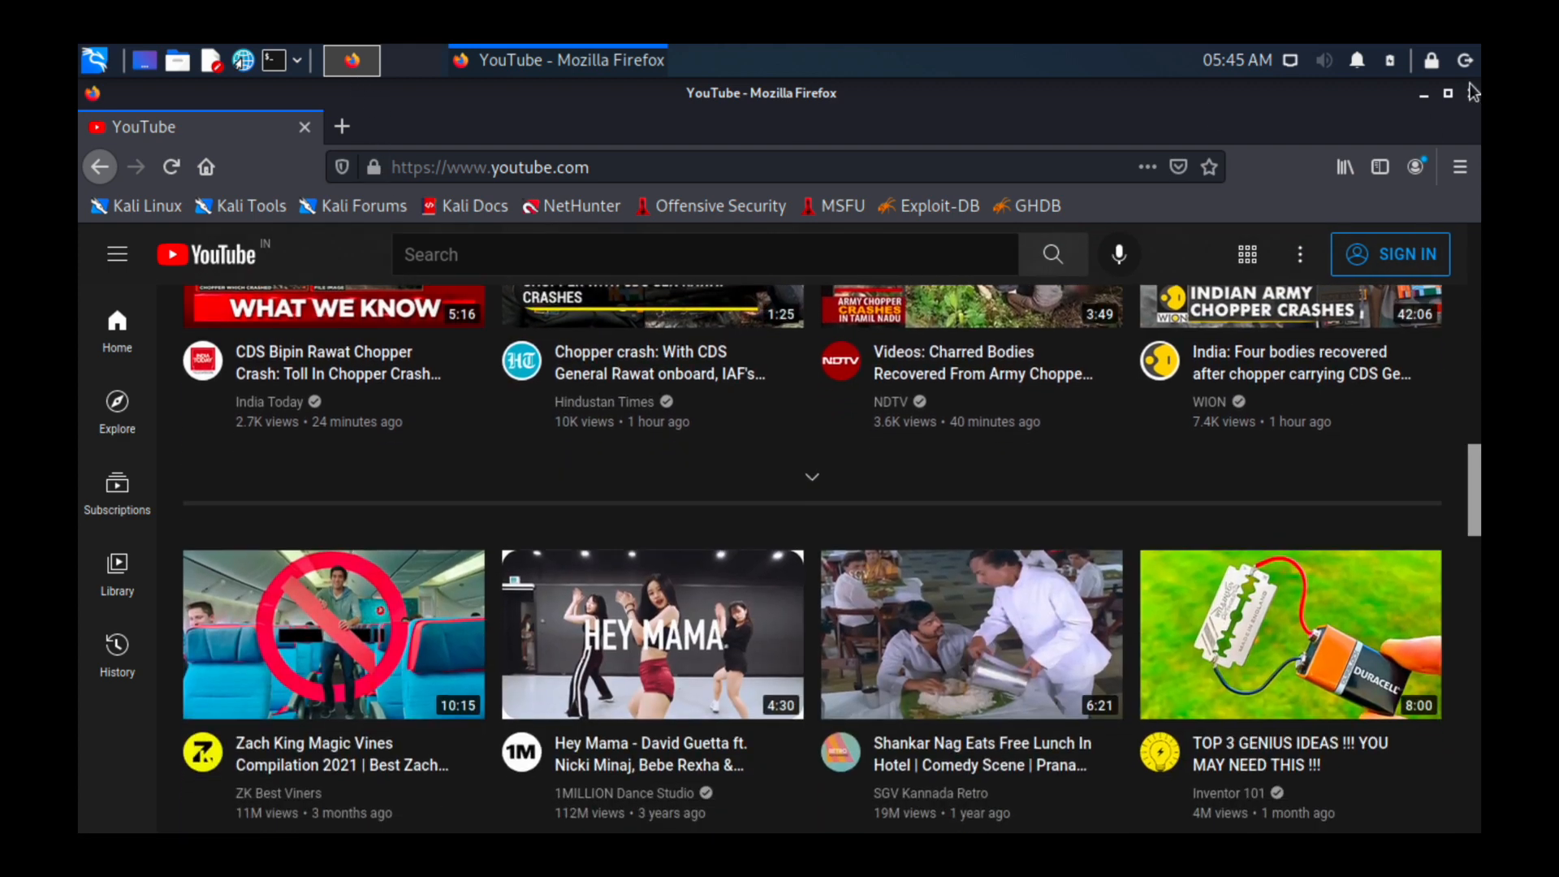
click(1446, 92)
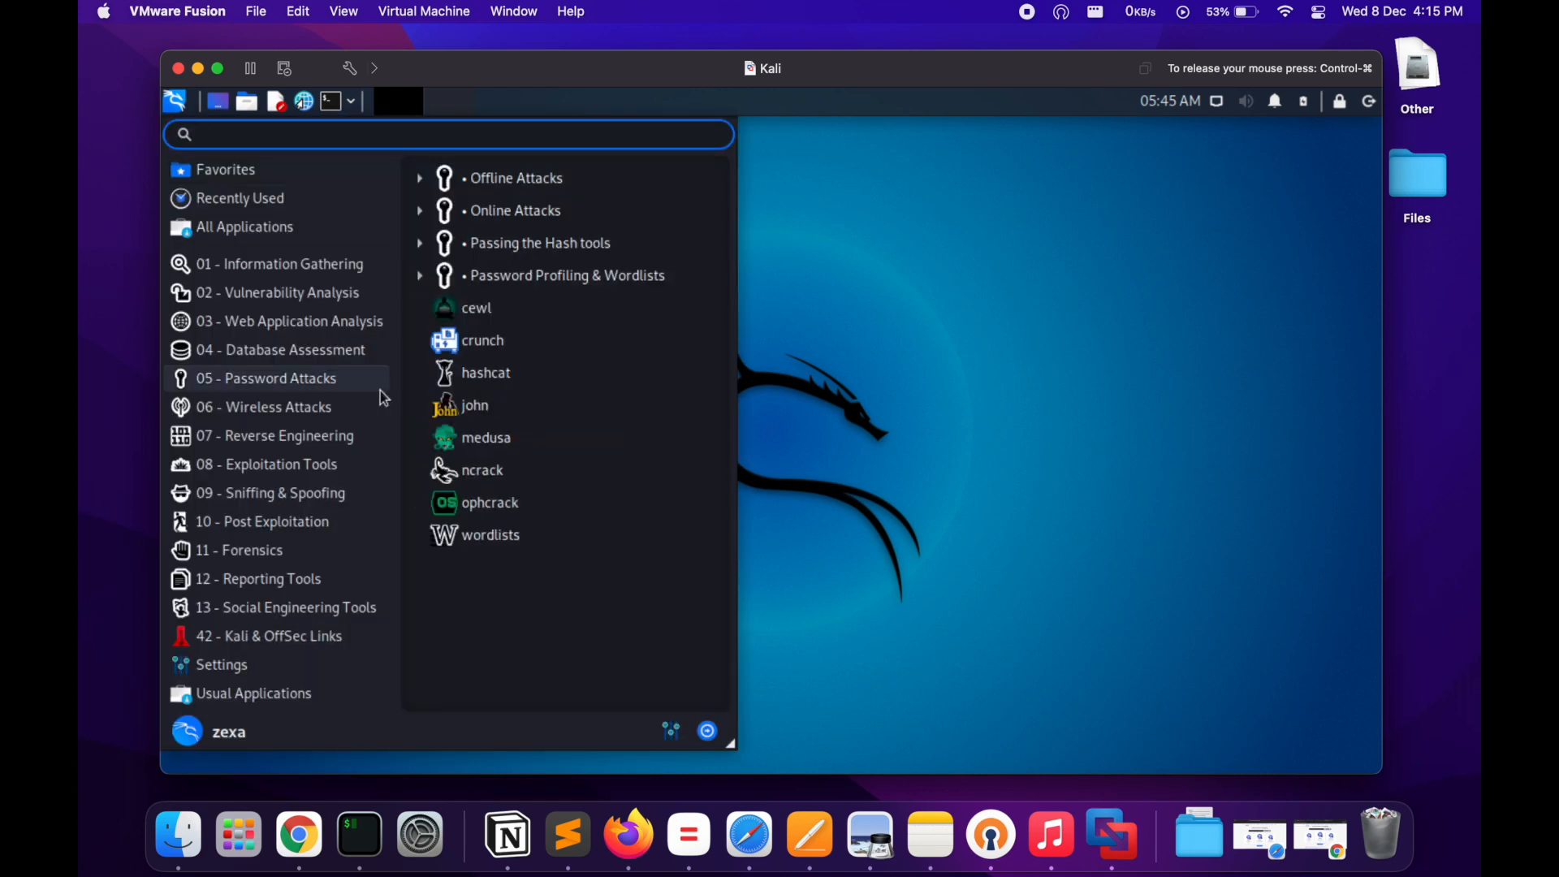
Step: Review Kali's Desktop and Display settings in Settings Manager, then shut down the VM
click(220, 664)
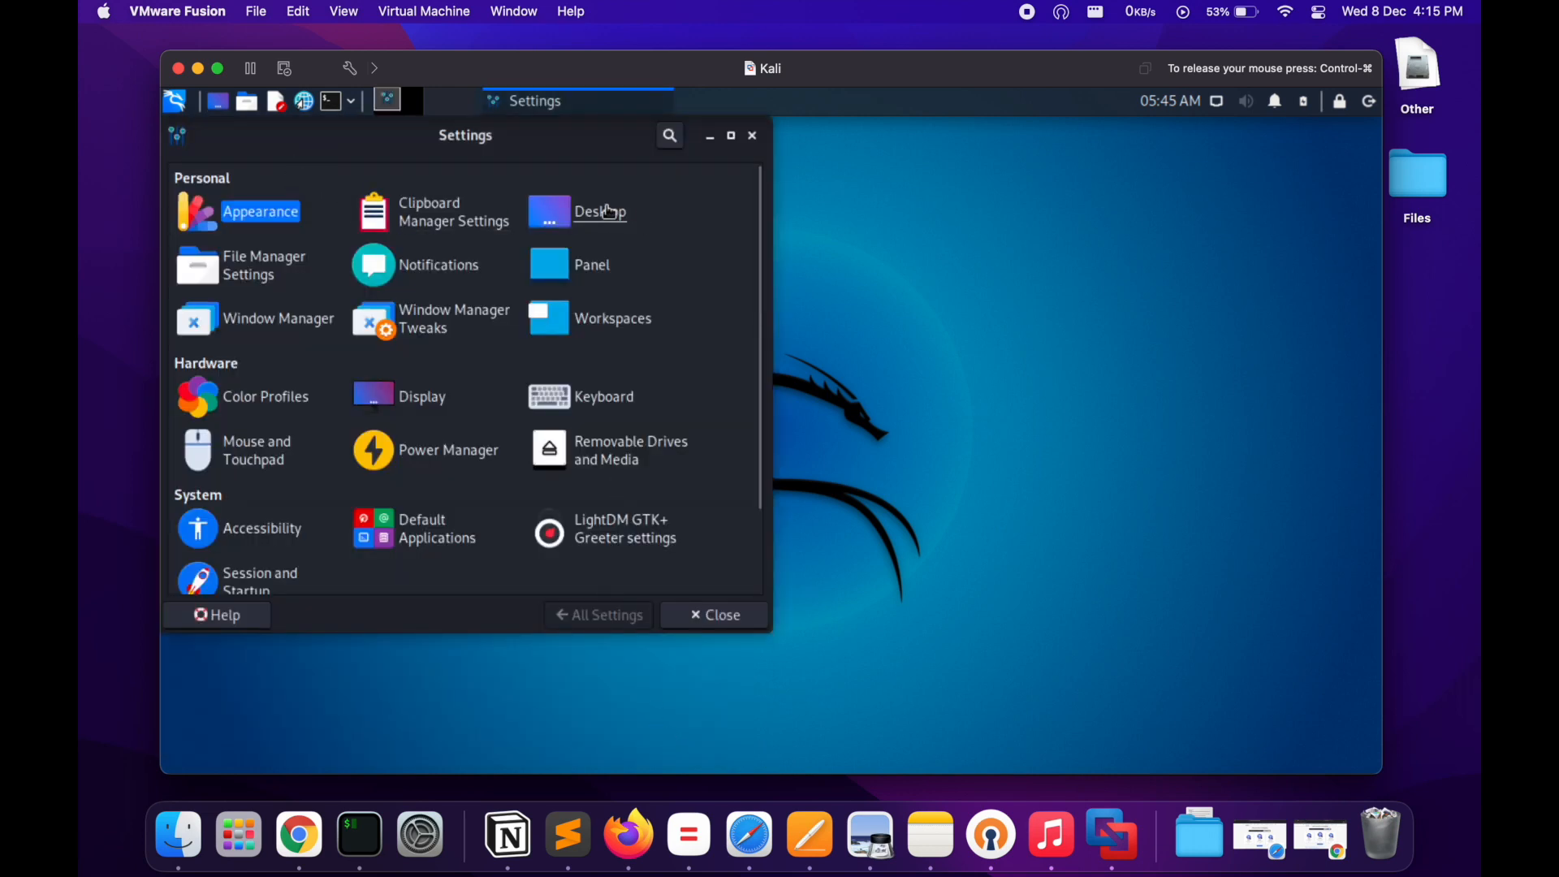
click(599, 211)
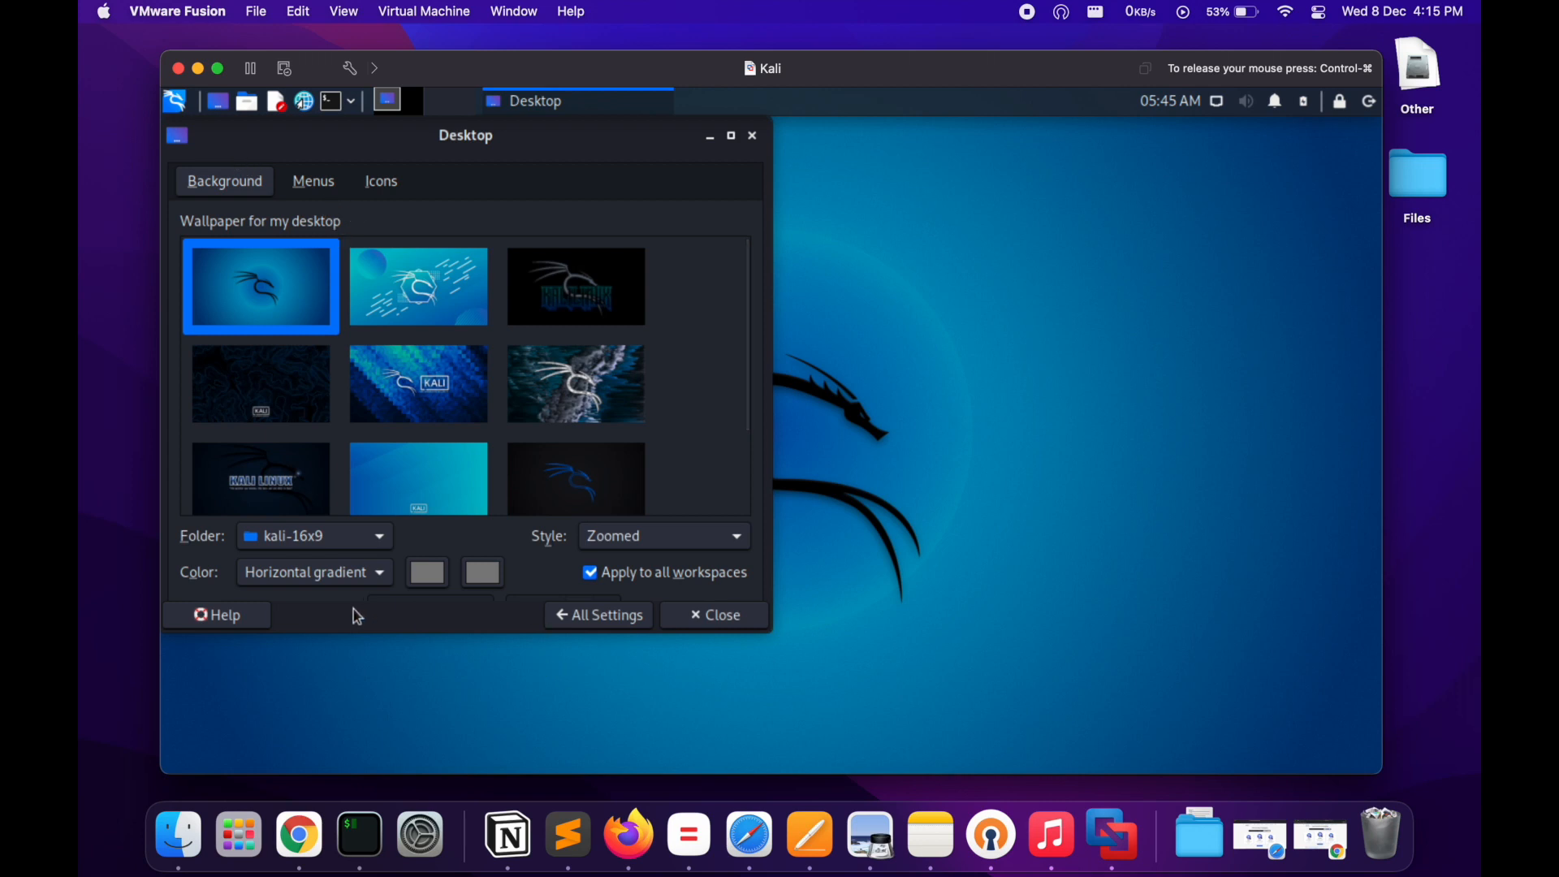
click(598, 613)
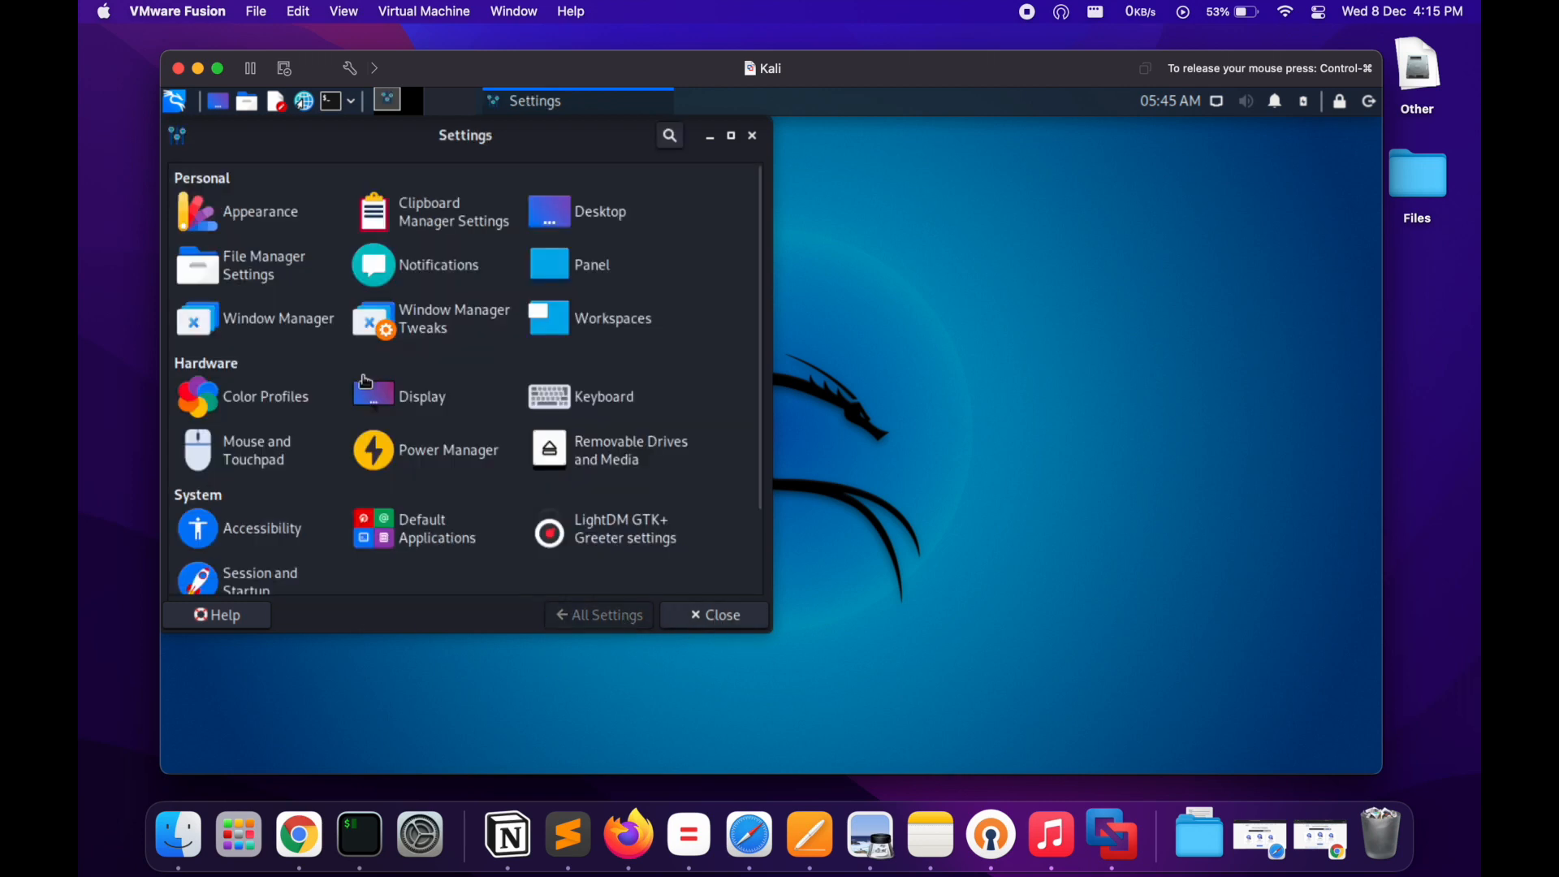
click(422, 396)
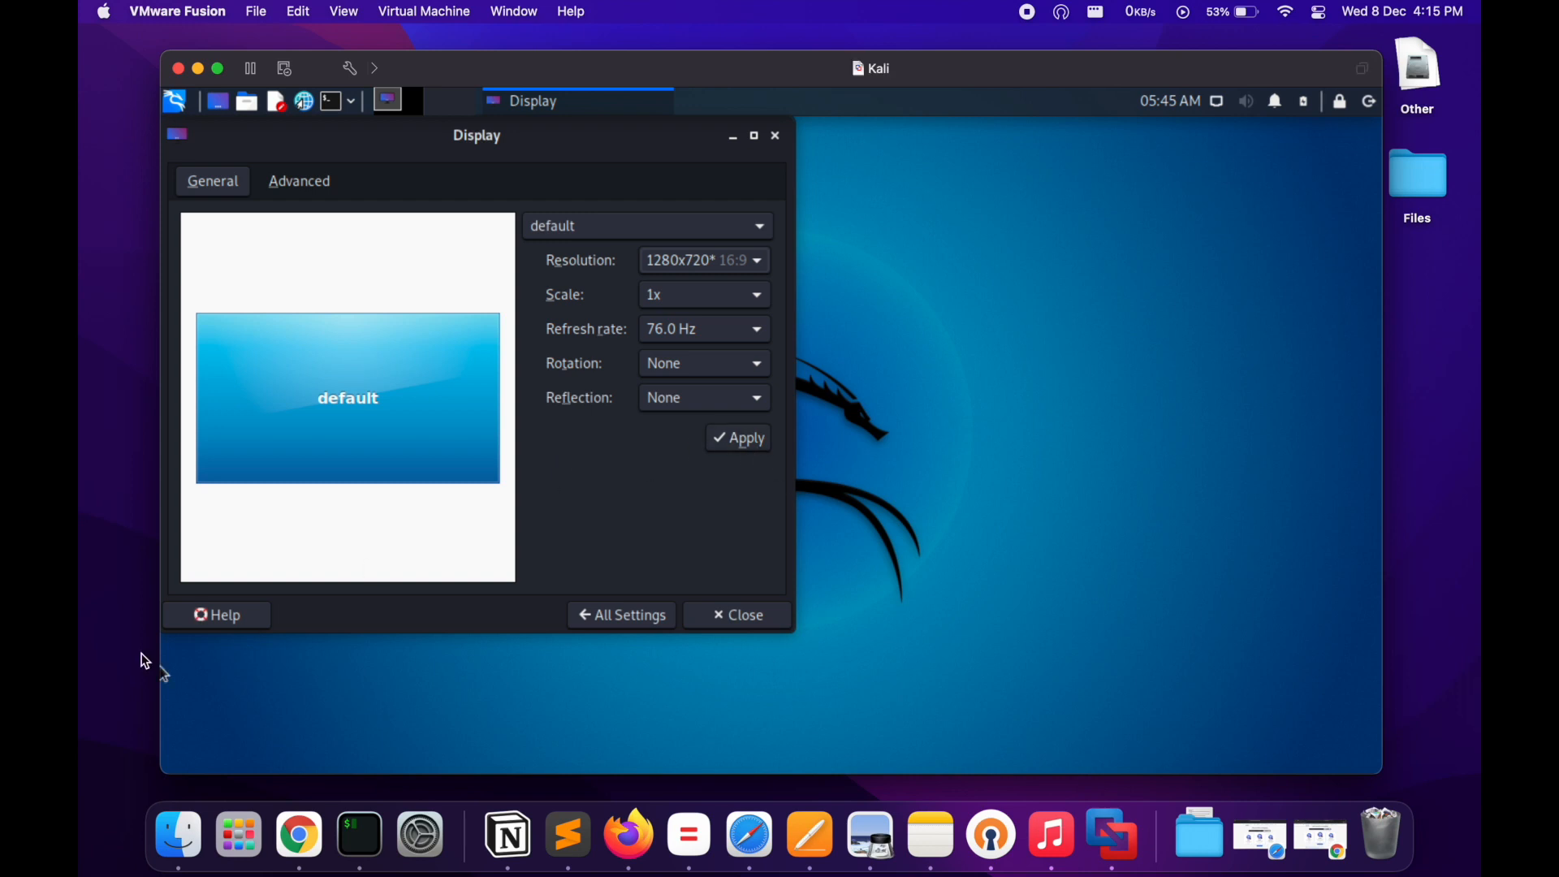
click(737, 613)
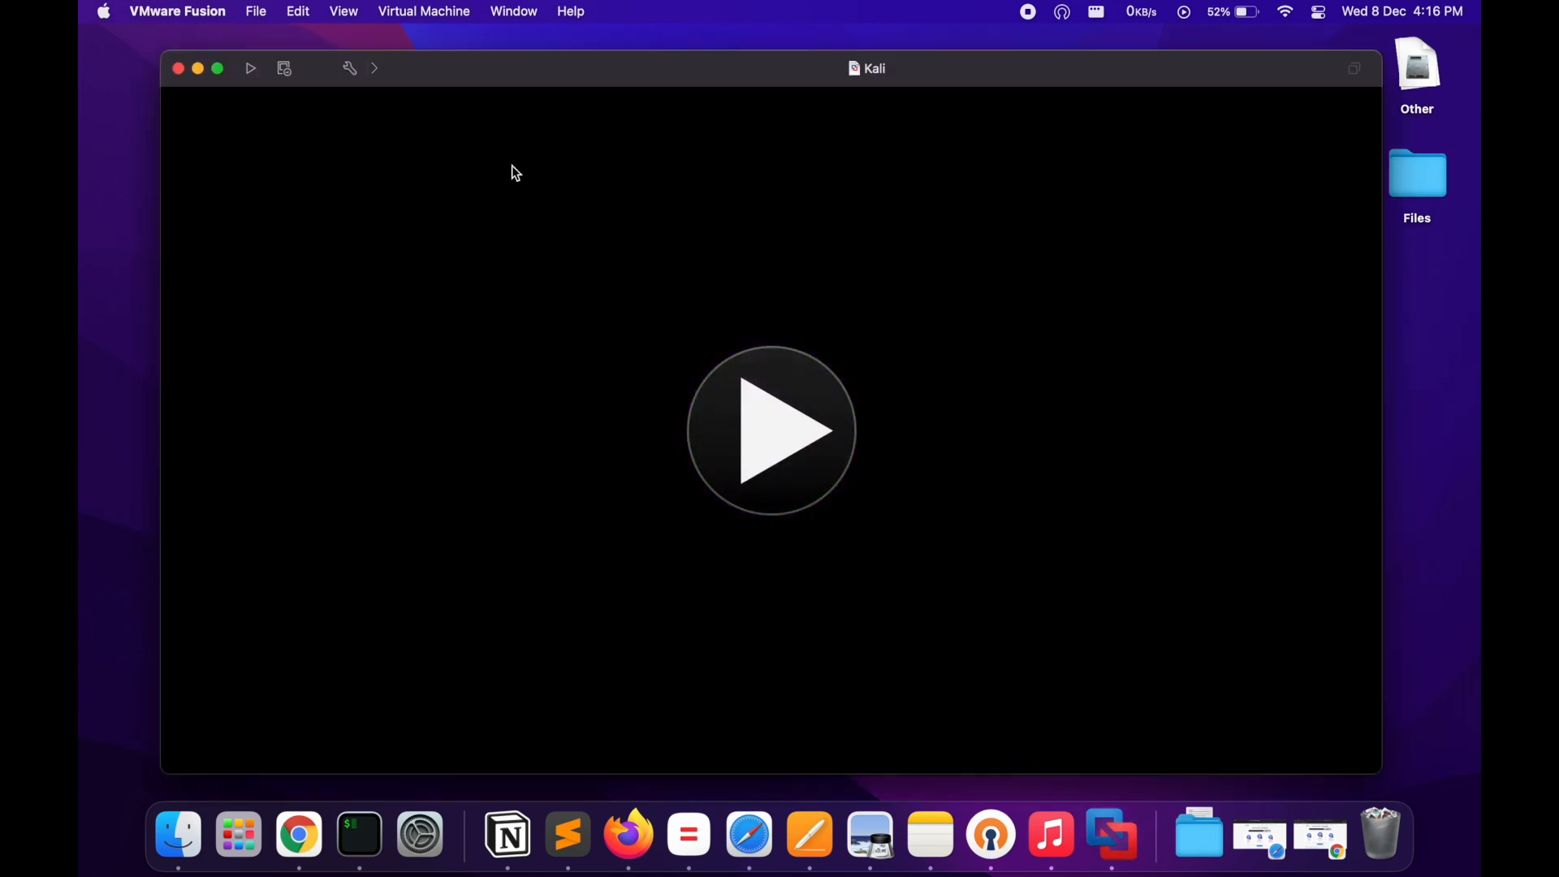
Step: Review the VM's USB & Bluetooth, Network Adapter and Sound Card settings
click(349, 69)
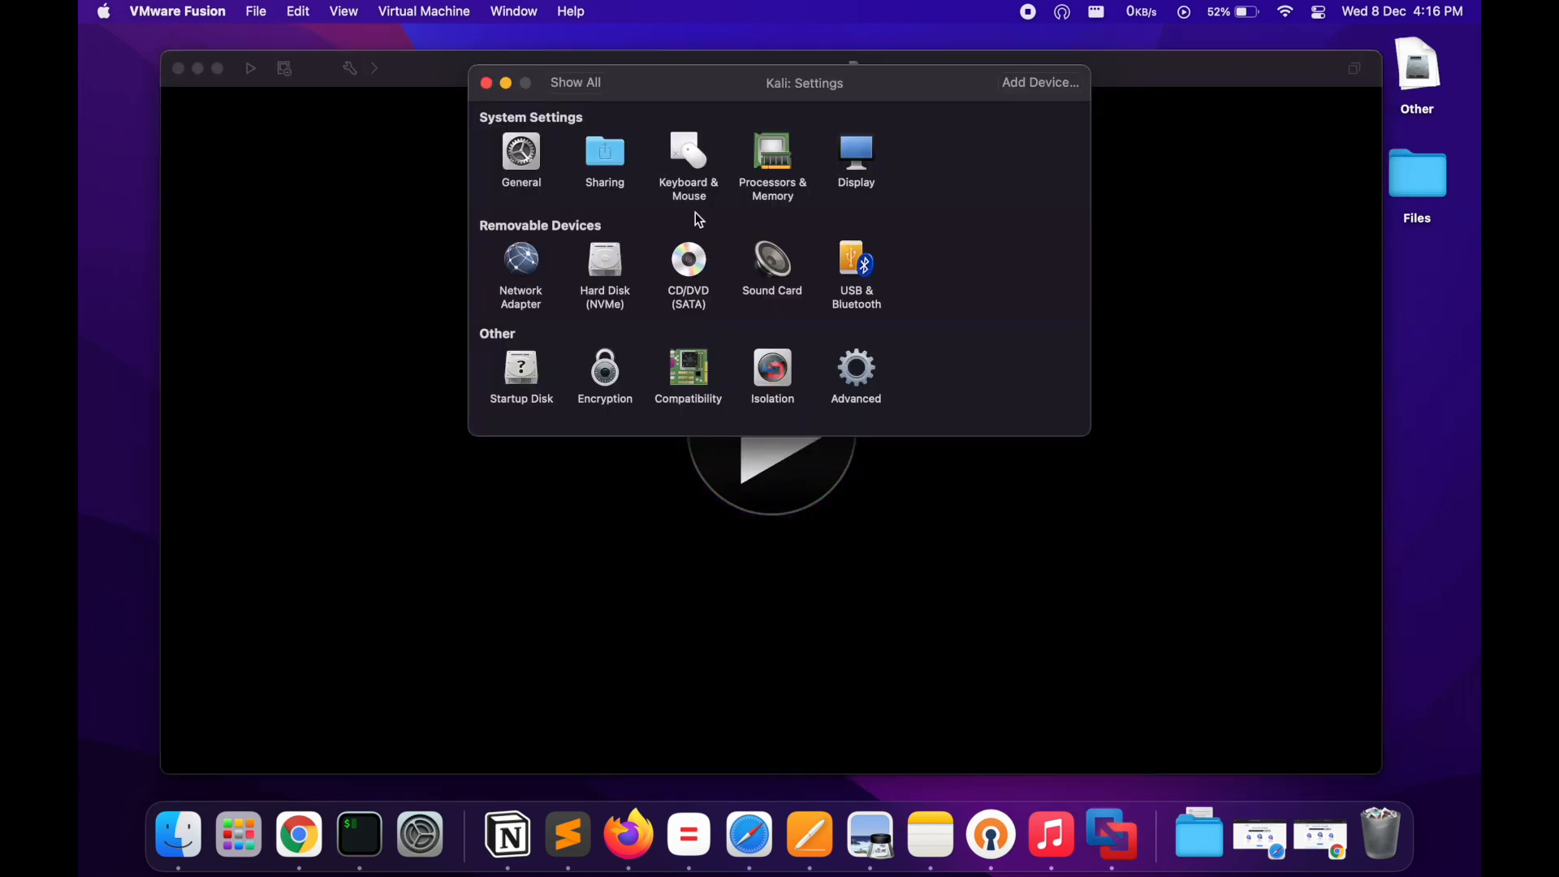
mouse_move(772, 268)
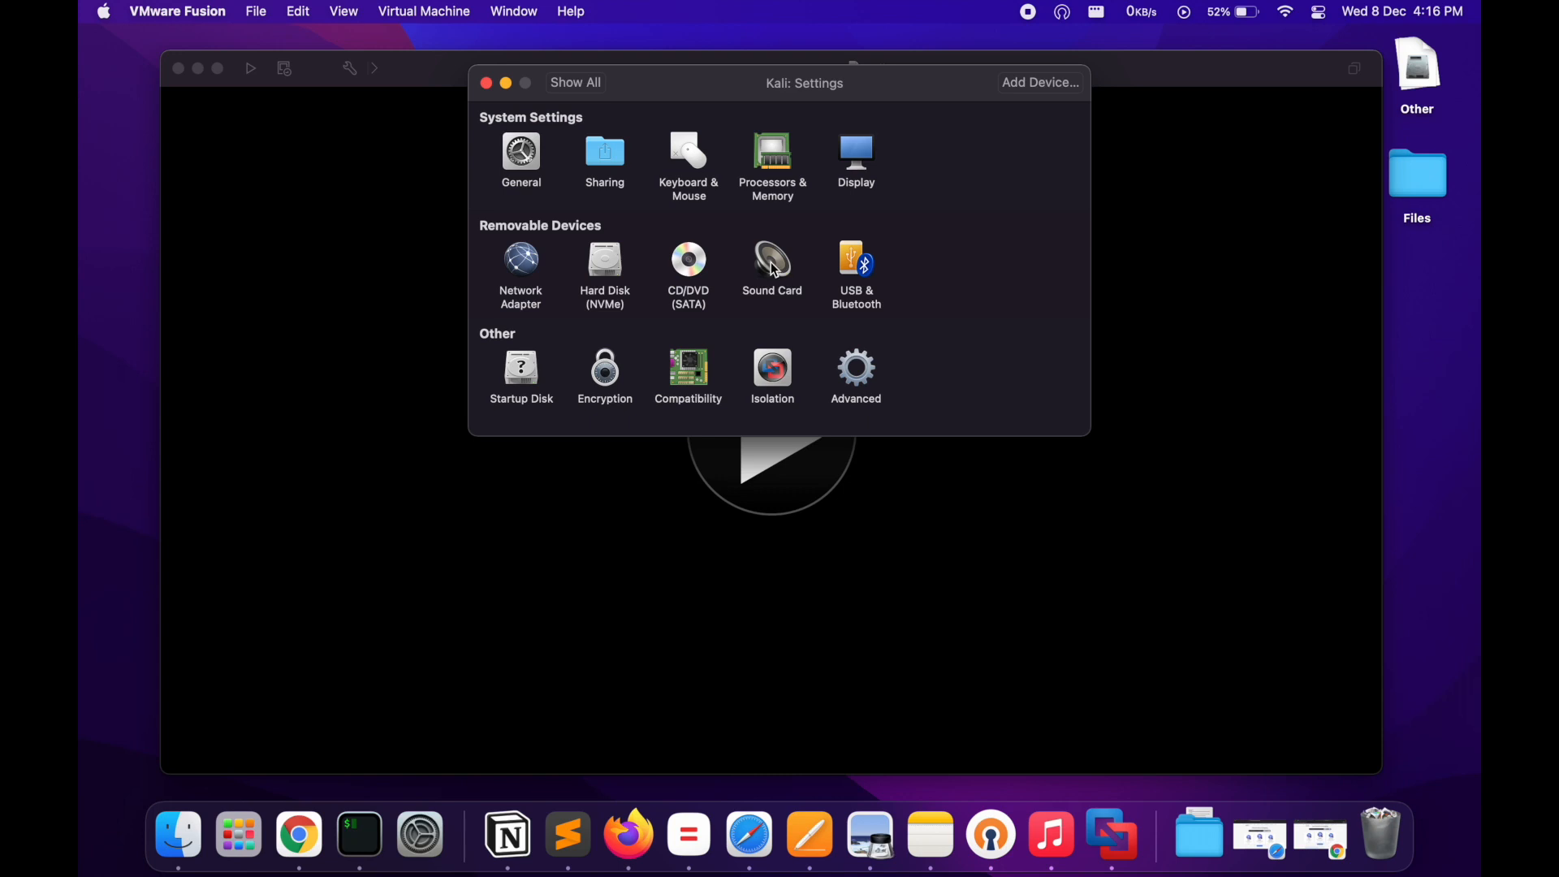
click(856, 263)
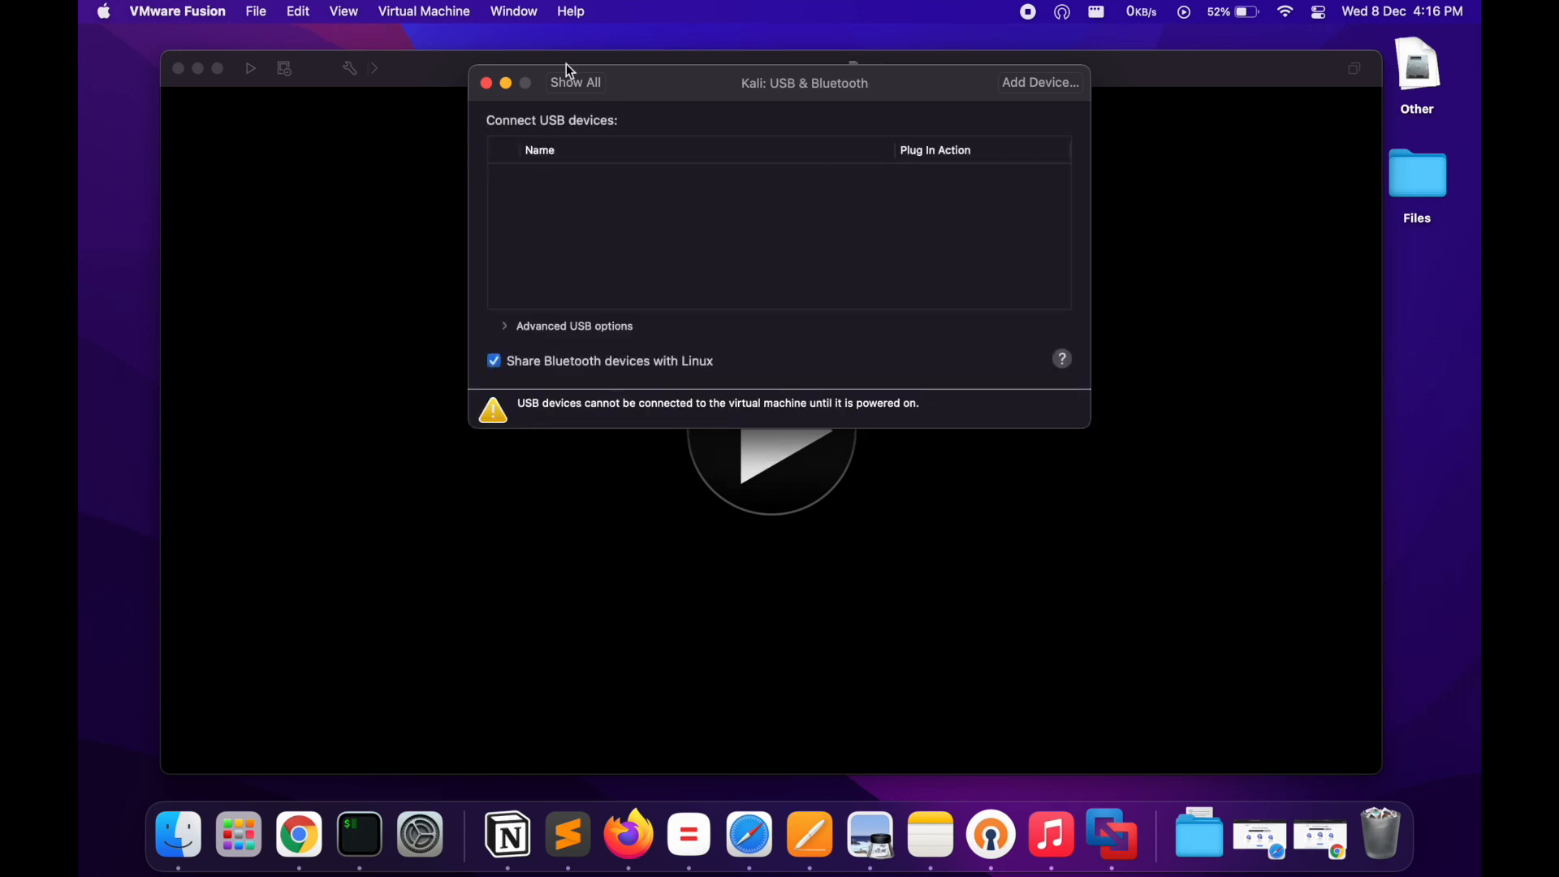
click(575, 82)
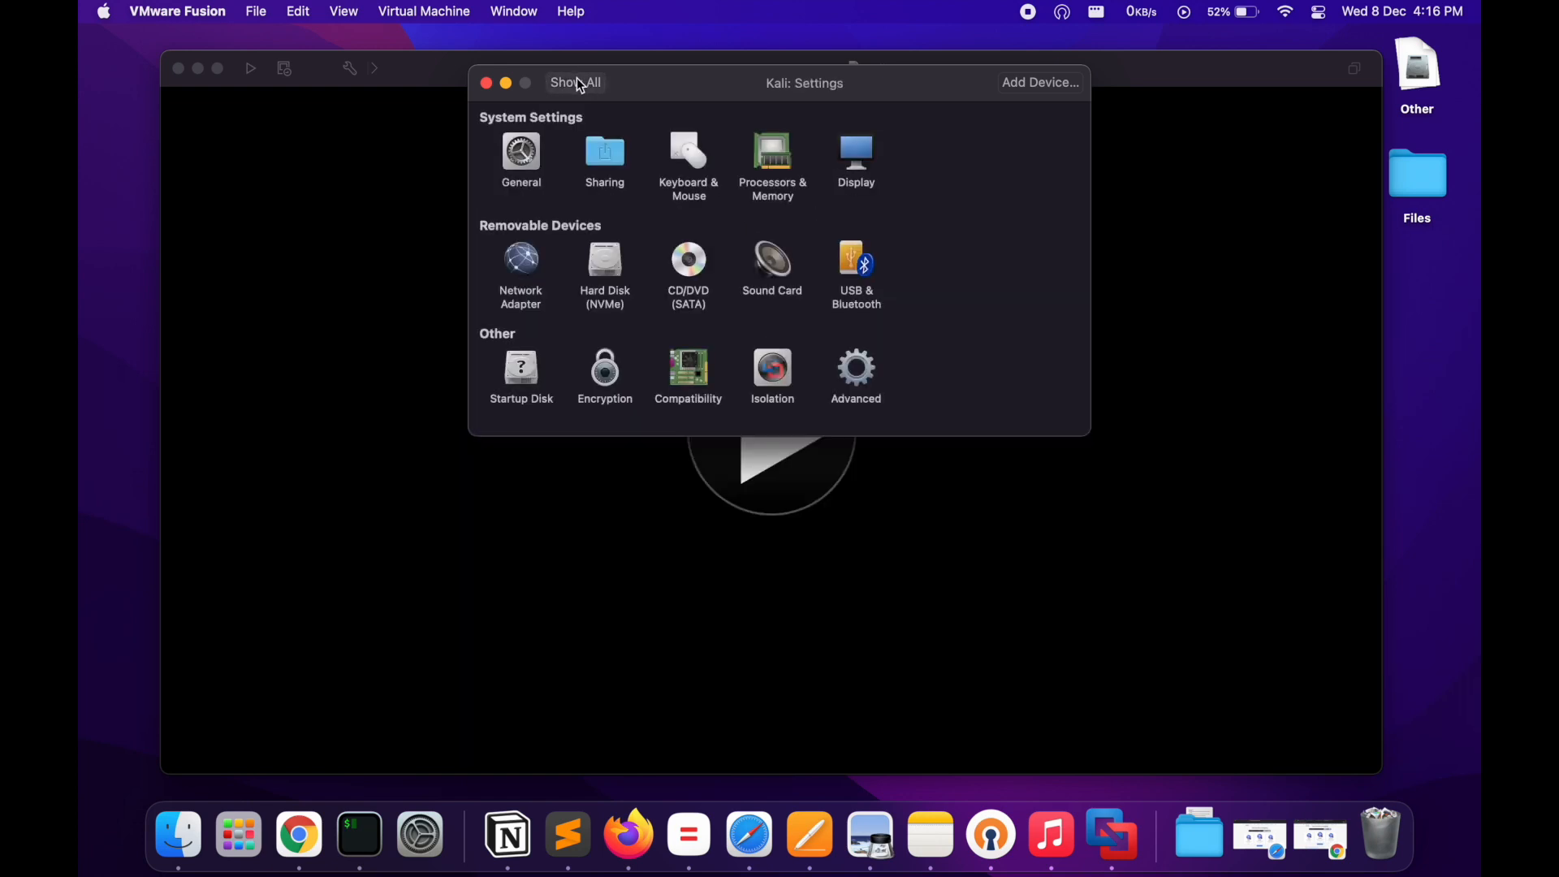
click(521, 265)
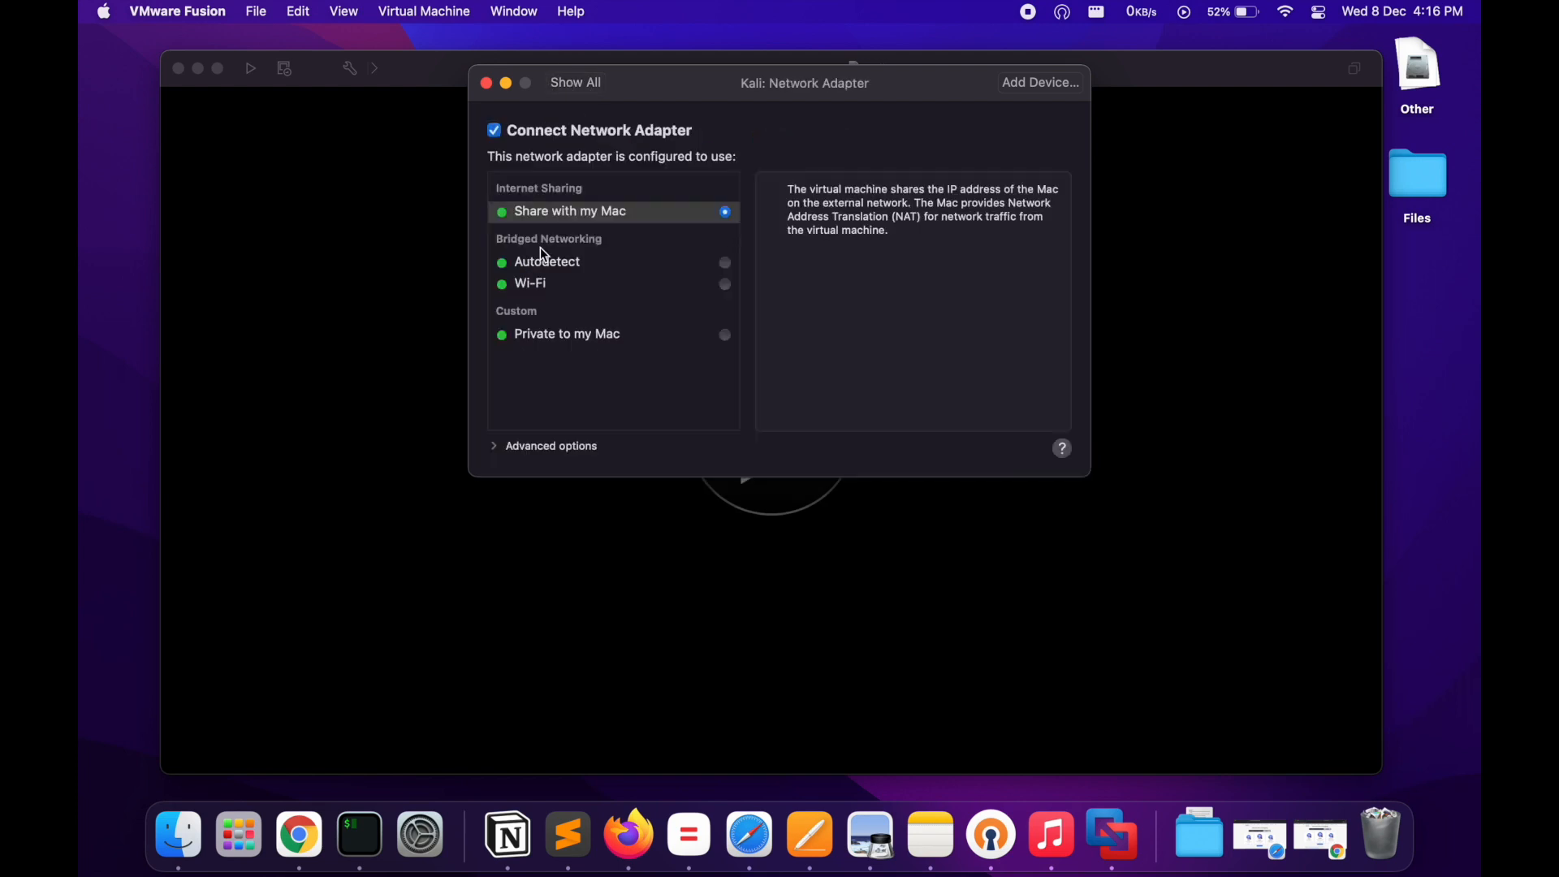
mouse_move(562, 127)
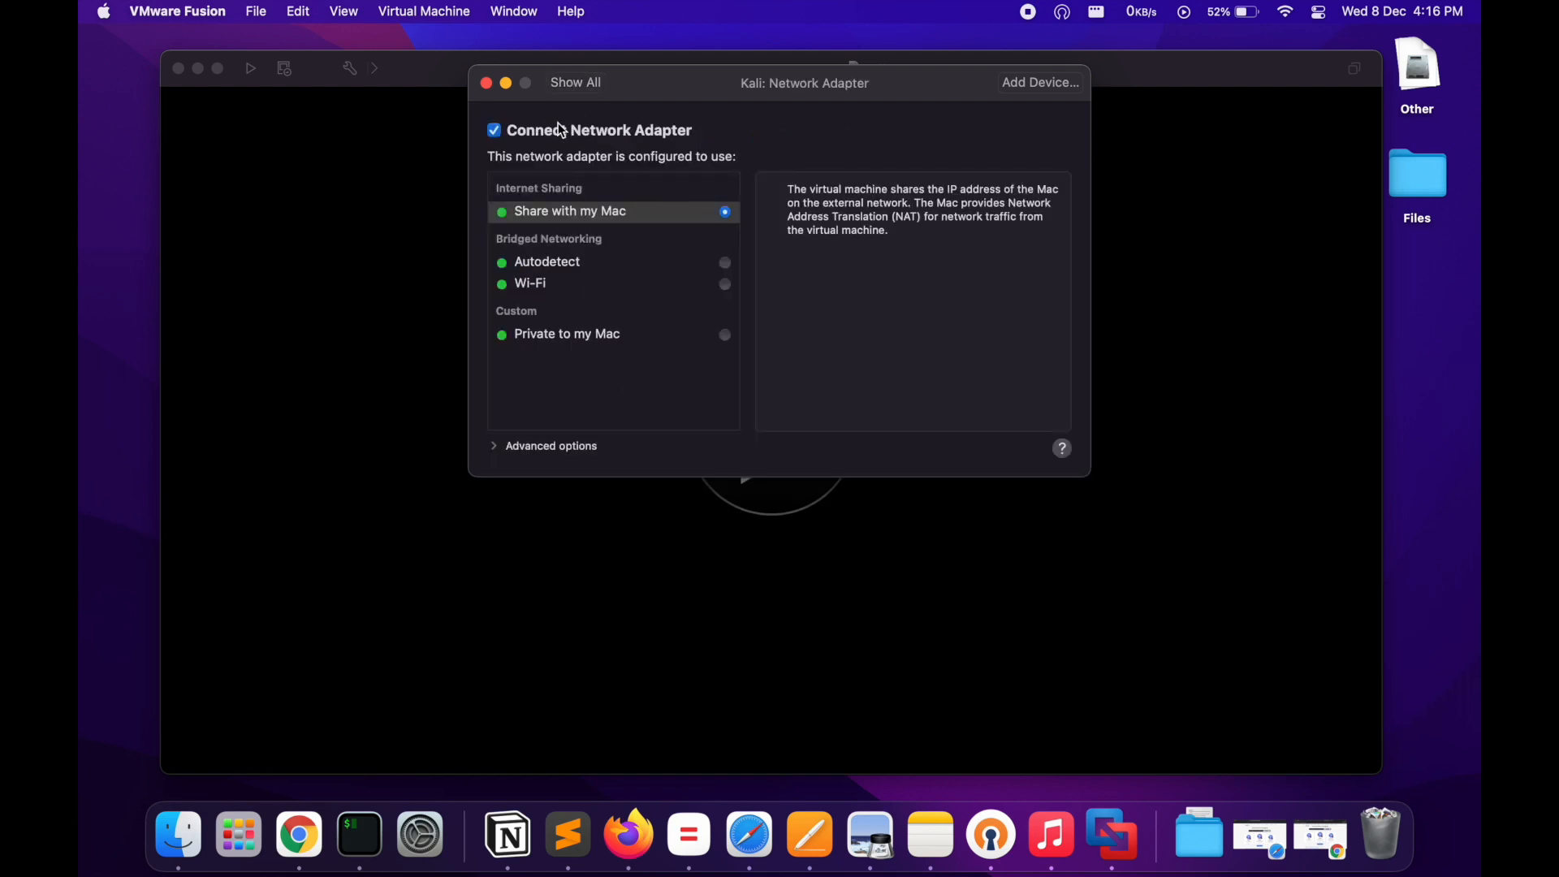
click(575, 82)
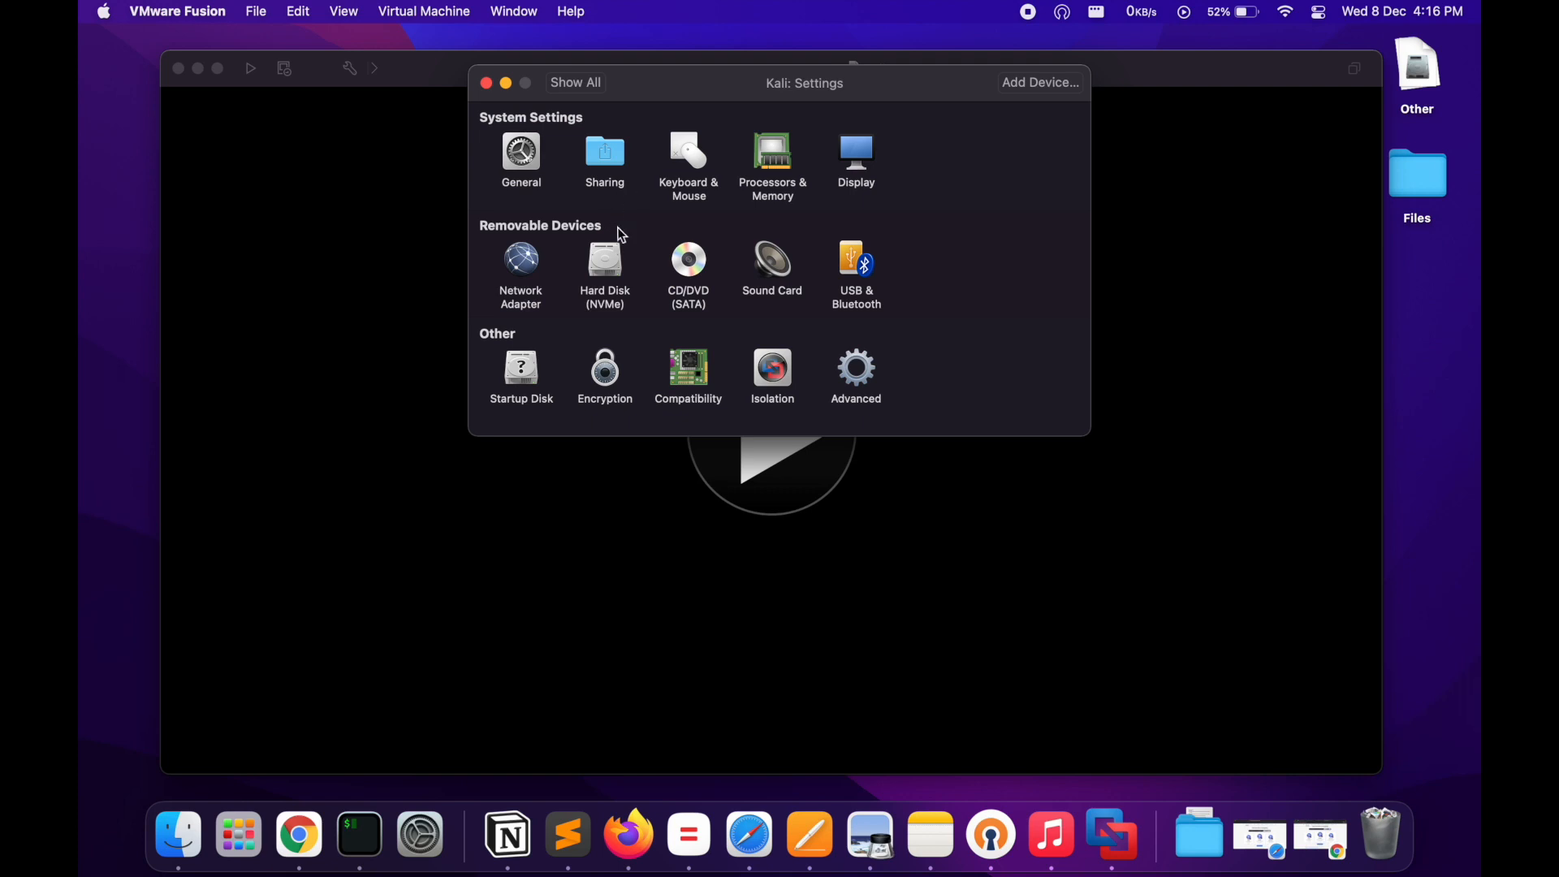
click(604, 267)
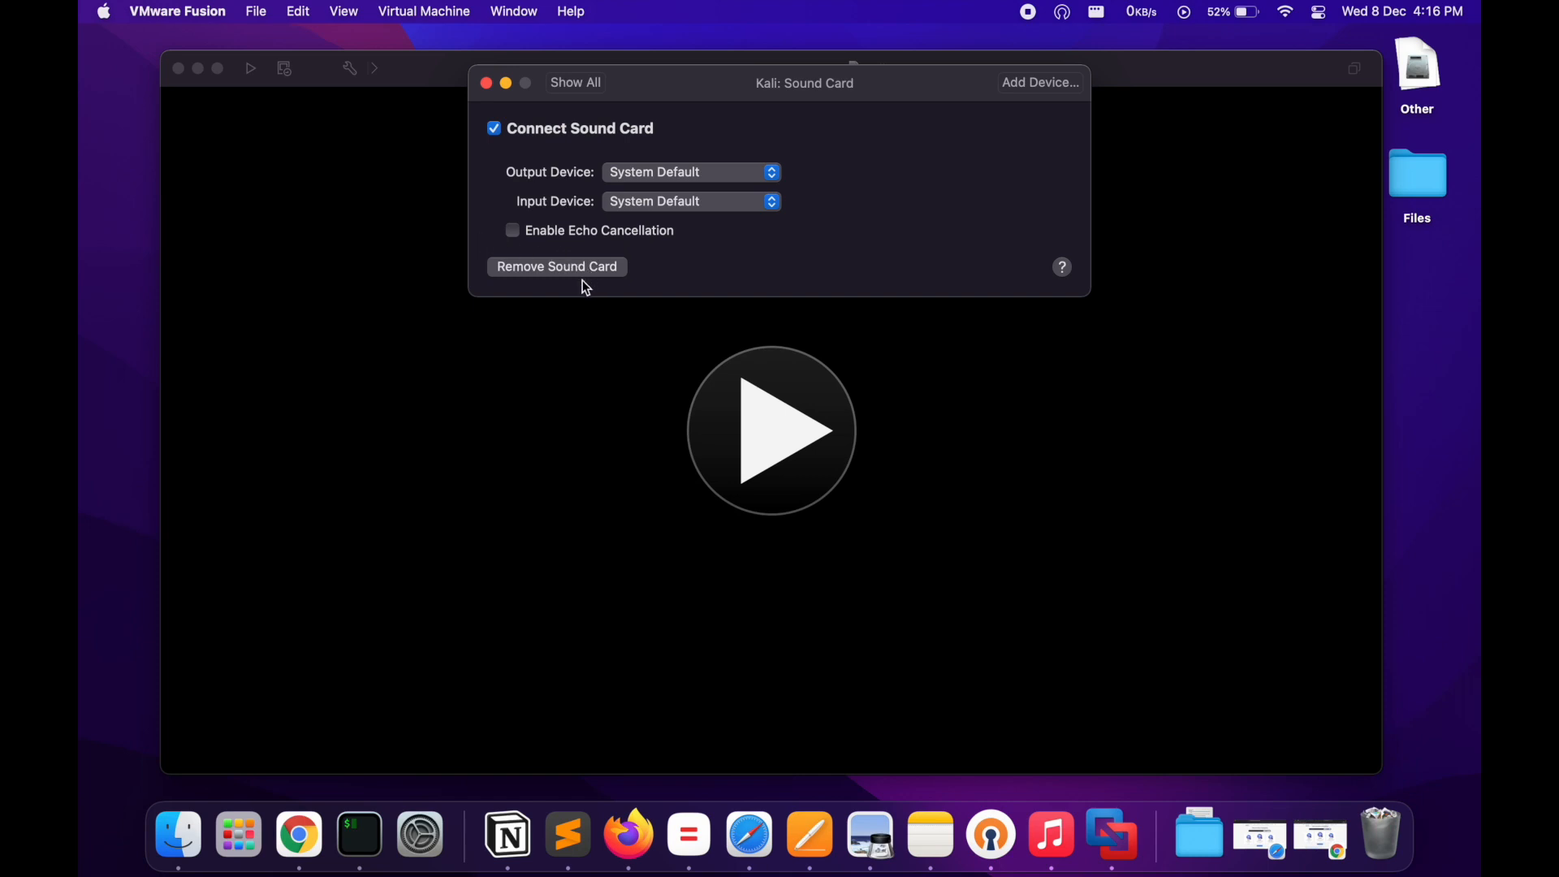
Step: Review the VM's Display and Sharing settings, then close the settings window
click(574, 83)
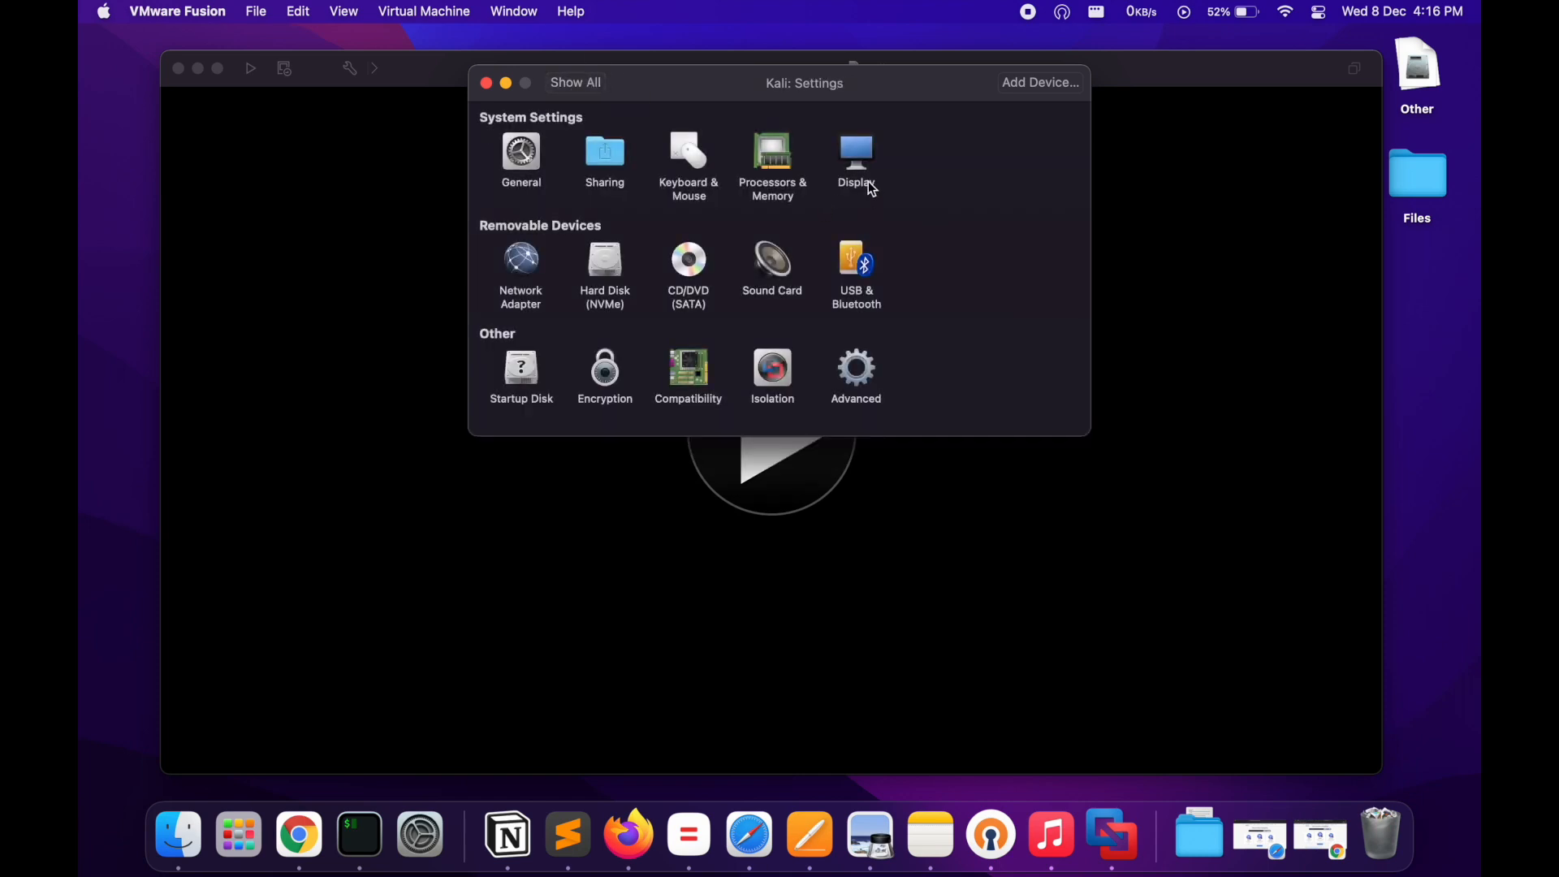
click(856, 159)
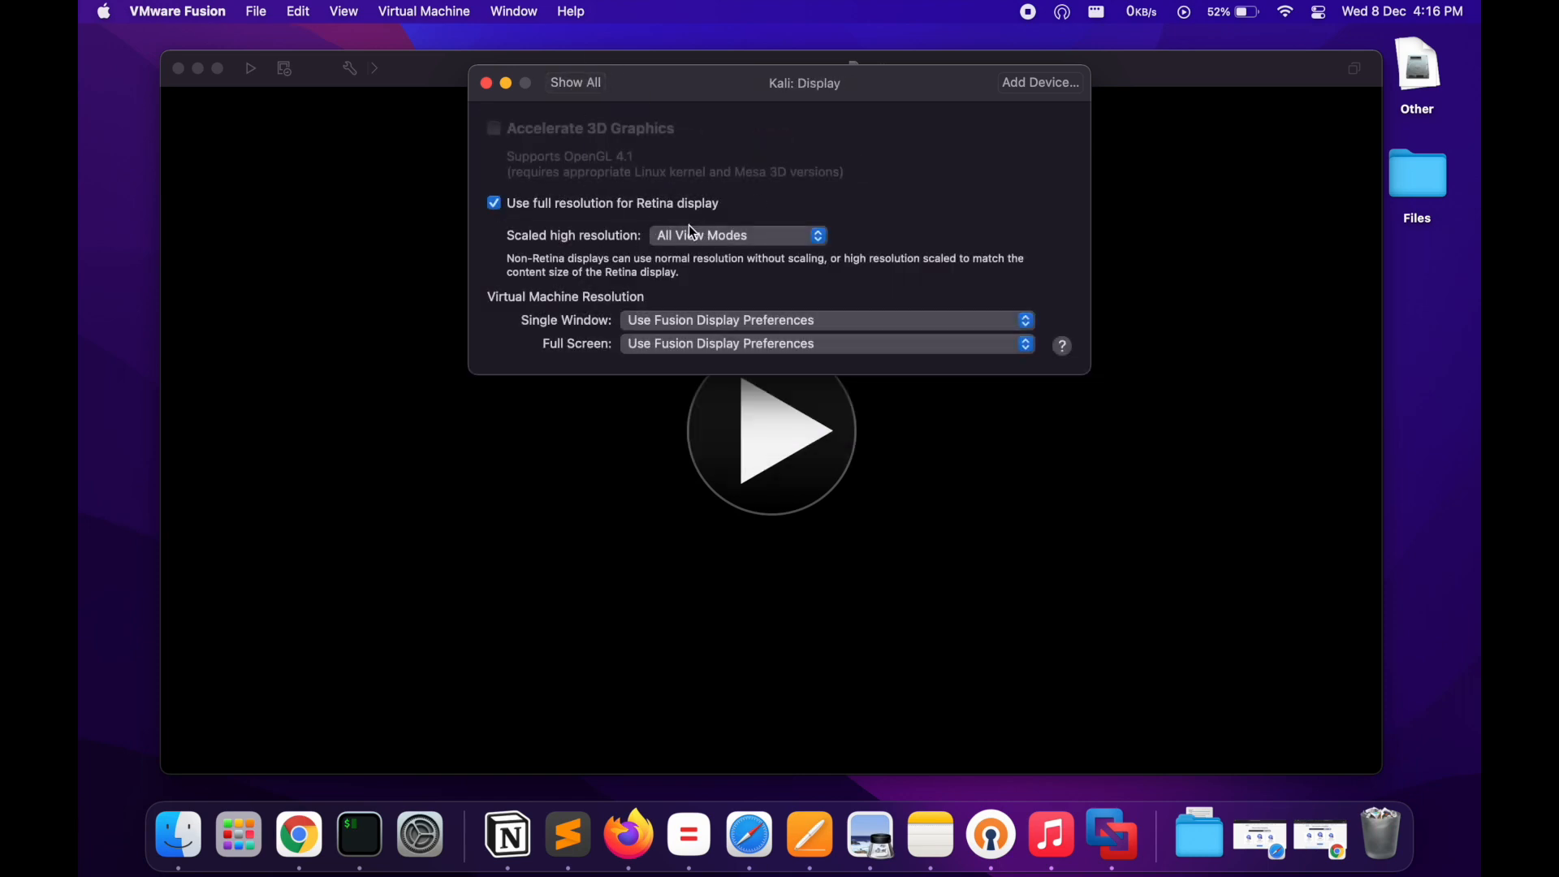
click(574, 82)
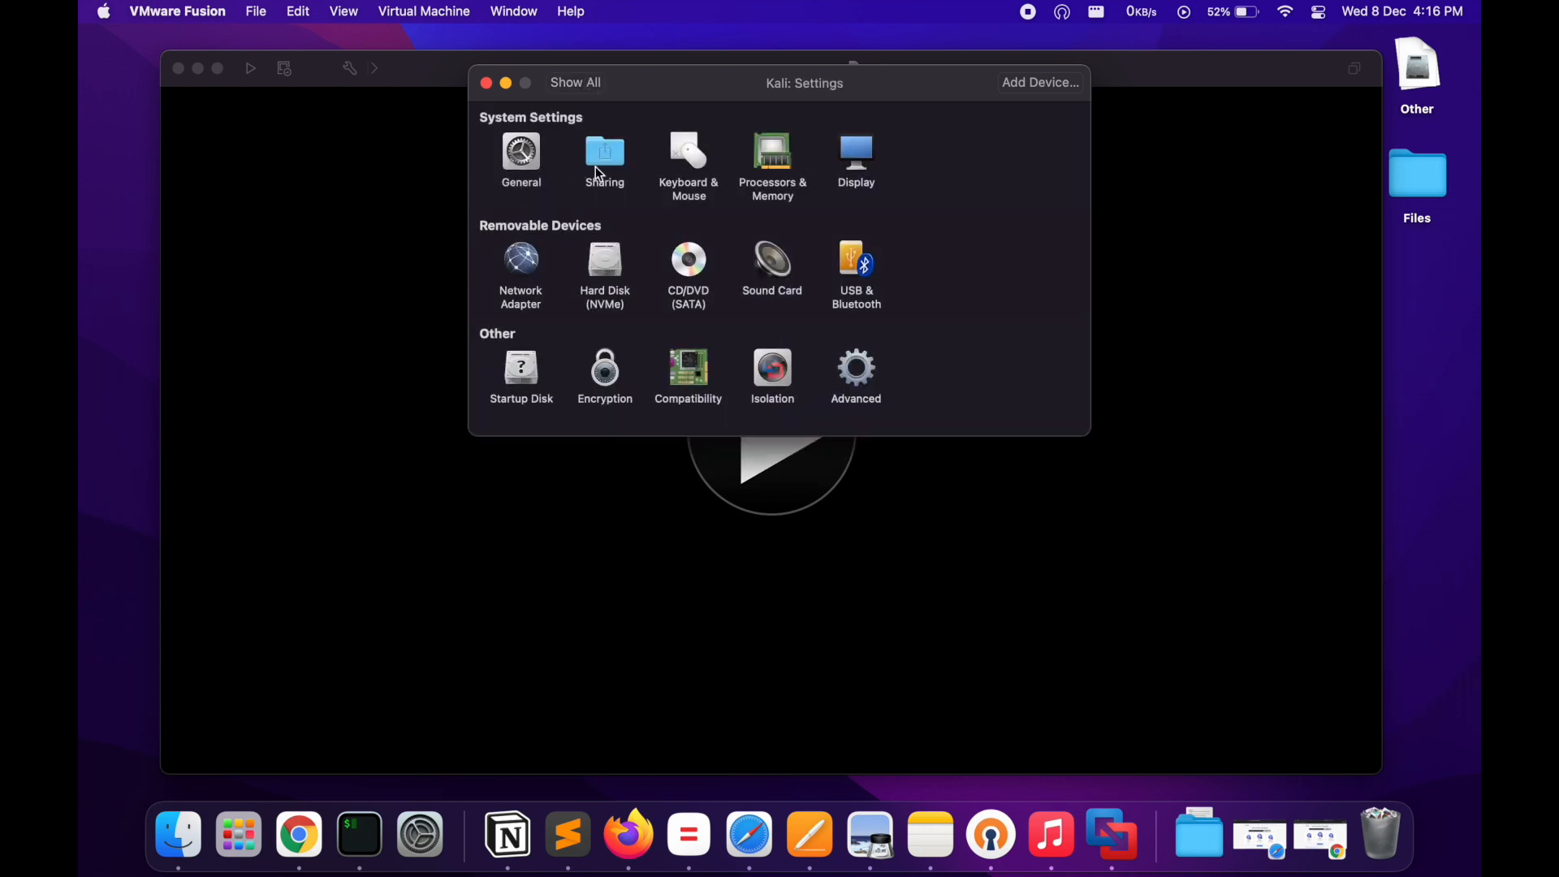
click(604, 159)
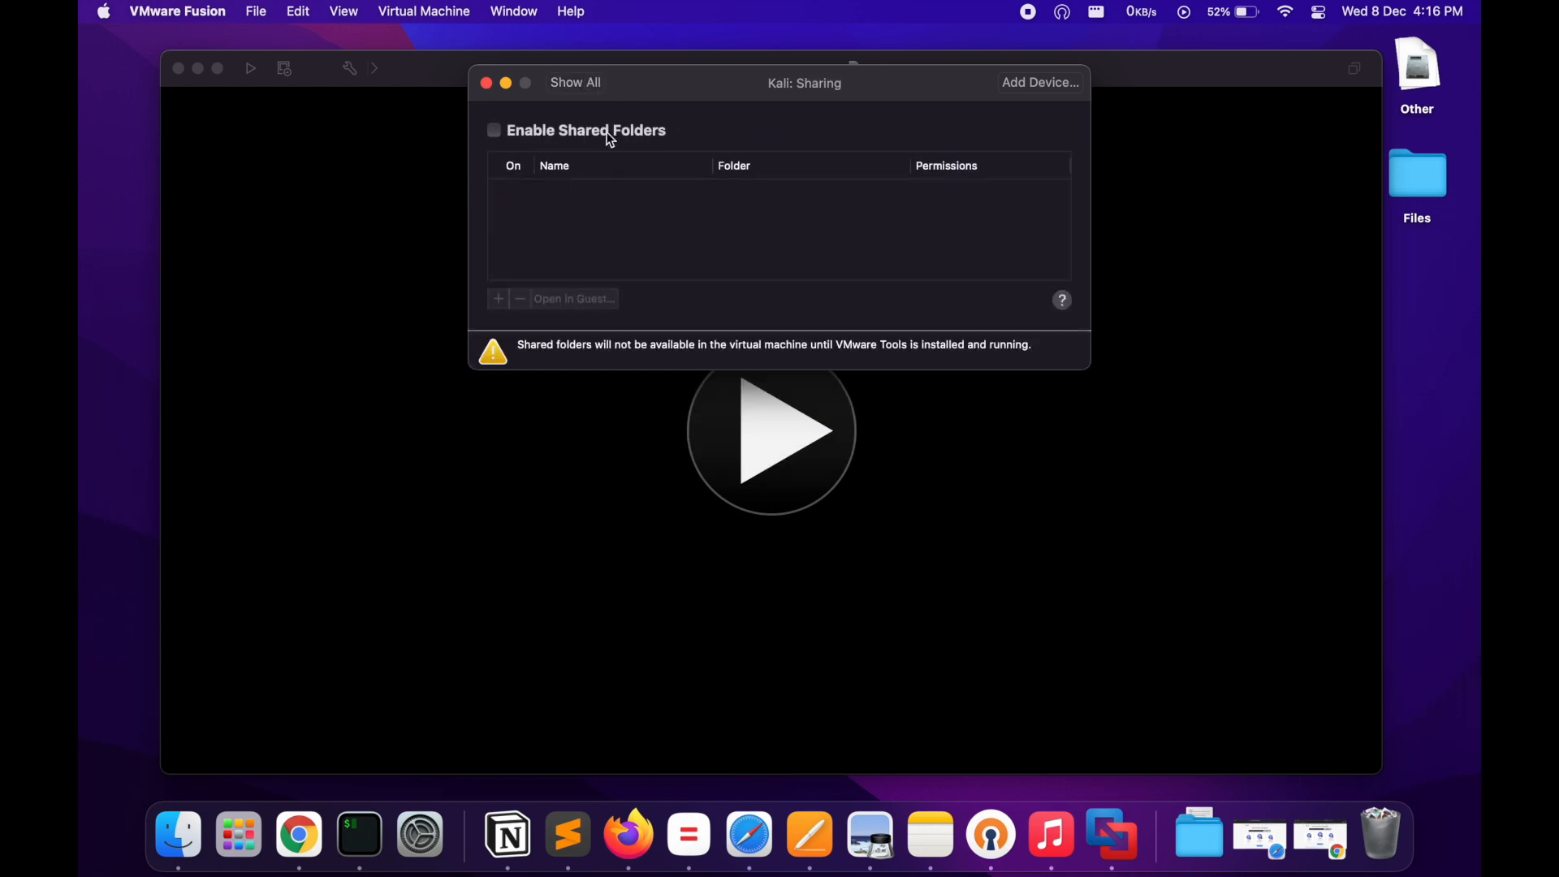
mouse_move(571, 96)
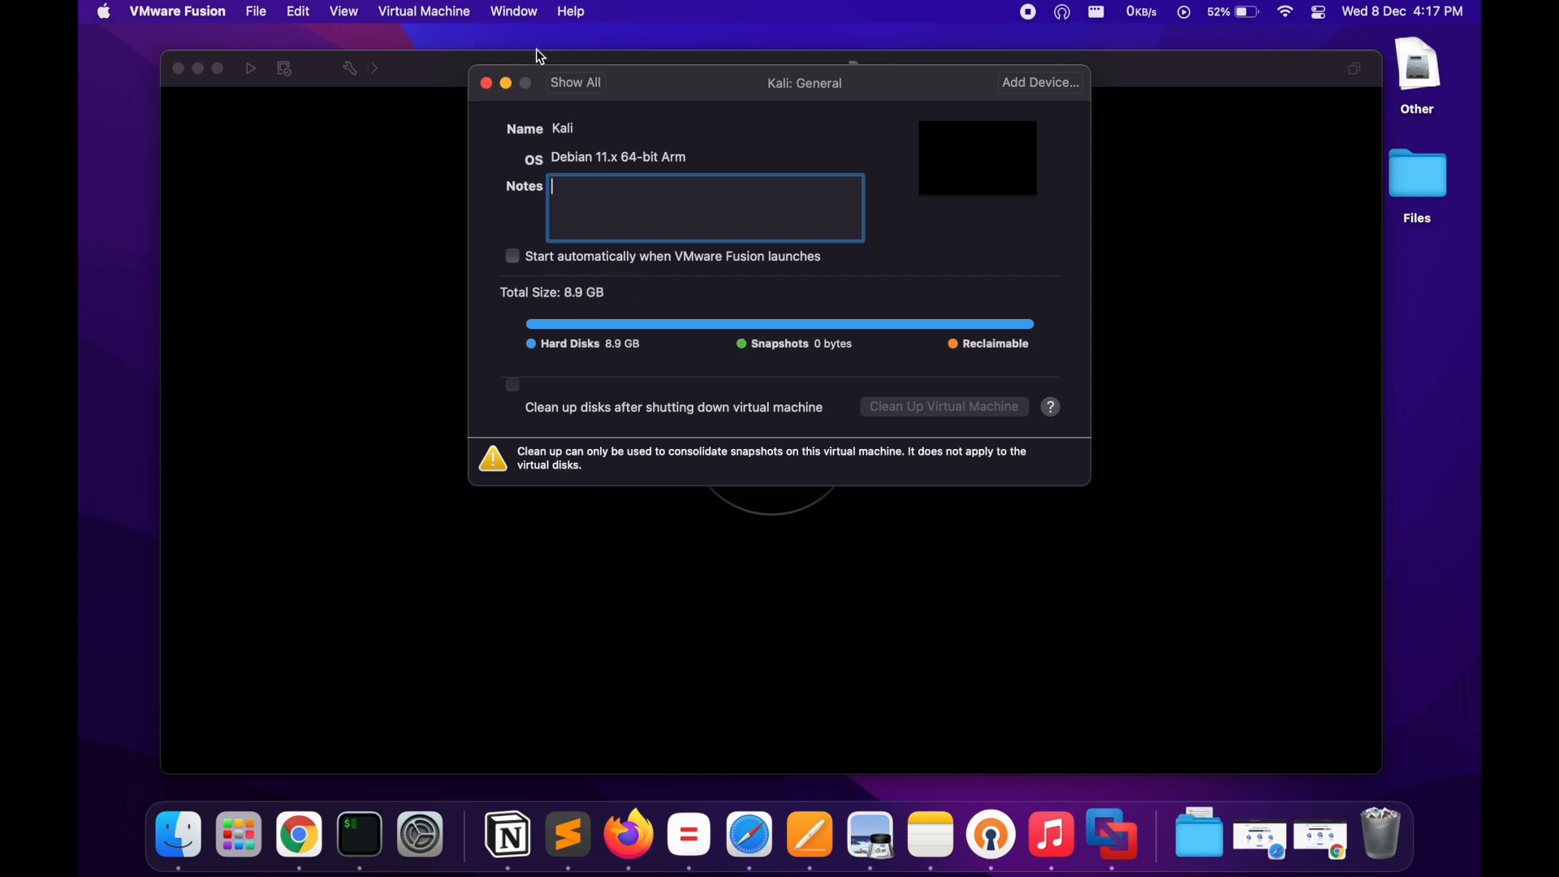
click(575, 82)
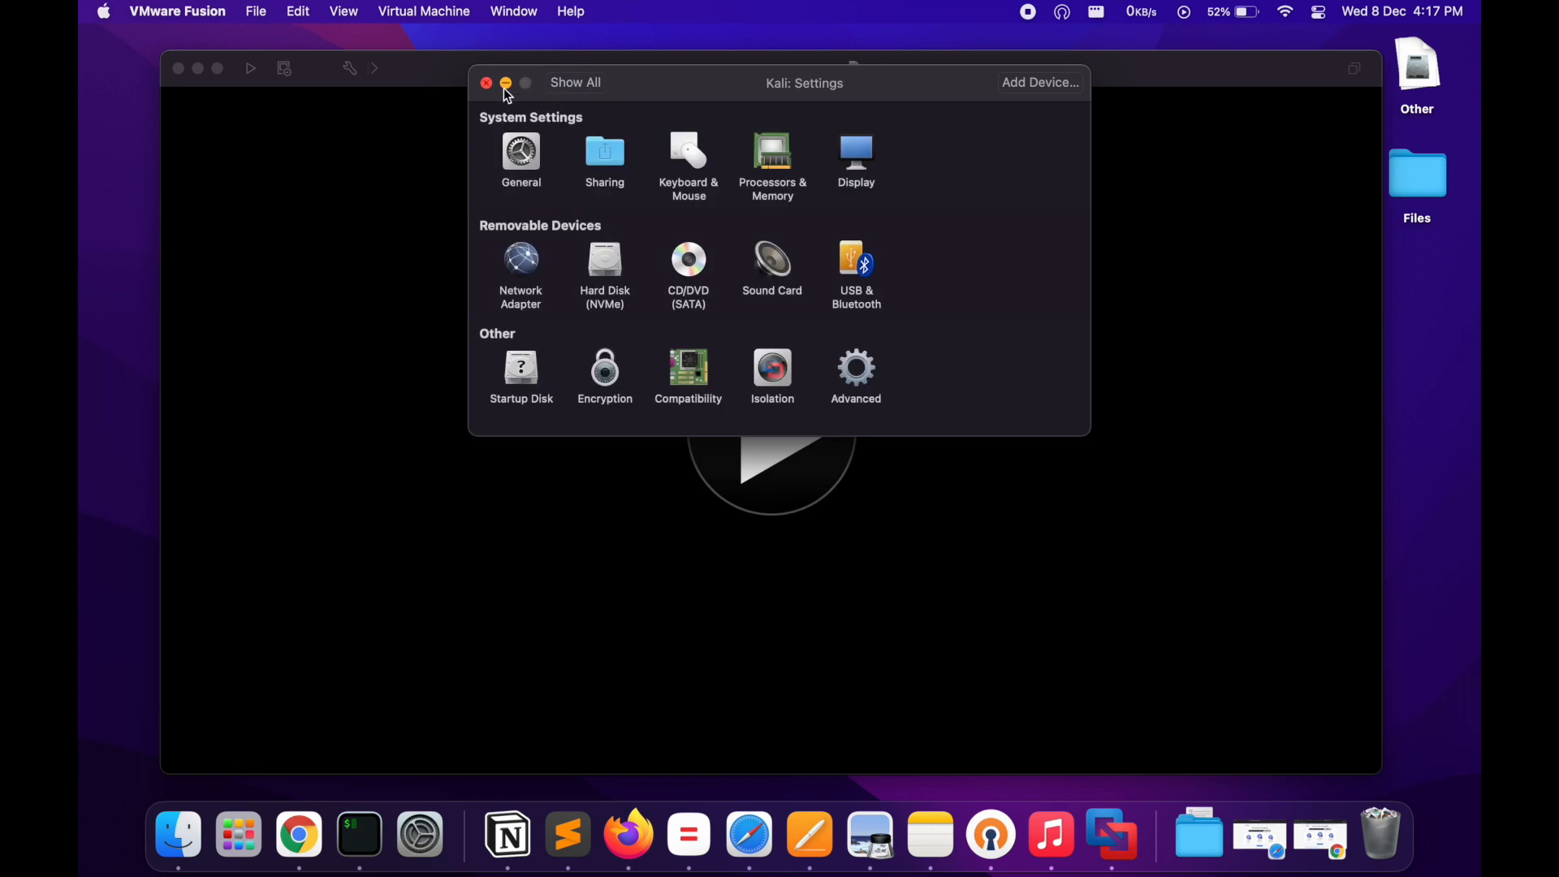
click(486, 83)
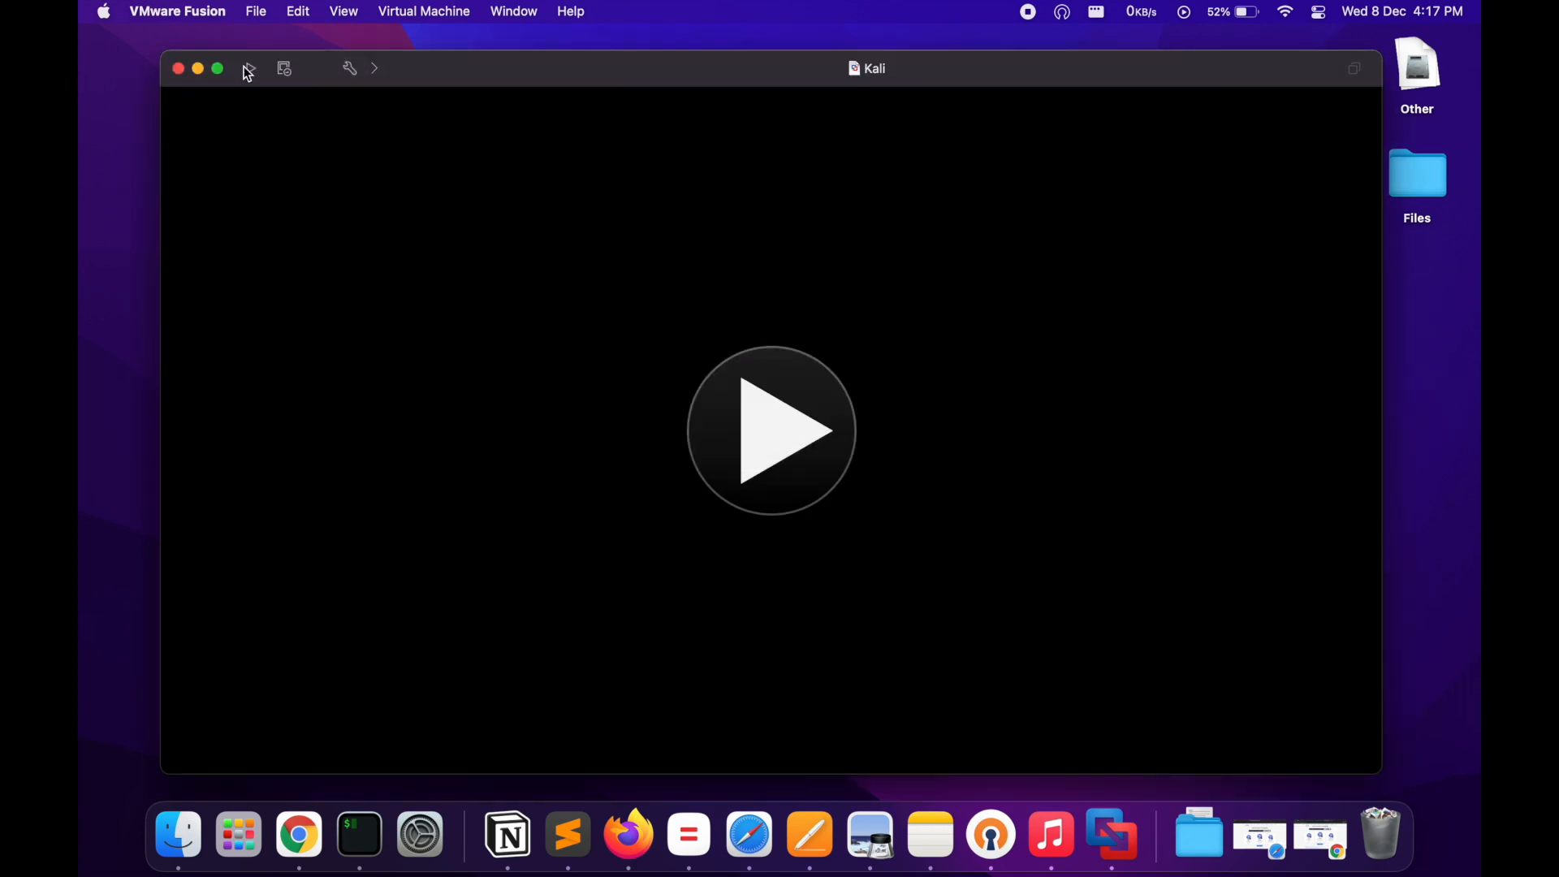
Step: Take a snapshot of the Kali VM named 'Start.1'
click(282, 68)
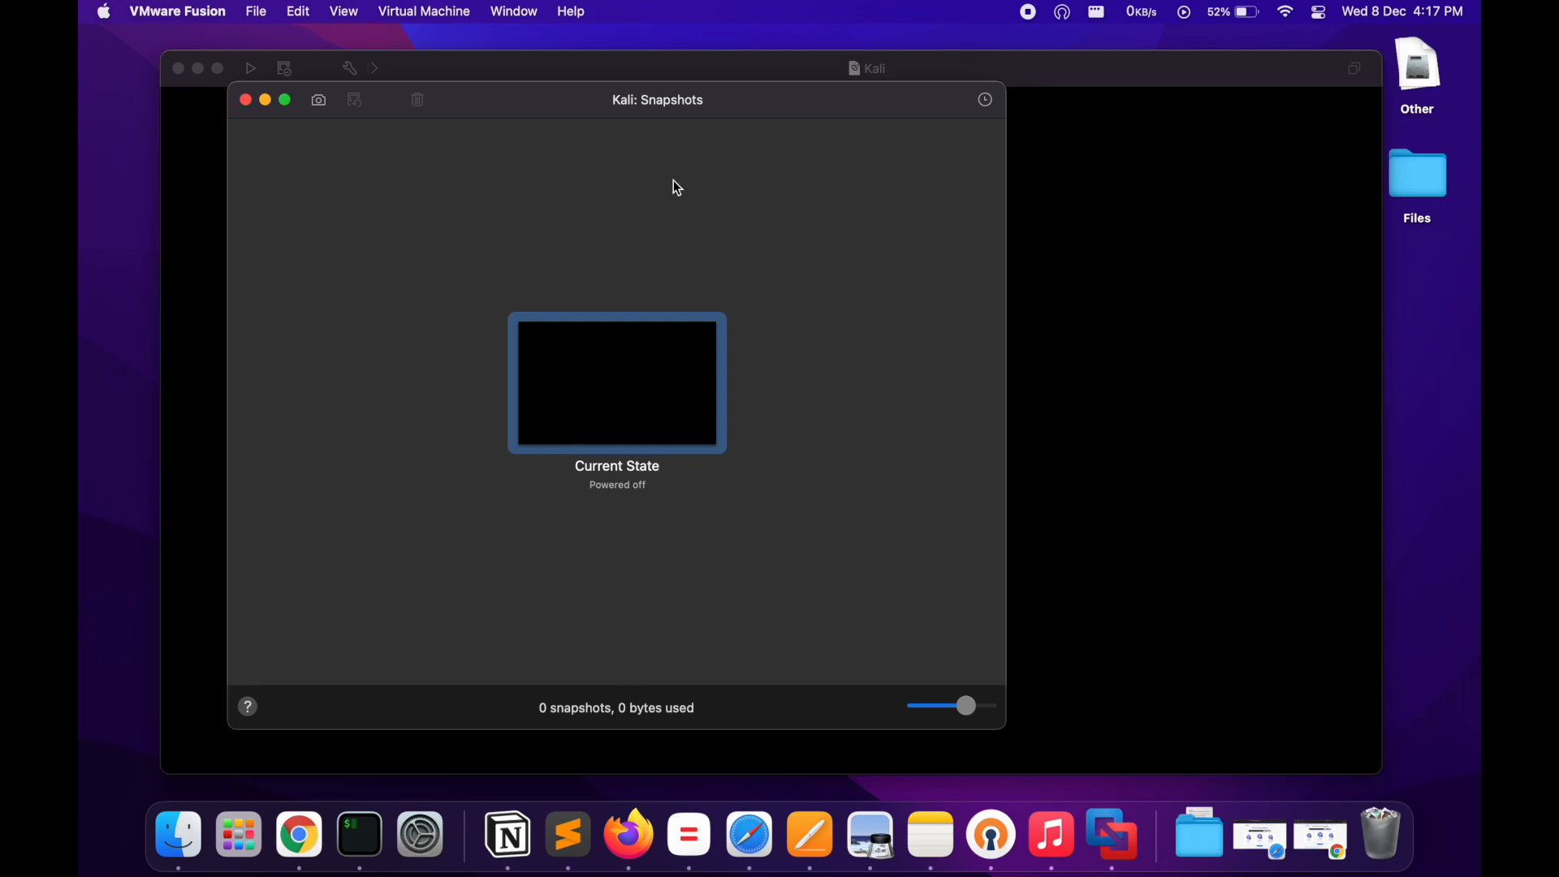
click(318, 99)
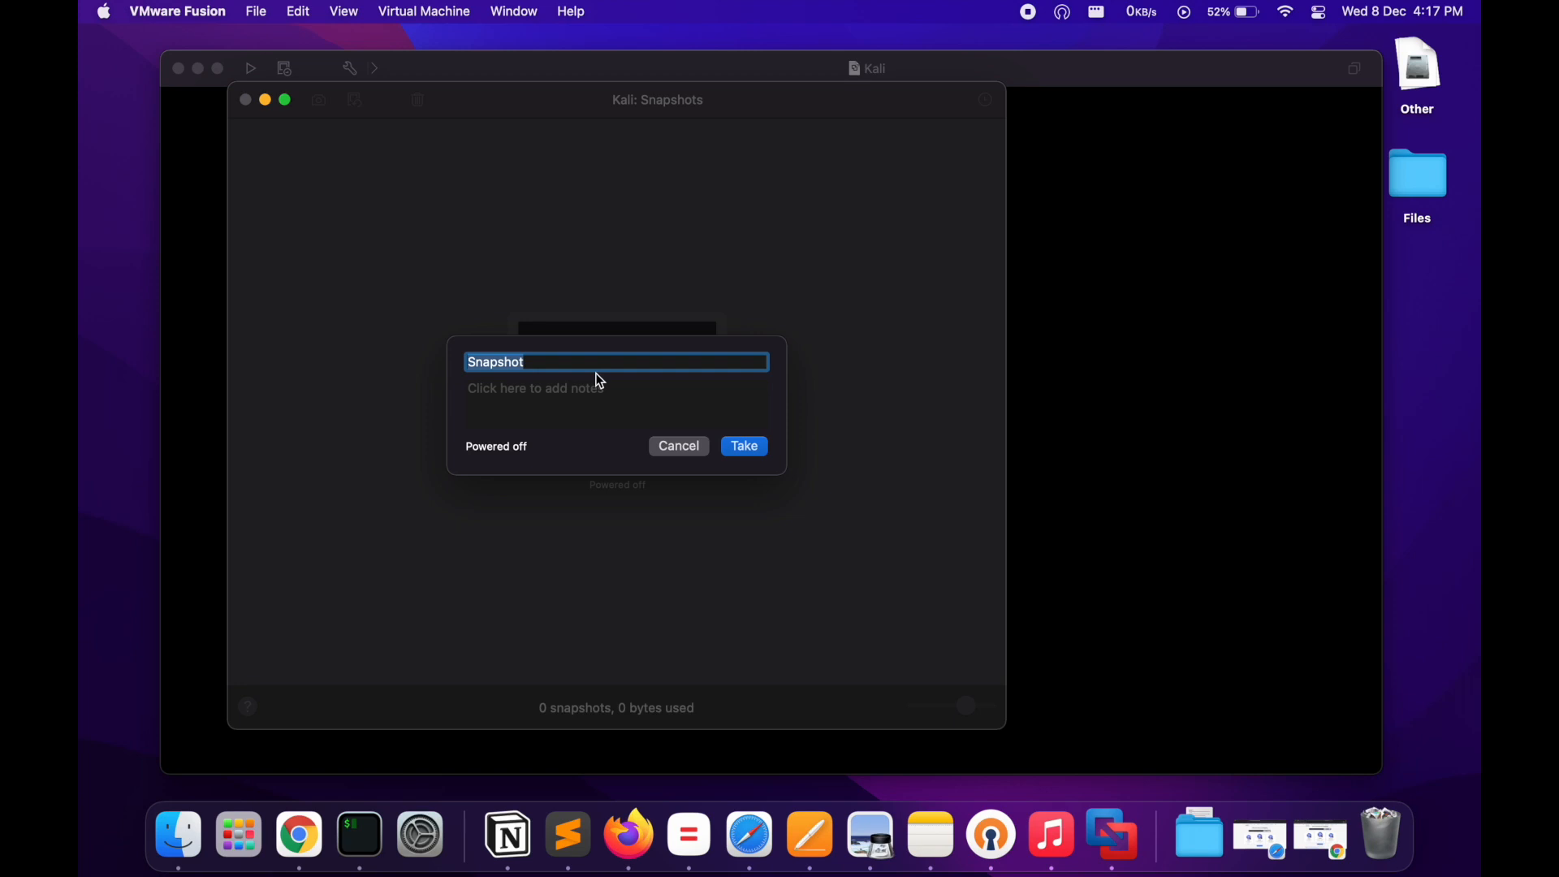
text(S)
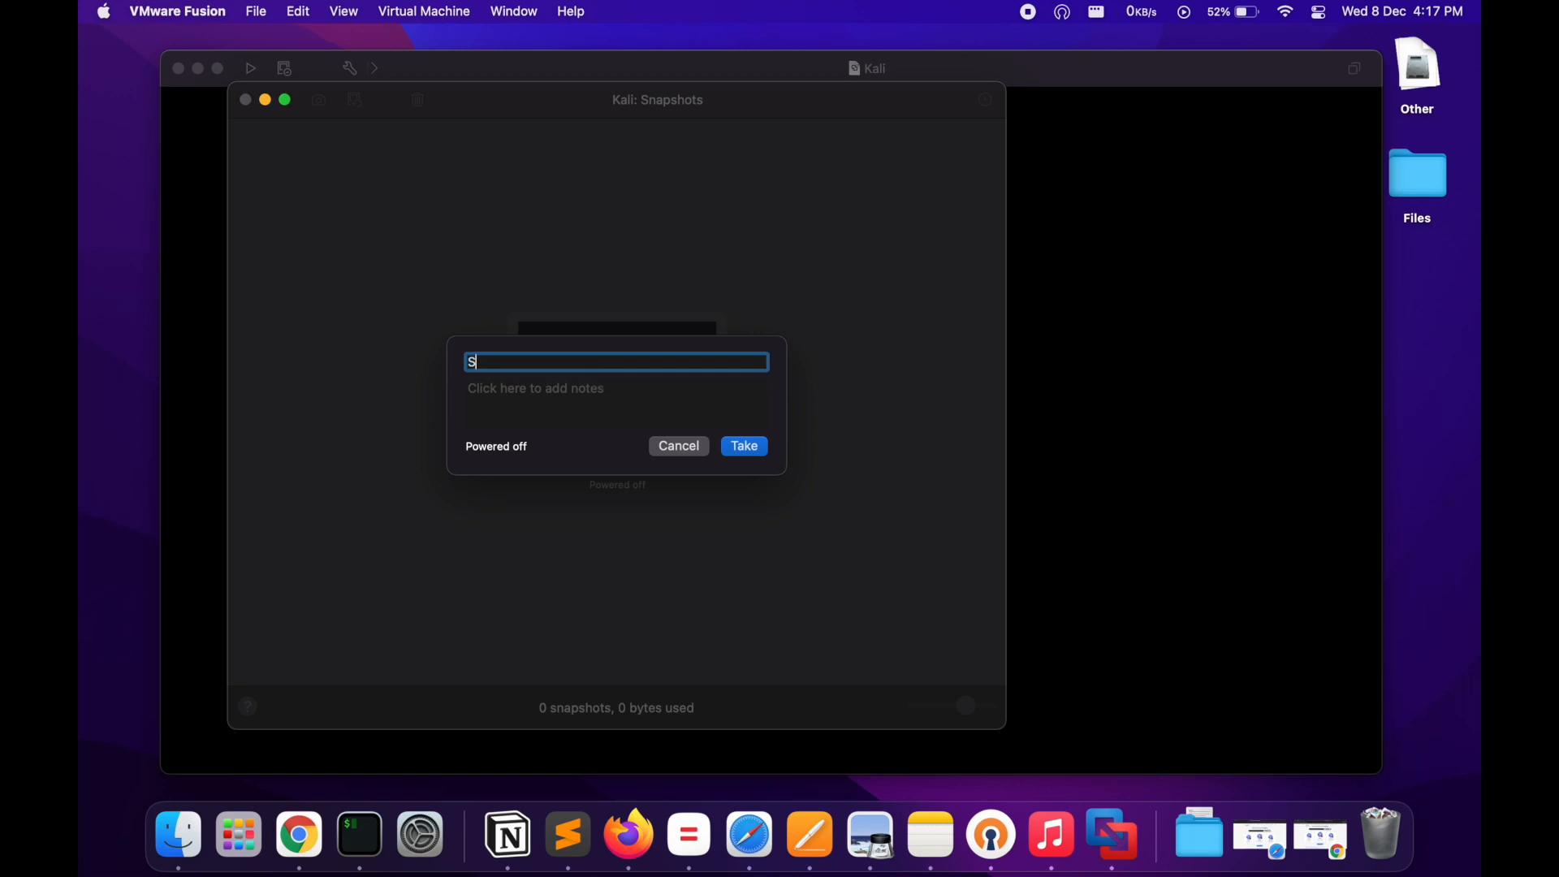
key(Backspace)
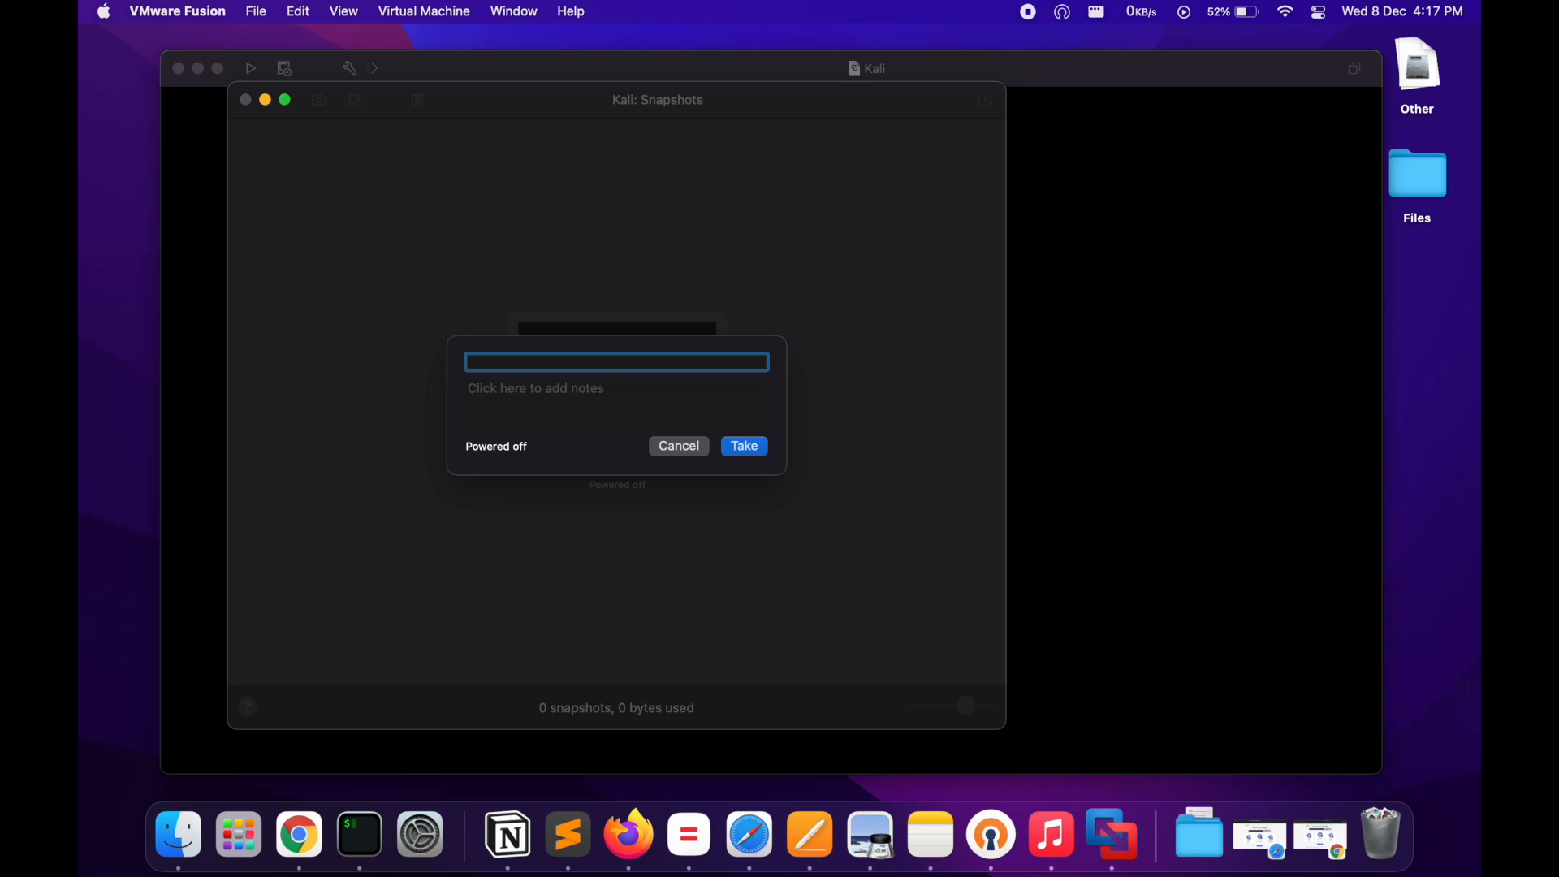
text(Stat)
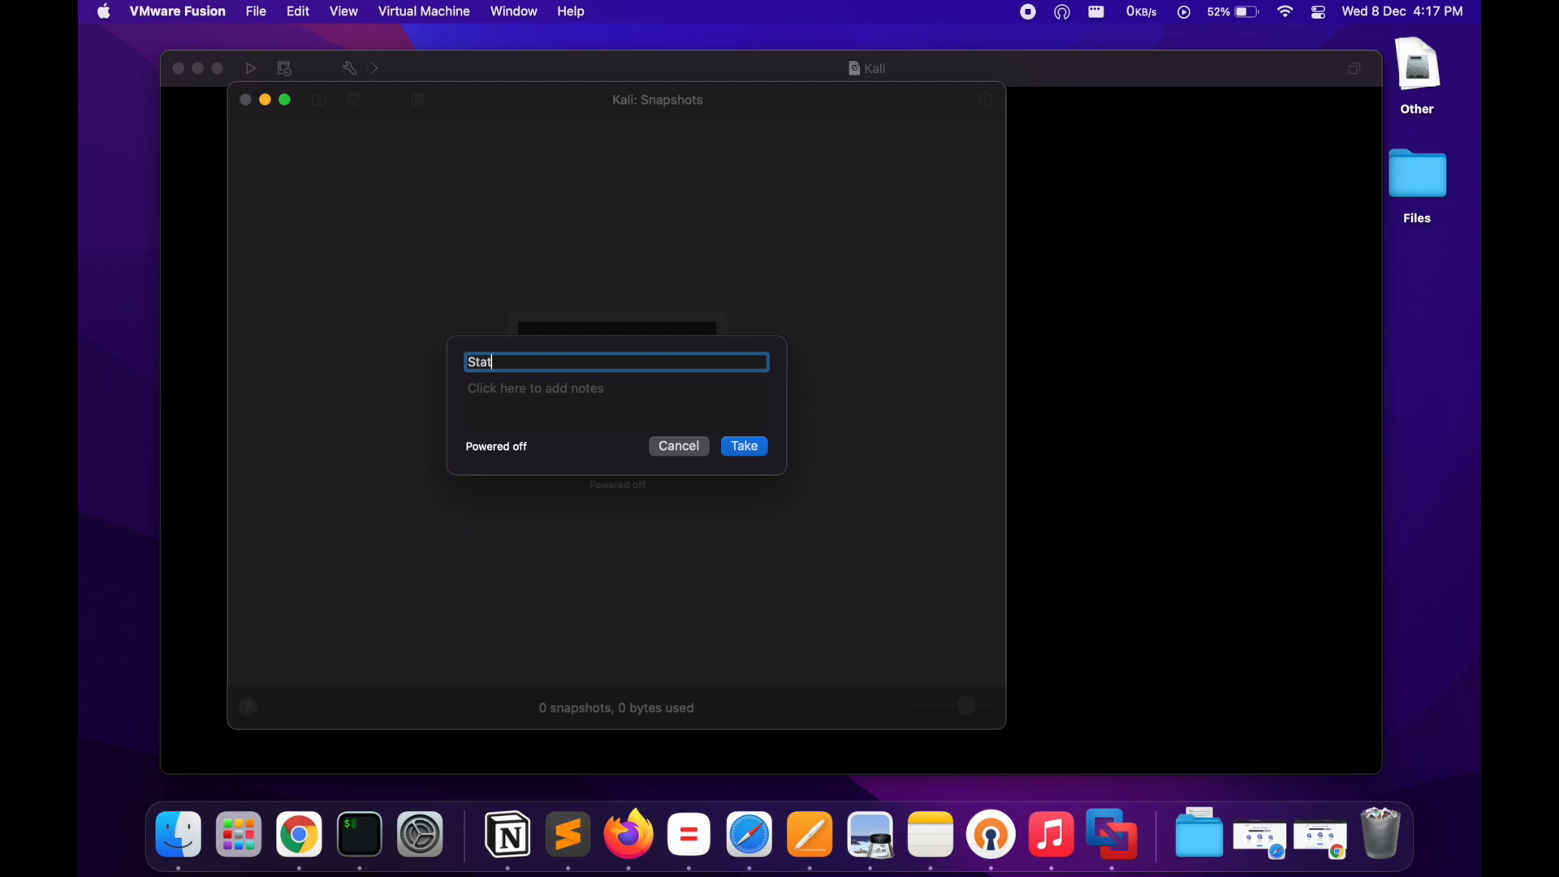
key(Backspace)
text(r)
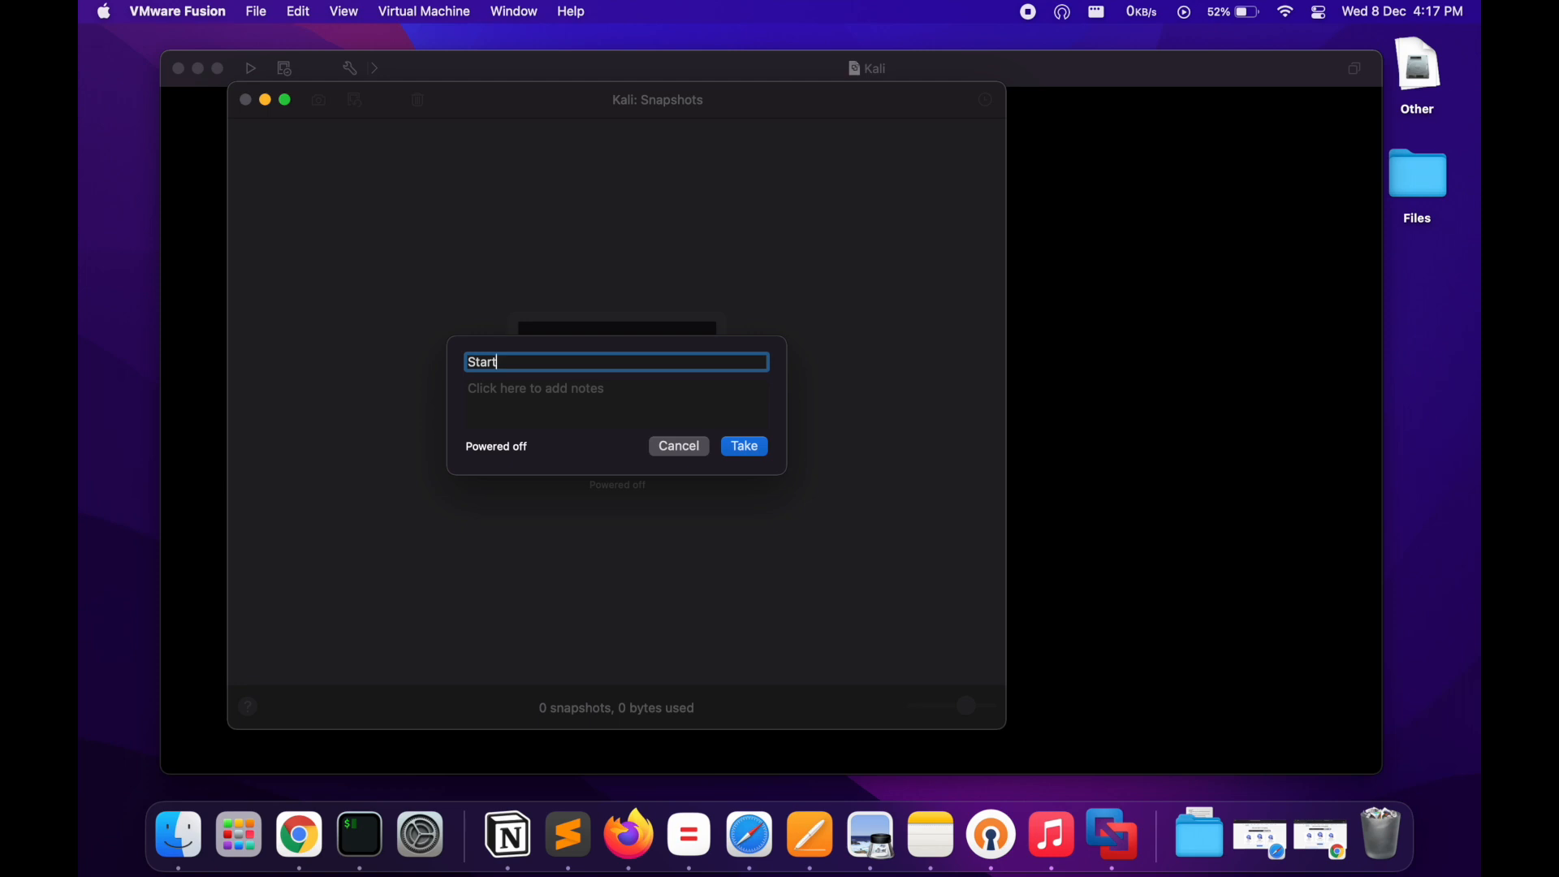
text(>)
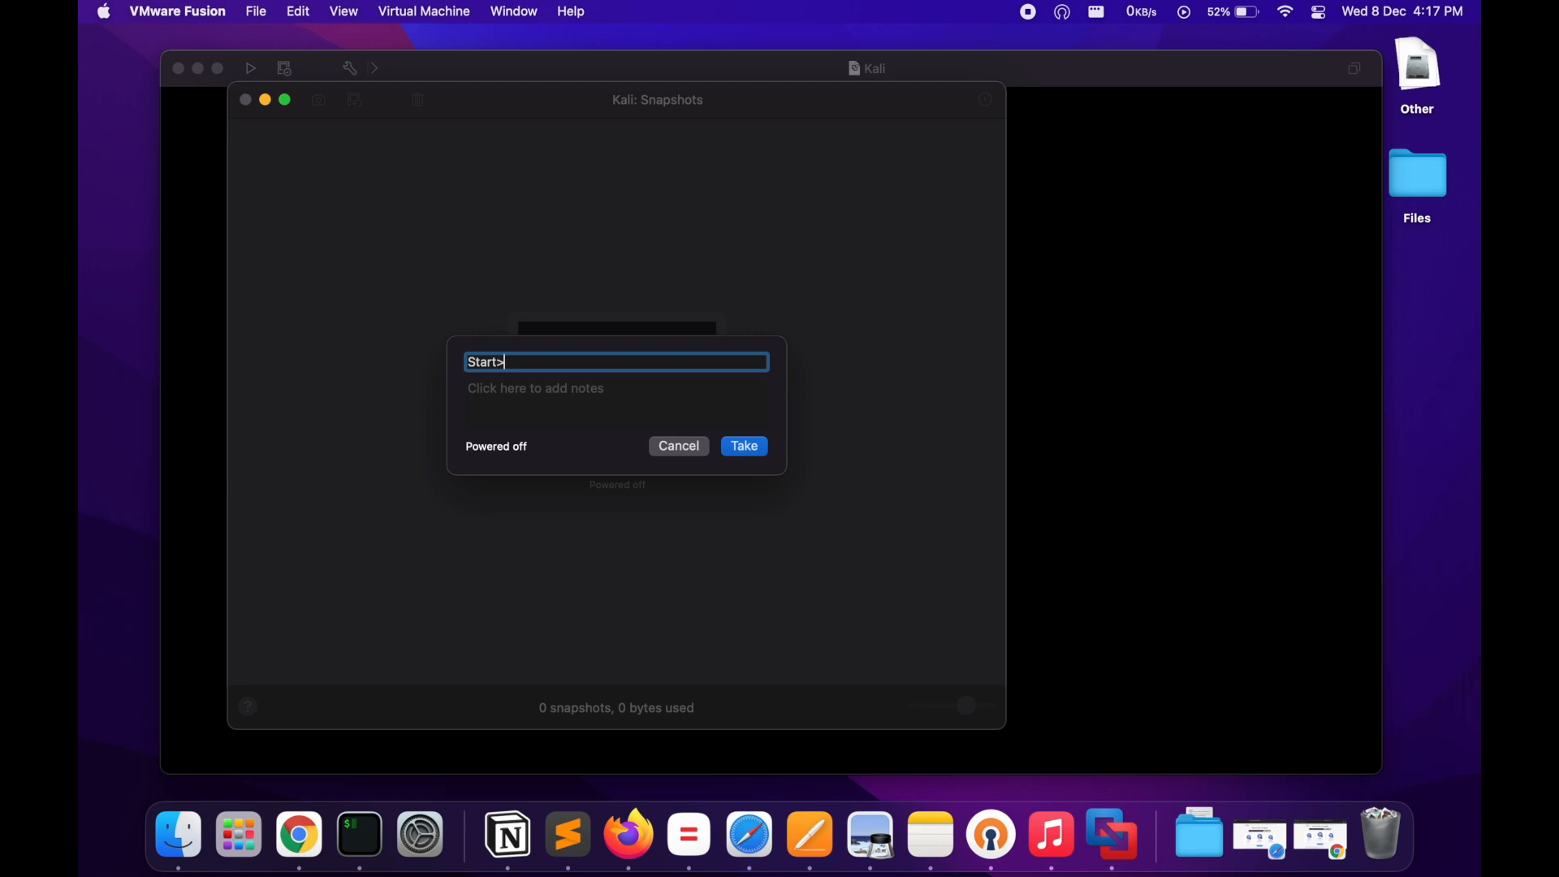
click(743, 445)
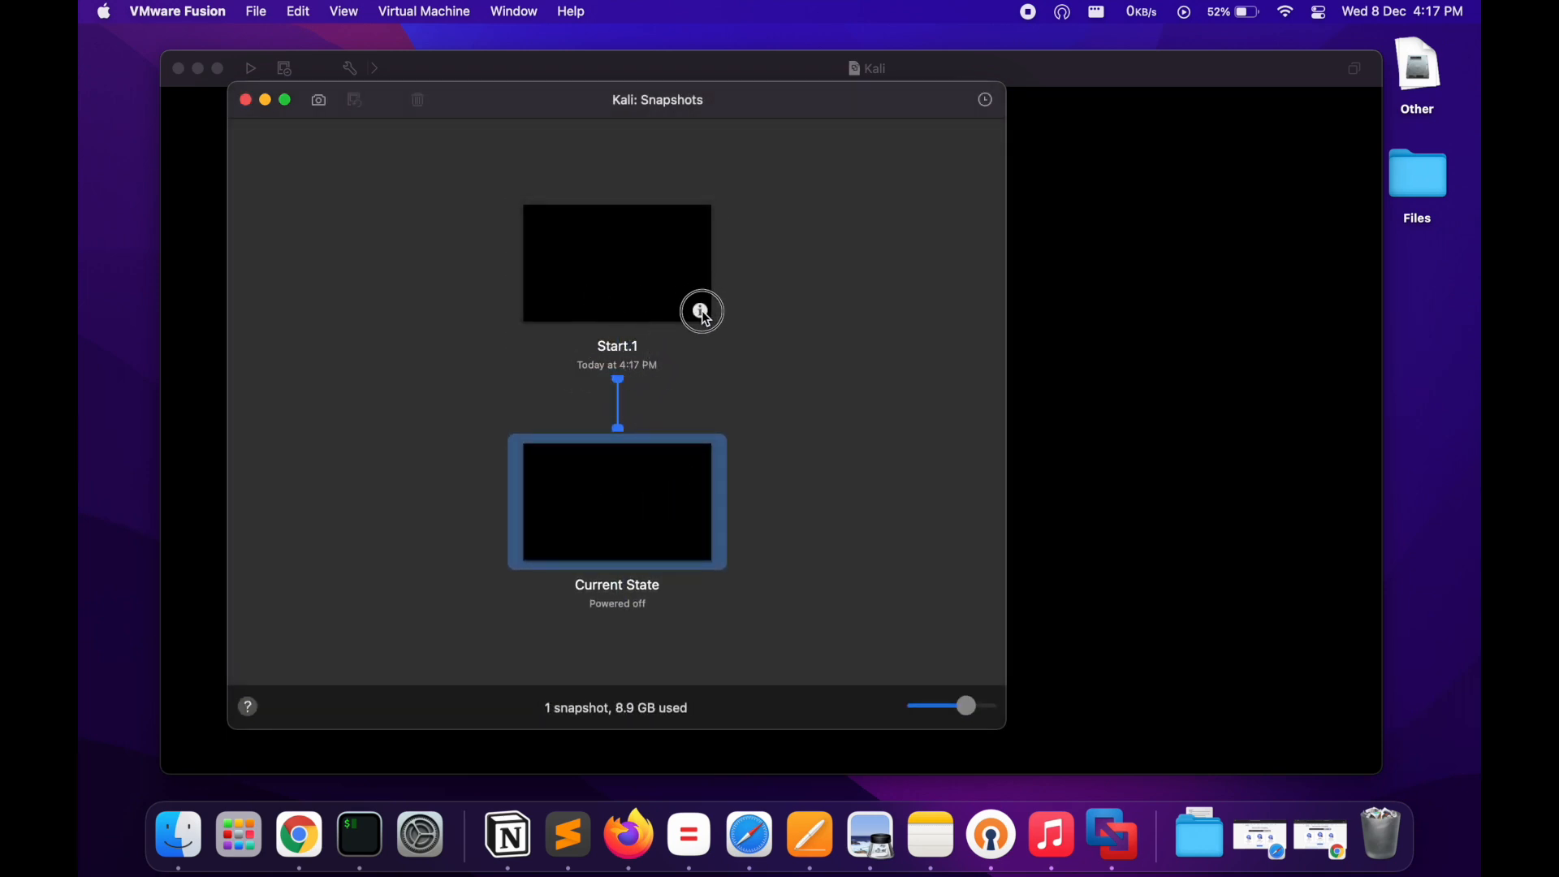
click(702, 311)
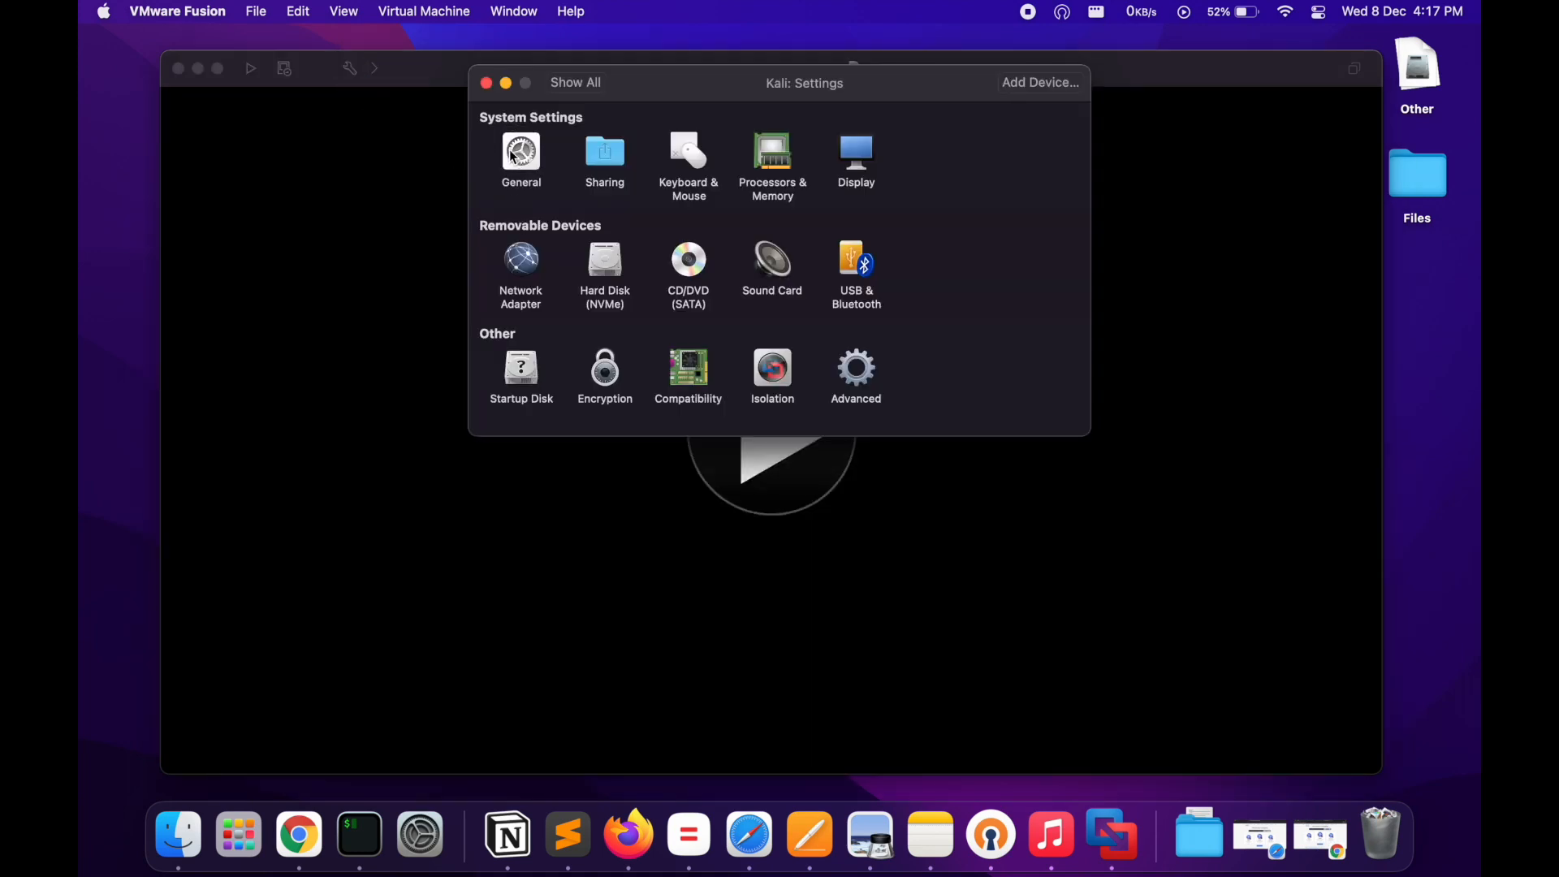
Step: Check snapshot usage under General settings, close Settings and the Kali VM window
click(521, 159)
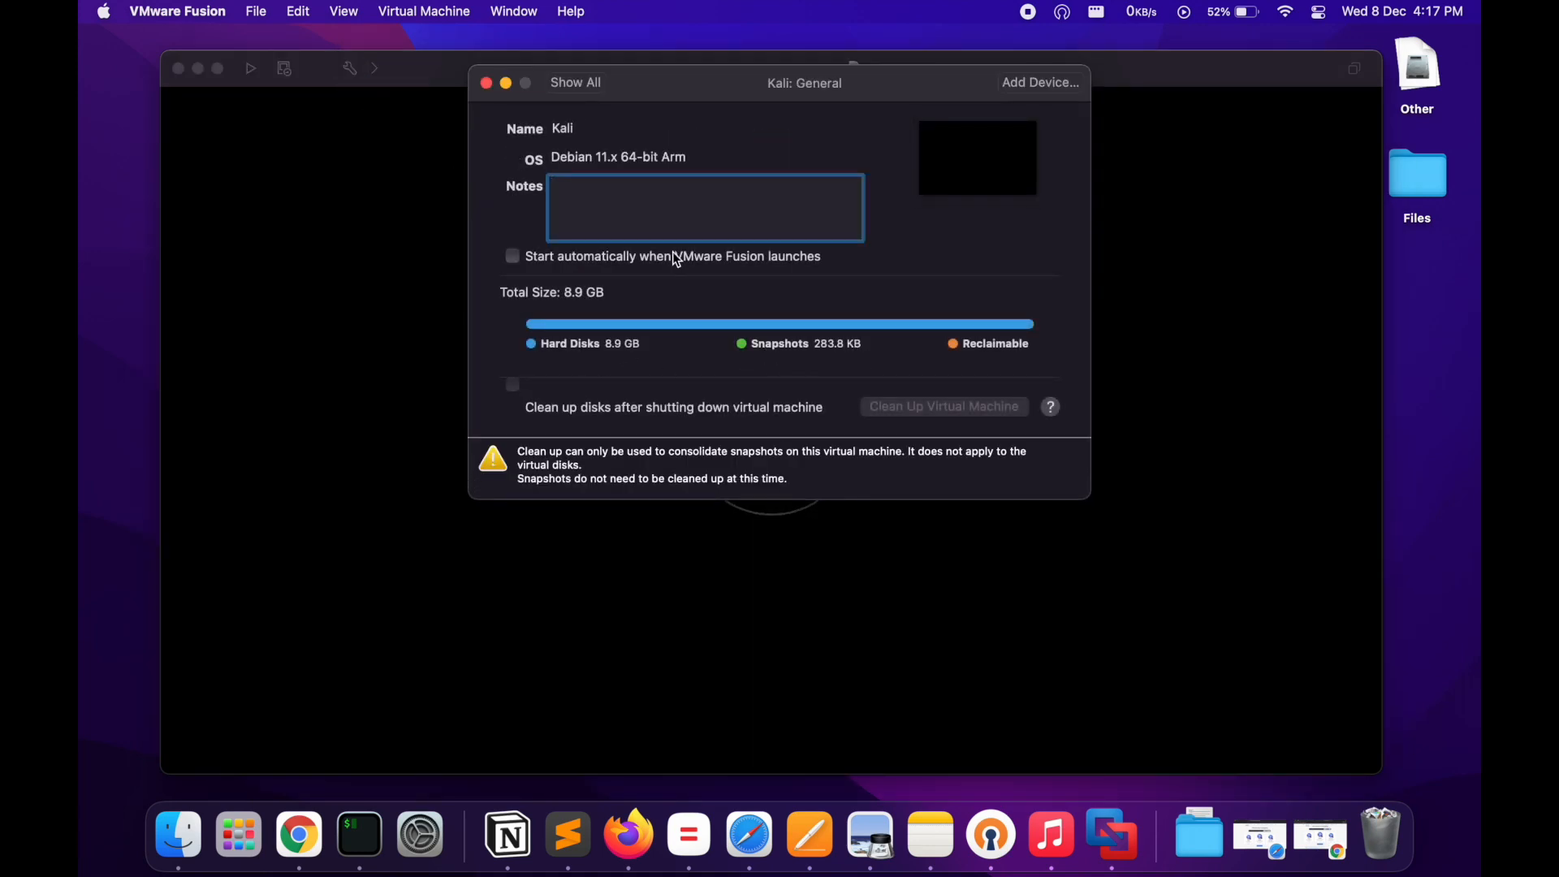
click(575, 83)
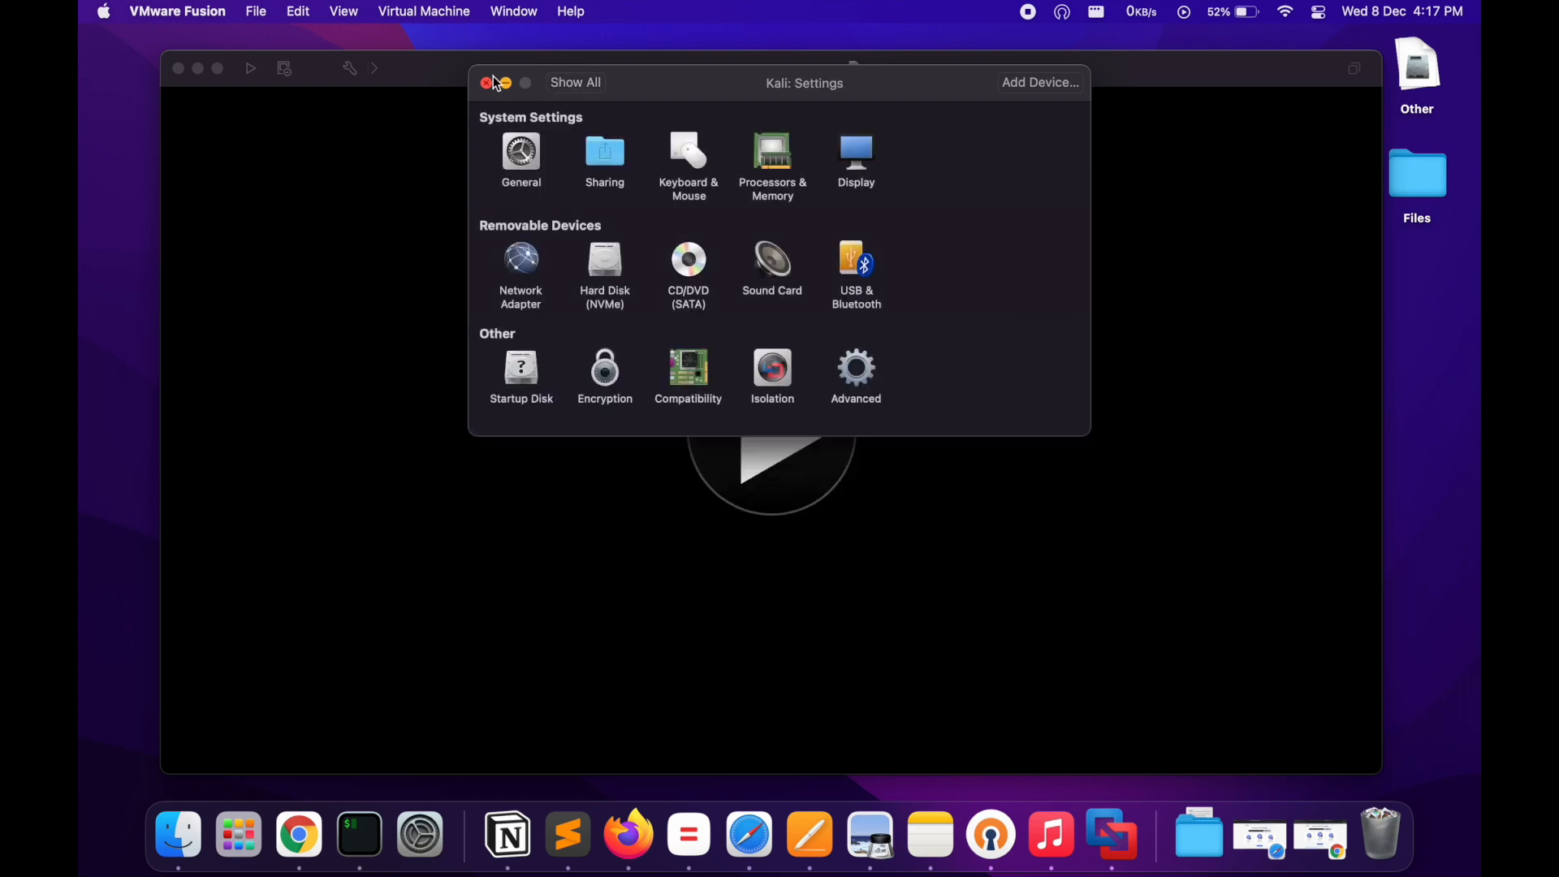
click(485, 83)
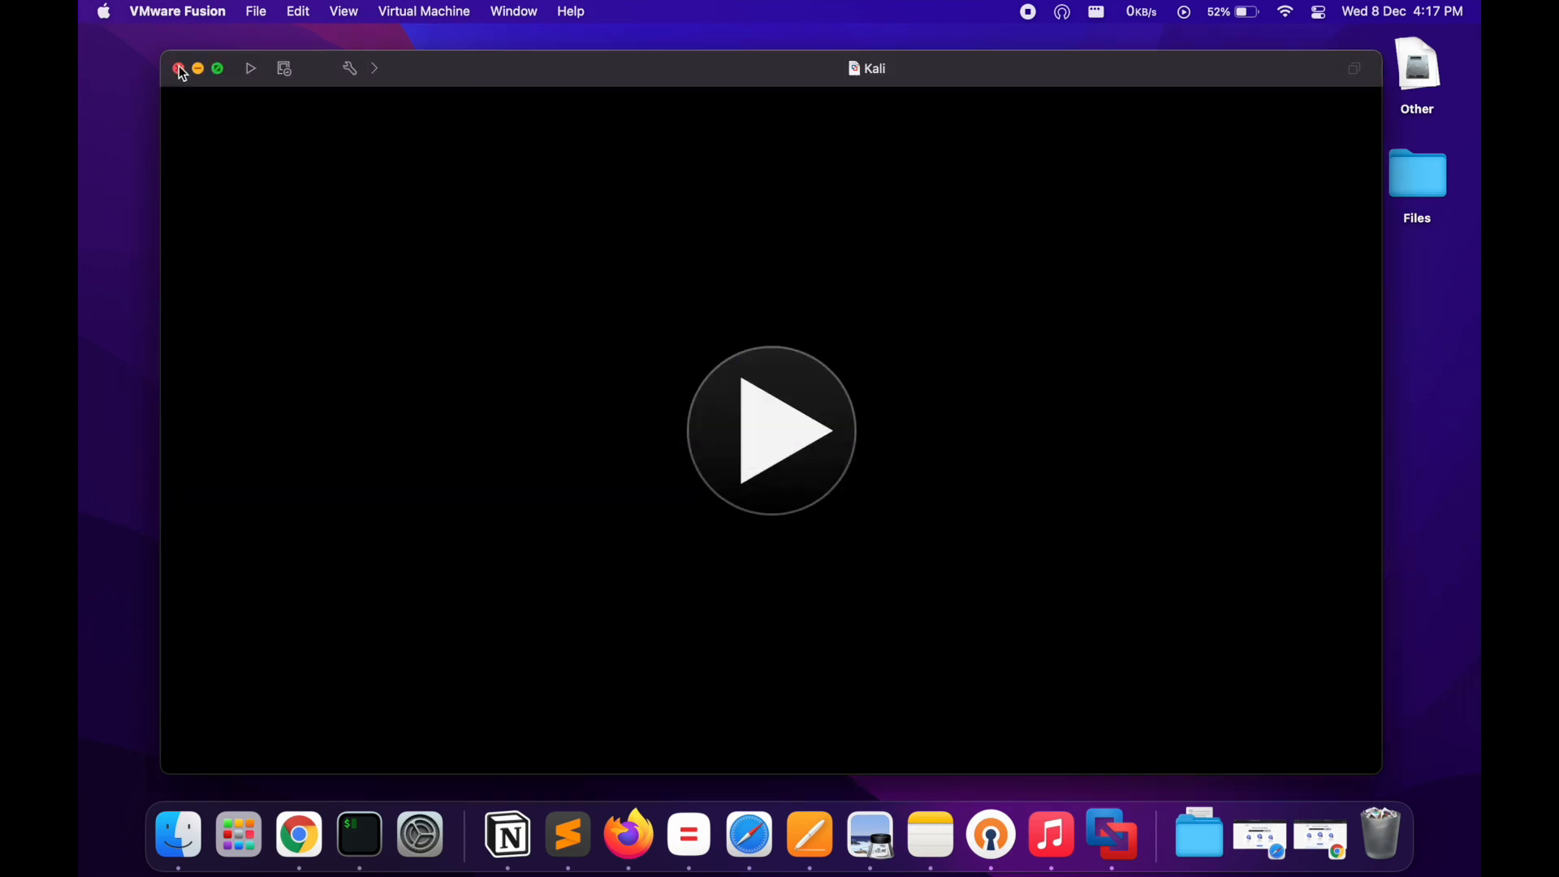
click(179, 69)
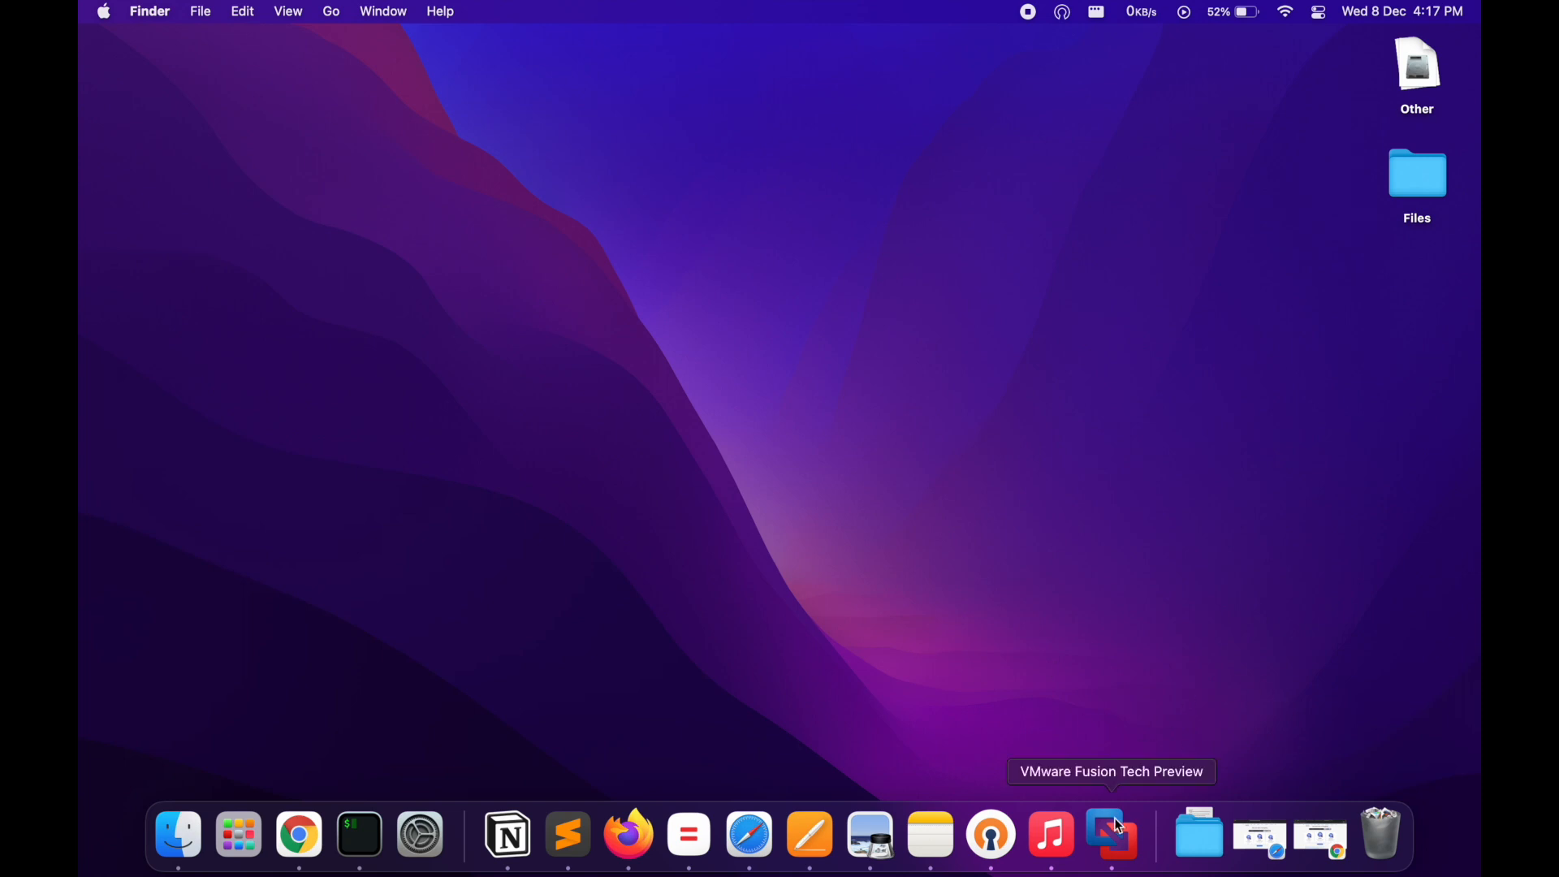
mouse_move(903, 143)
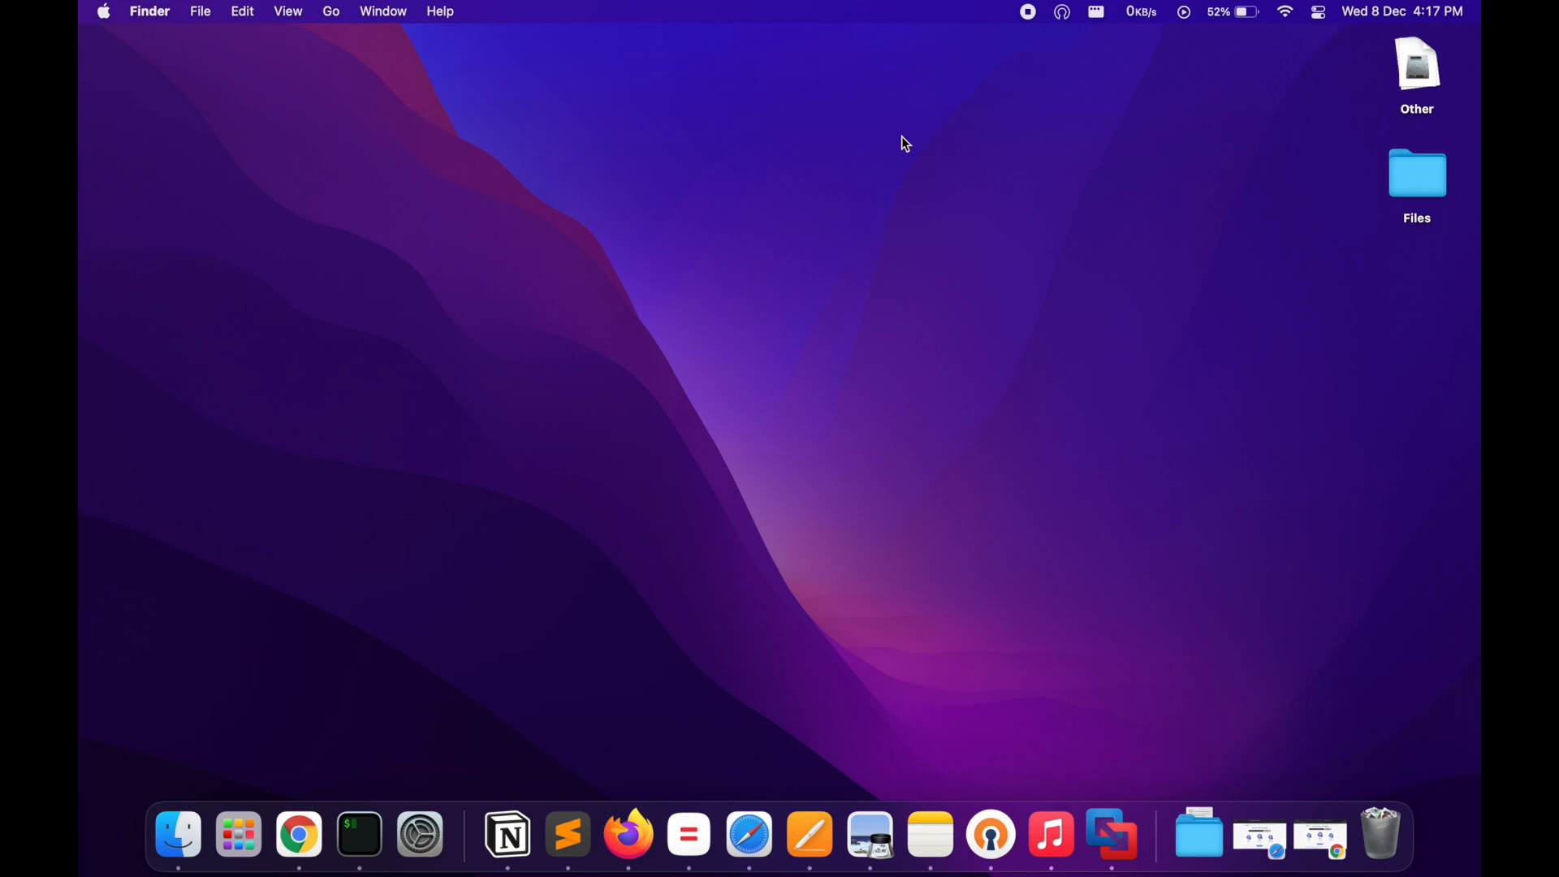